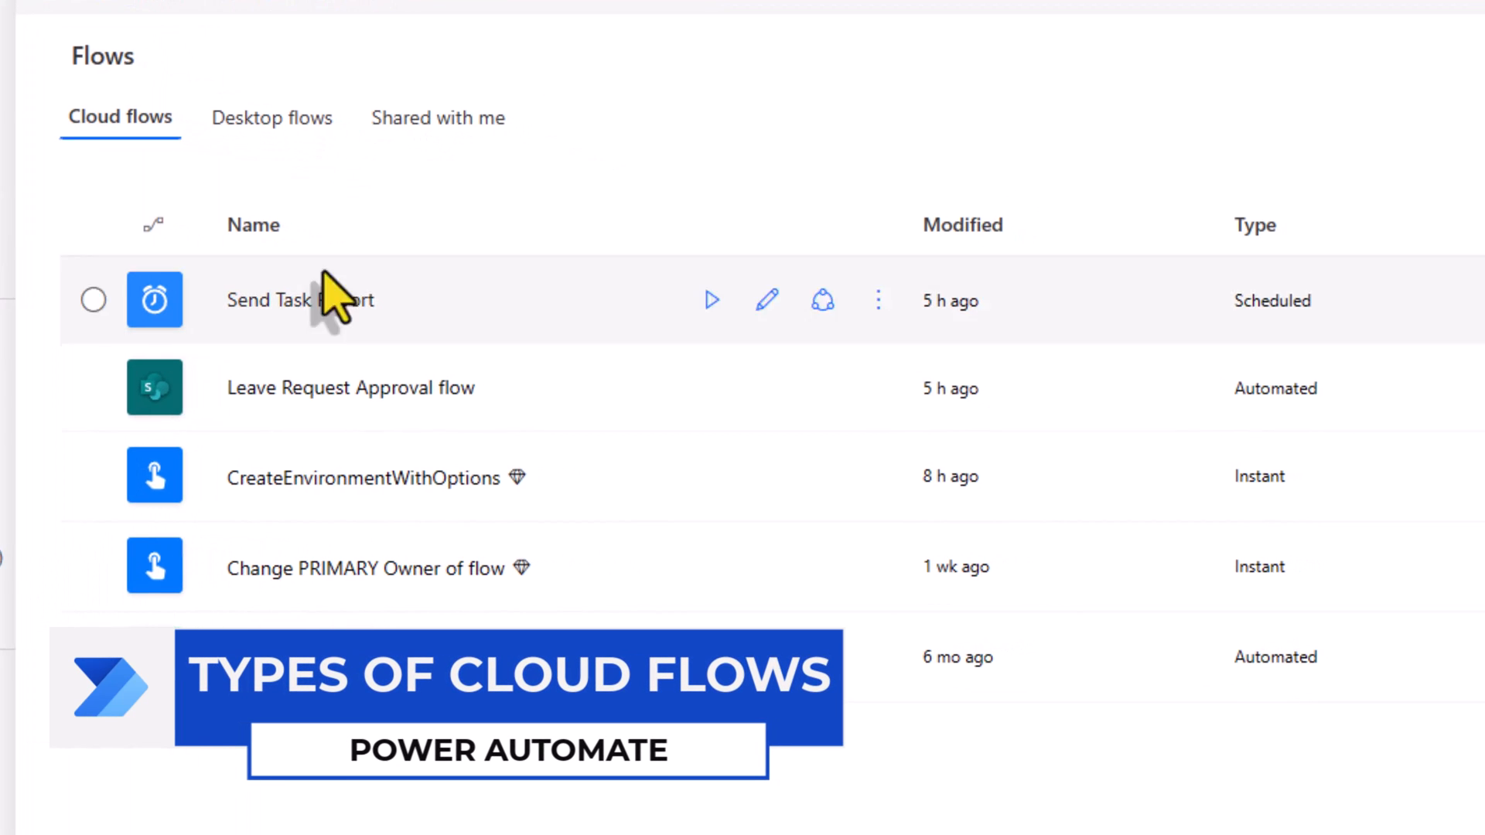
mouse_move(1260, 461)
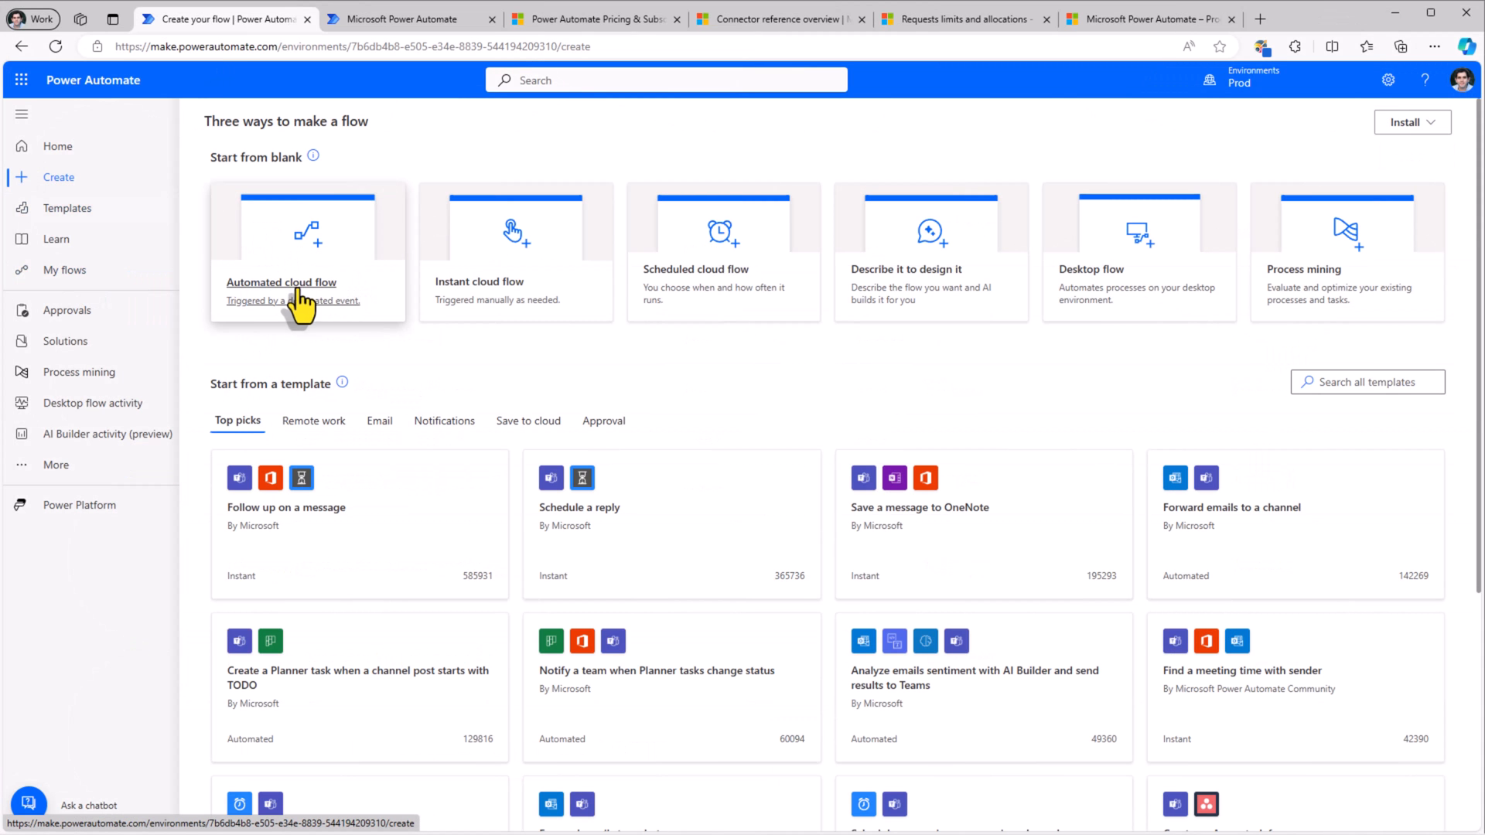
Begin a new instant cloud flow from blank and review the offered triggers.
left_click(282, 281)
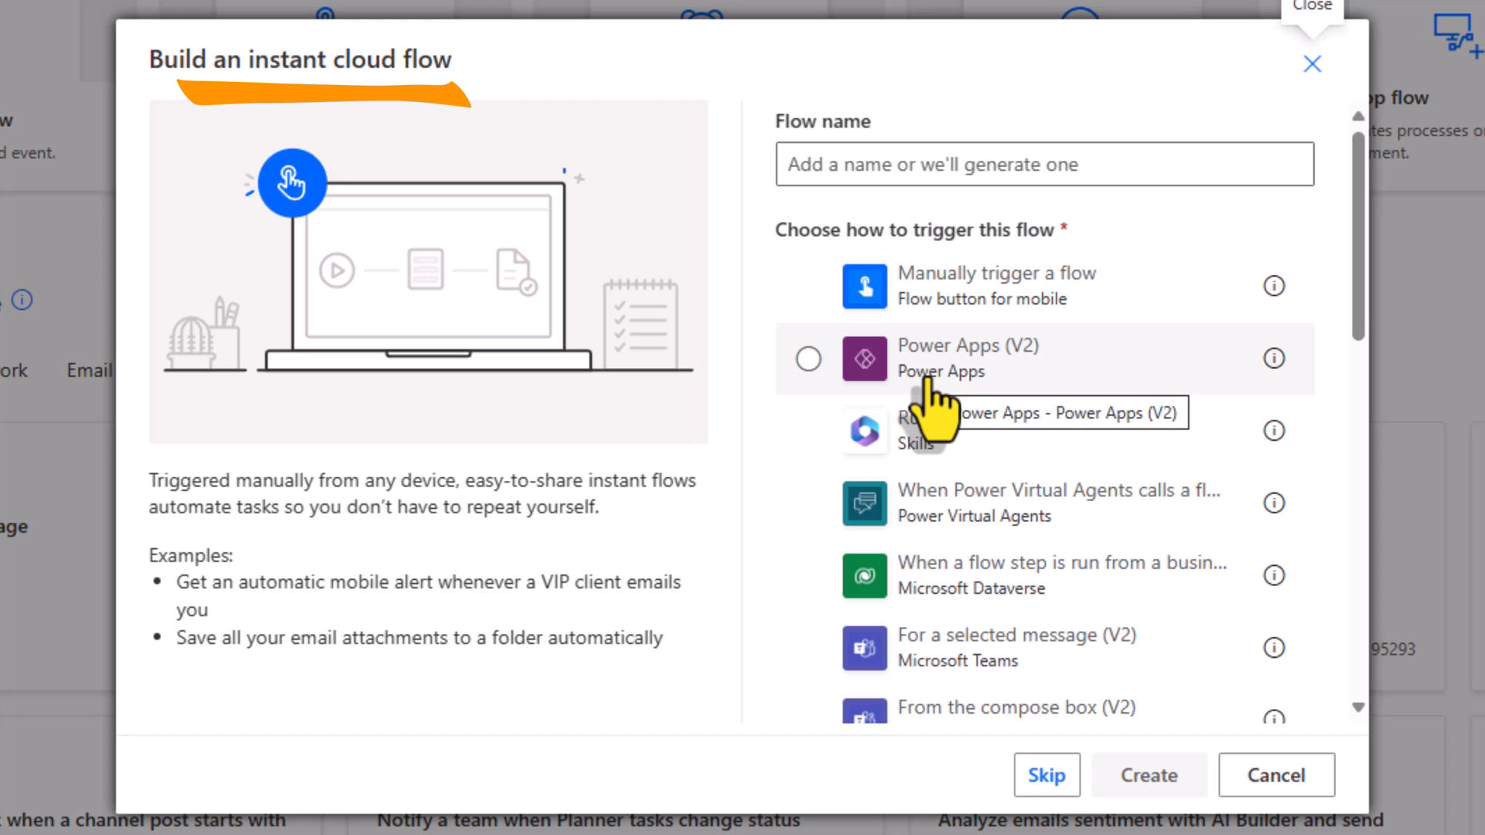
scroll("down", 3)
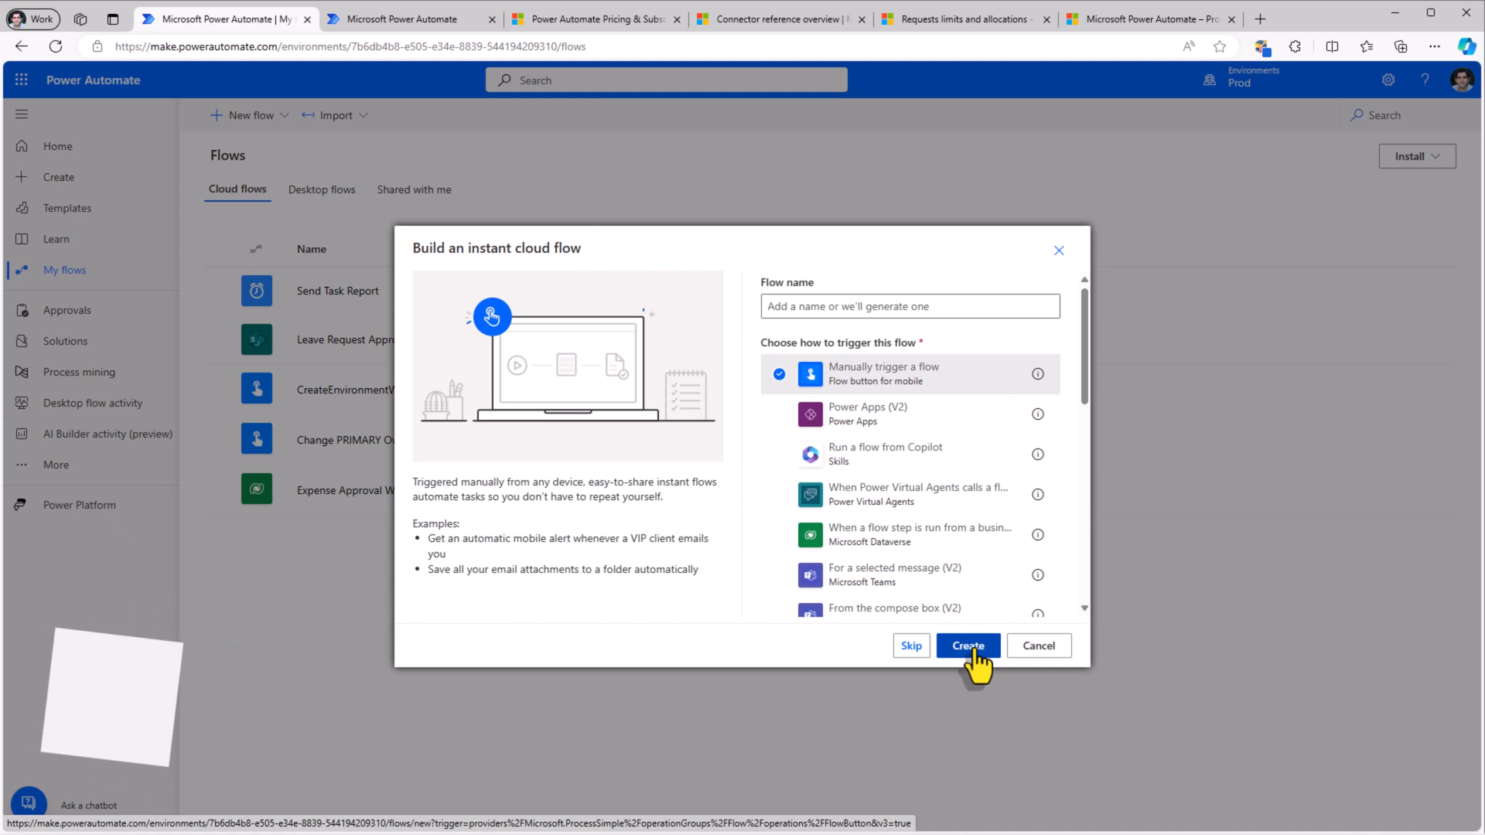
Create the manually triggered flow and filter its available actions to Premium, then Built-in connectors.
left_click(967, 644)
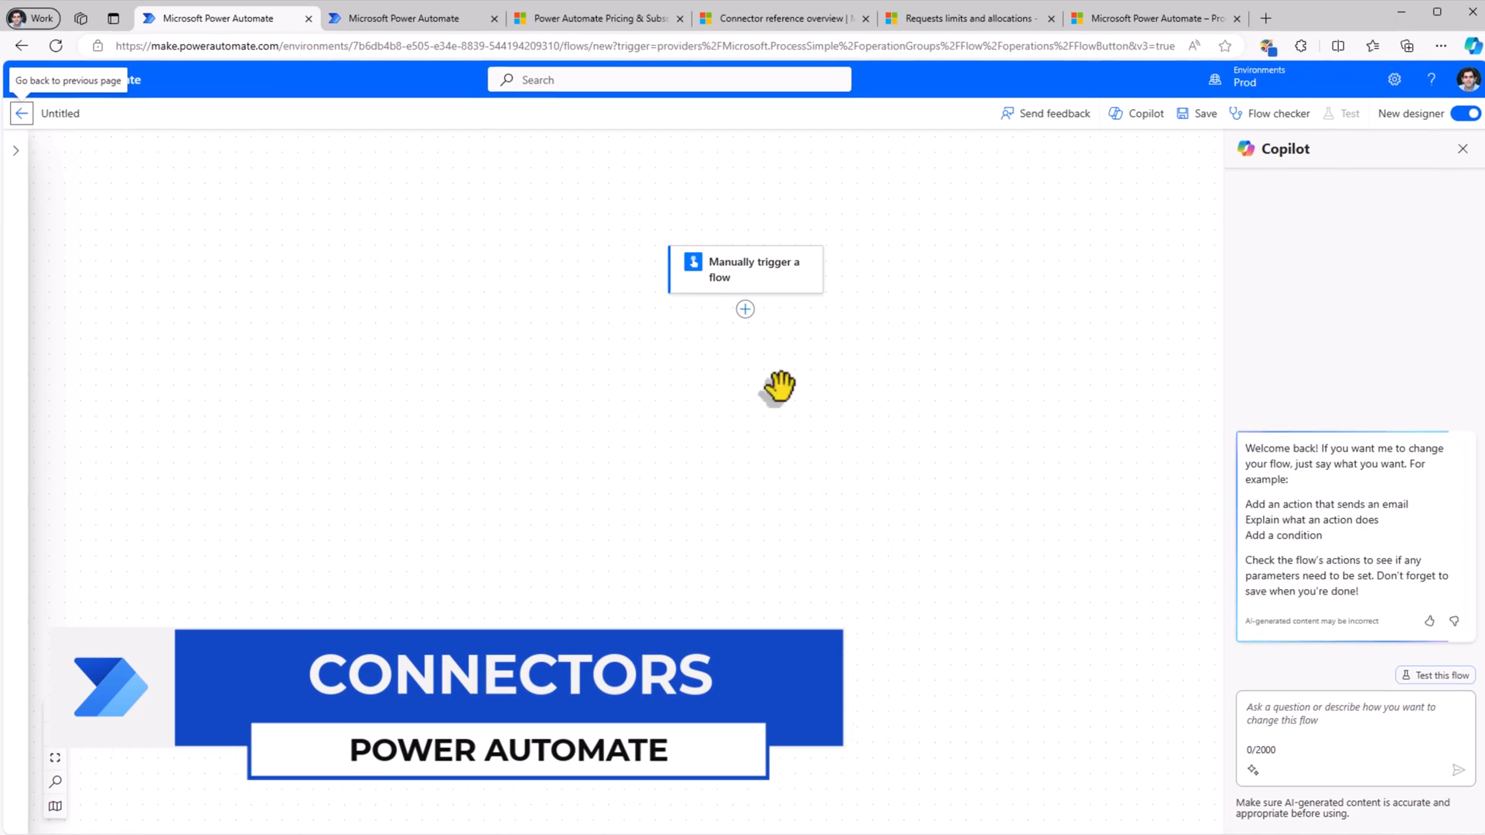
left_click(743, 308)
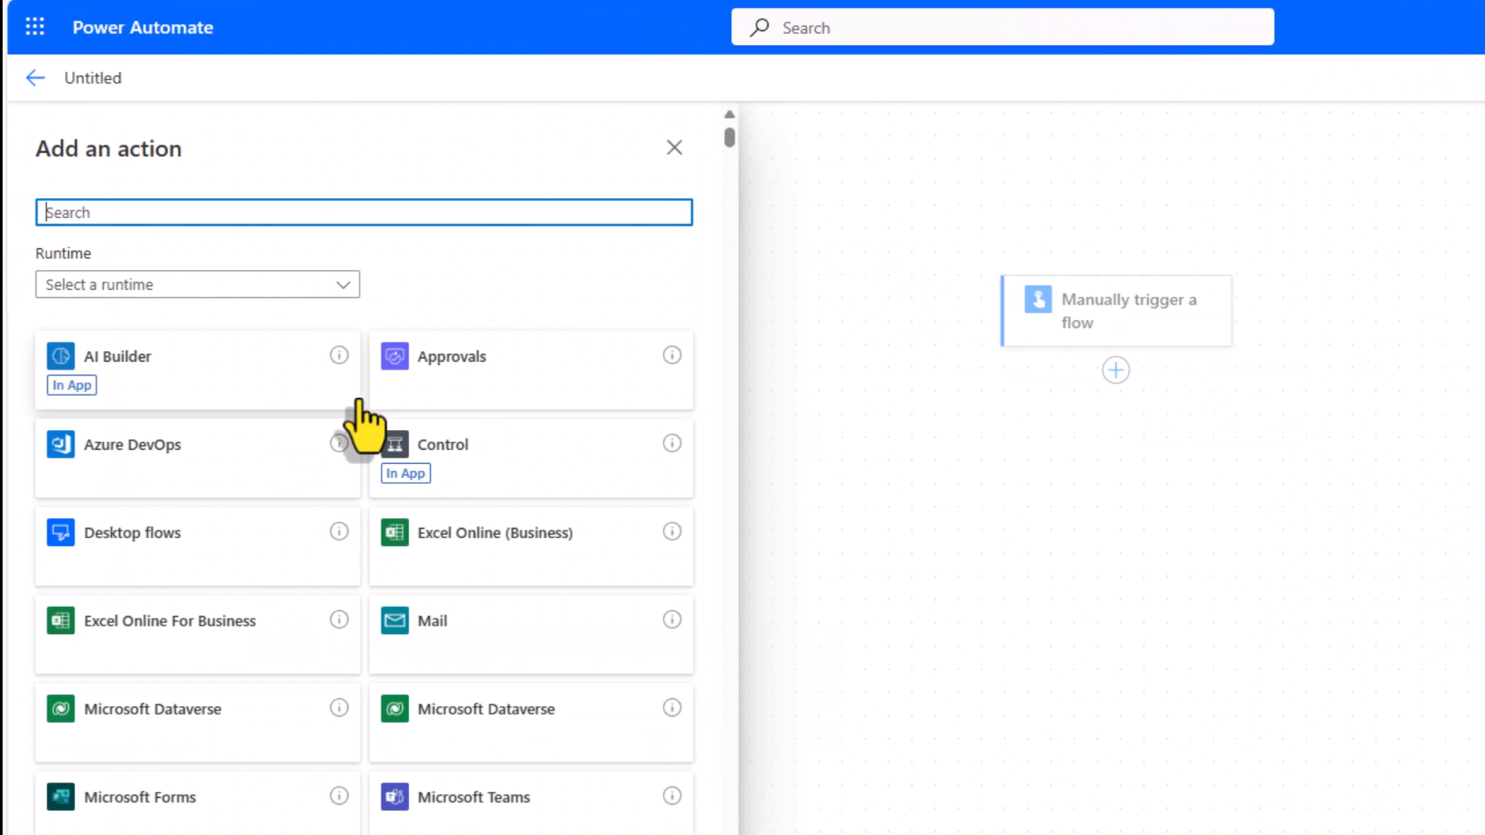
mouse_move(374, 531)
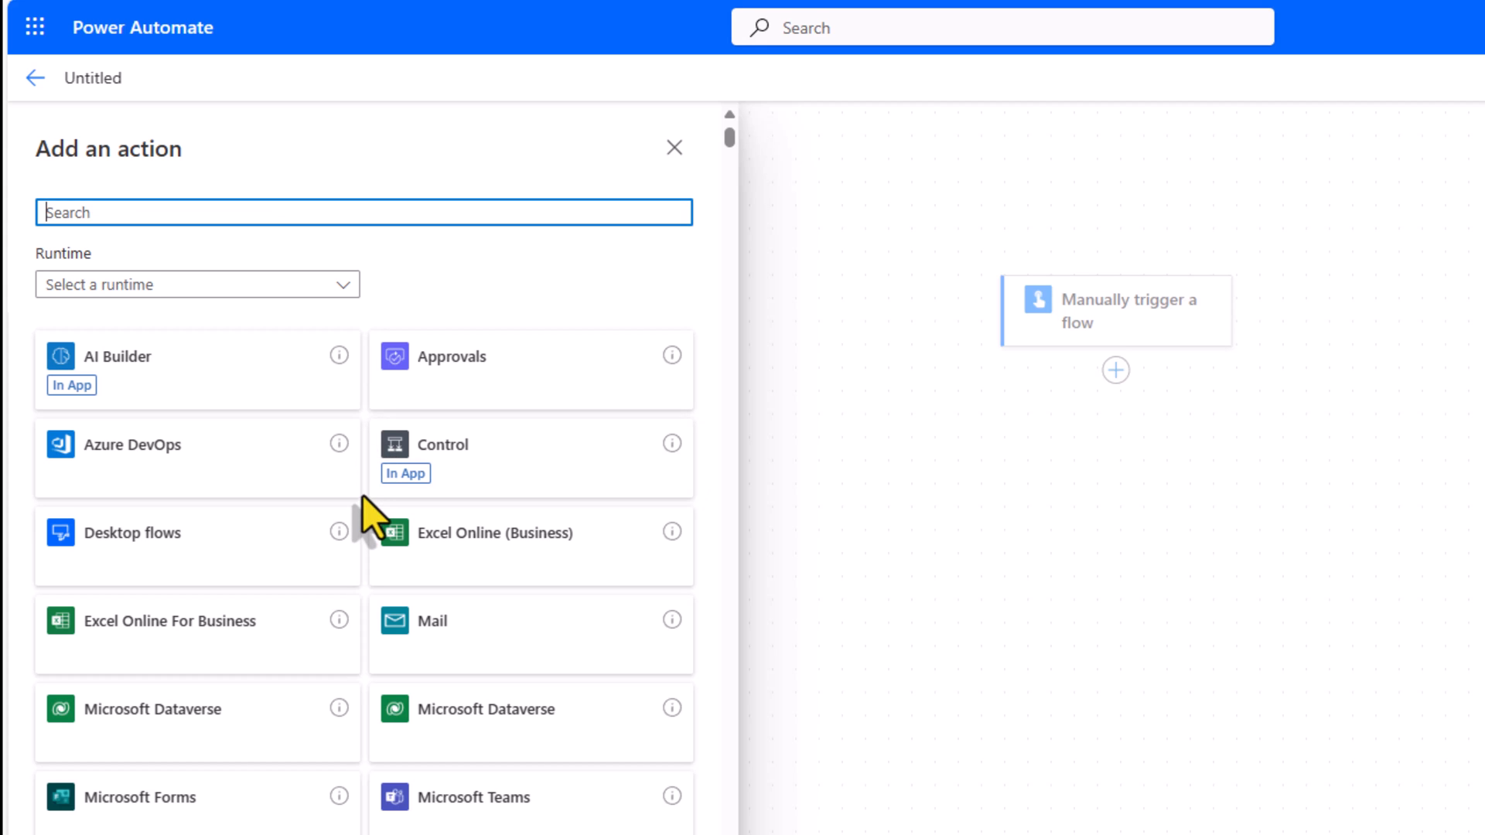
left_click(196, 285)
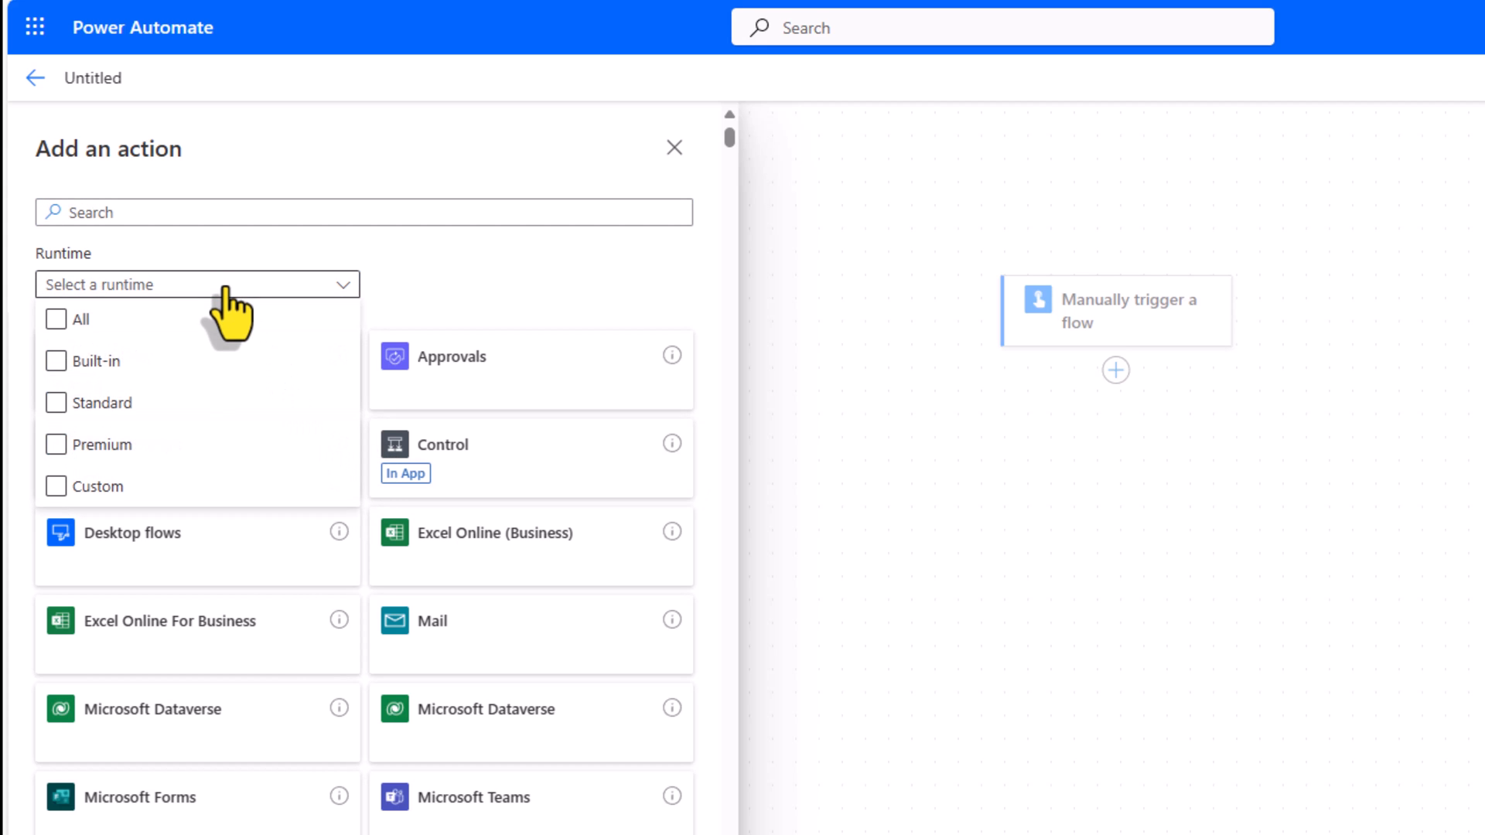
left_click(56, 402)
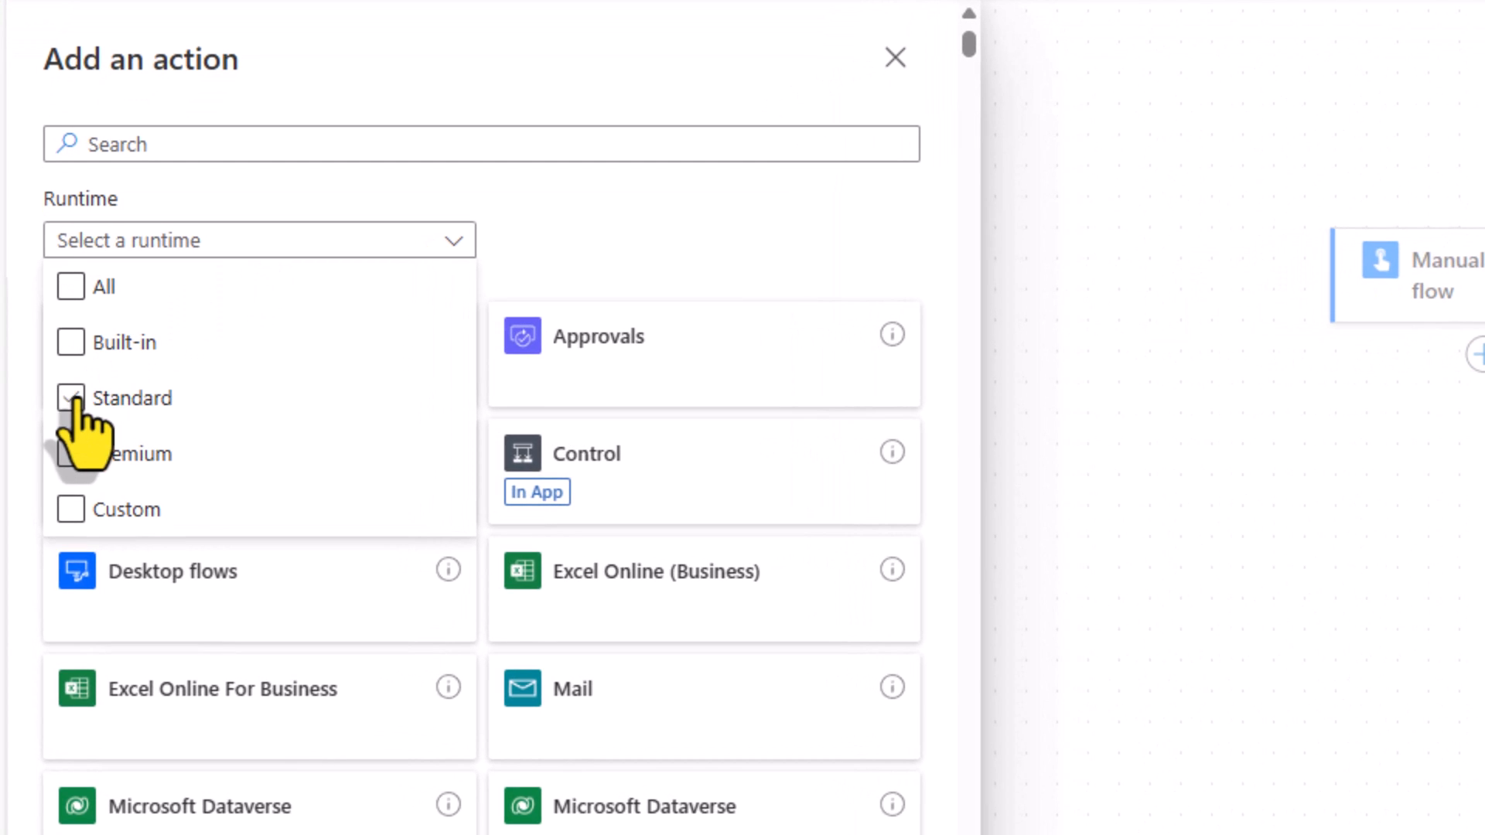
left_click(70, 398)
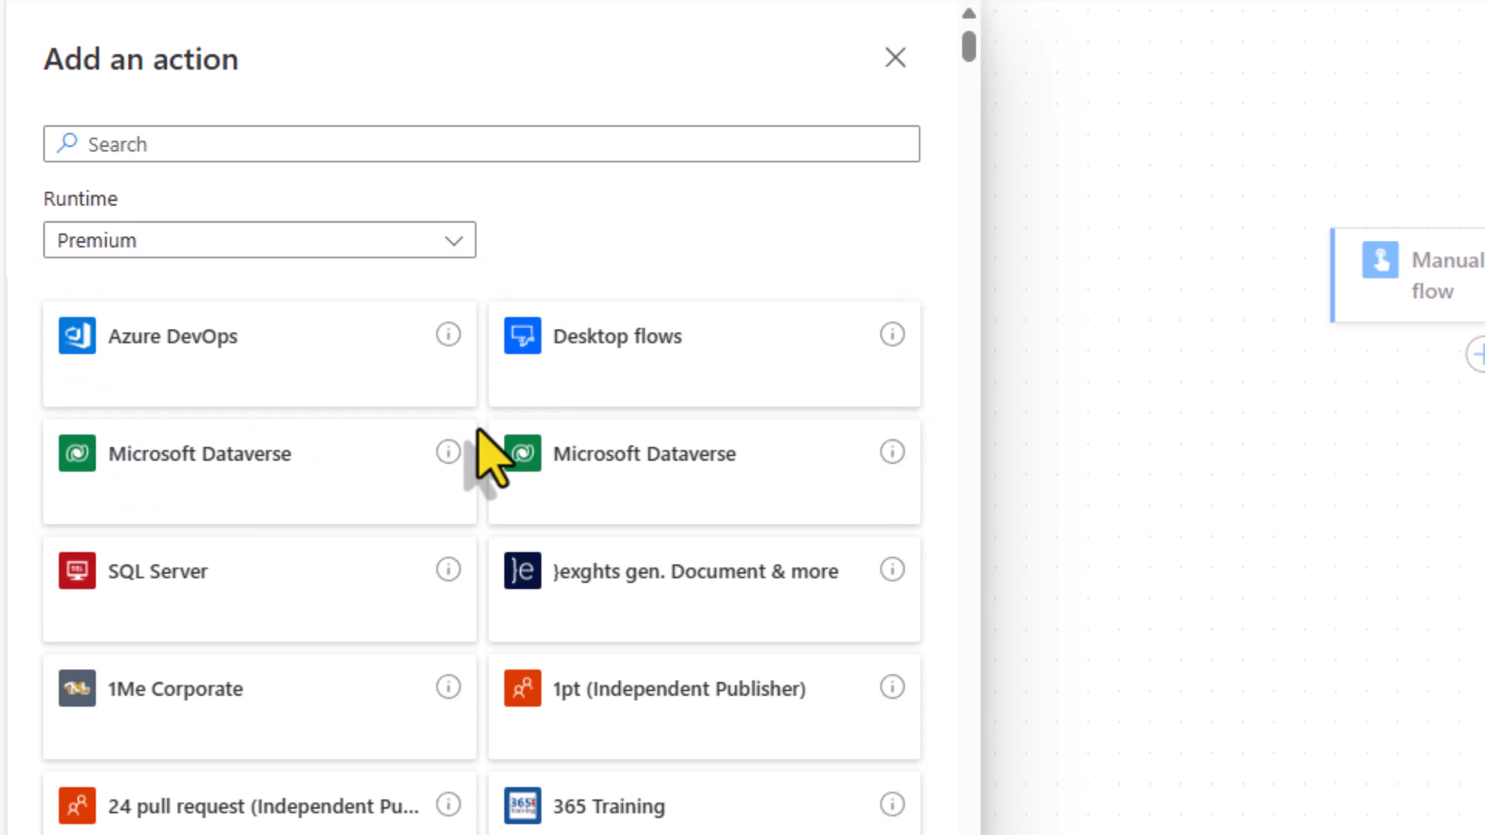
left_click(260, 240)
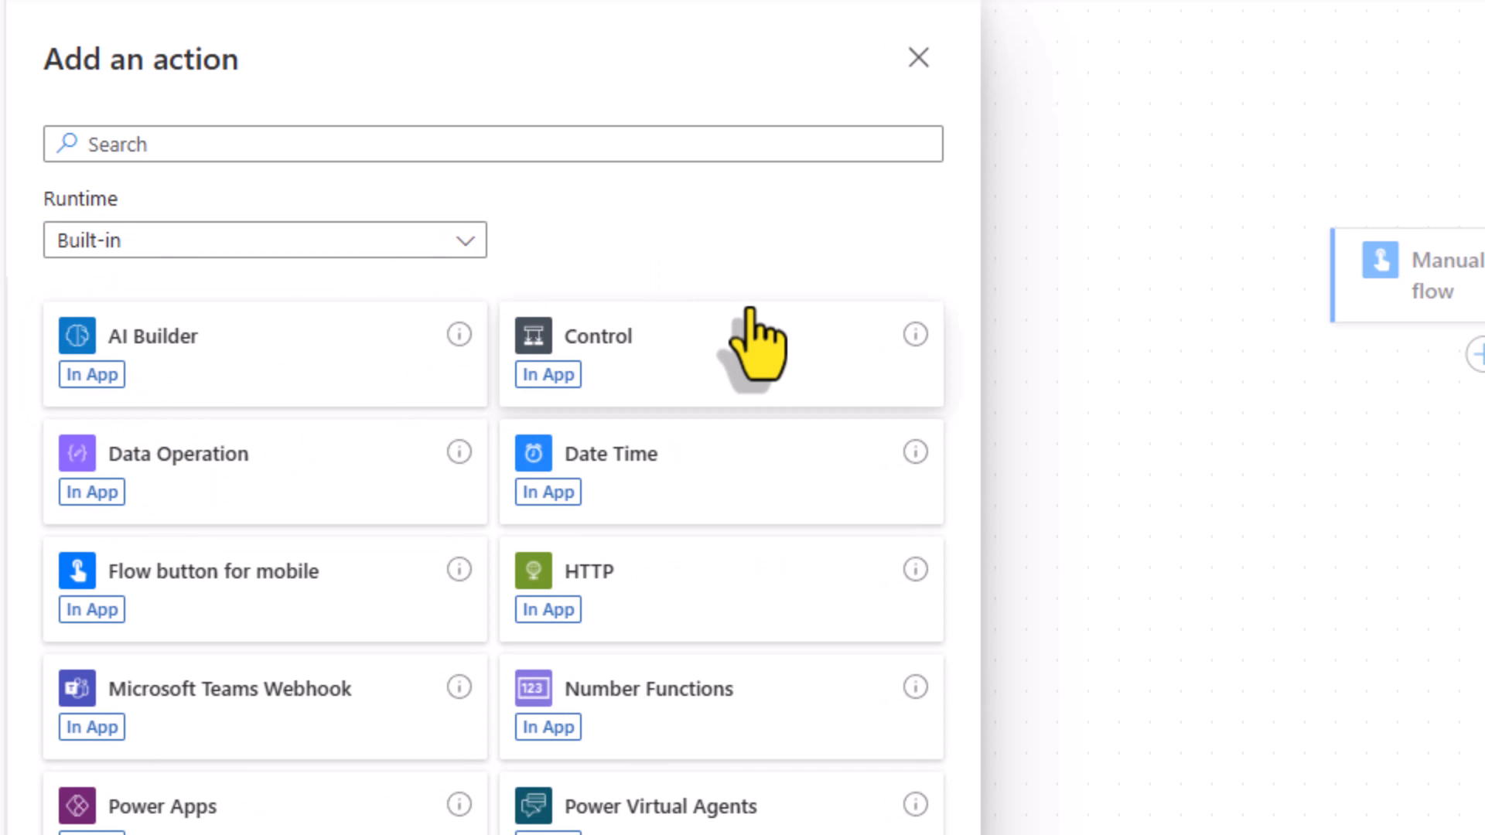
mouse_move(639, 603)
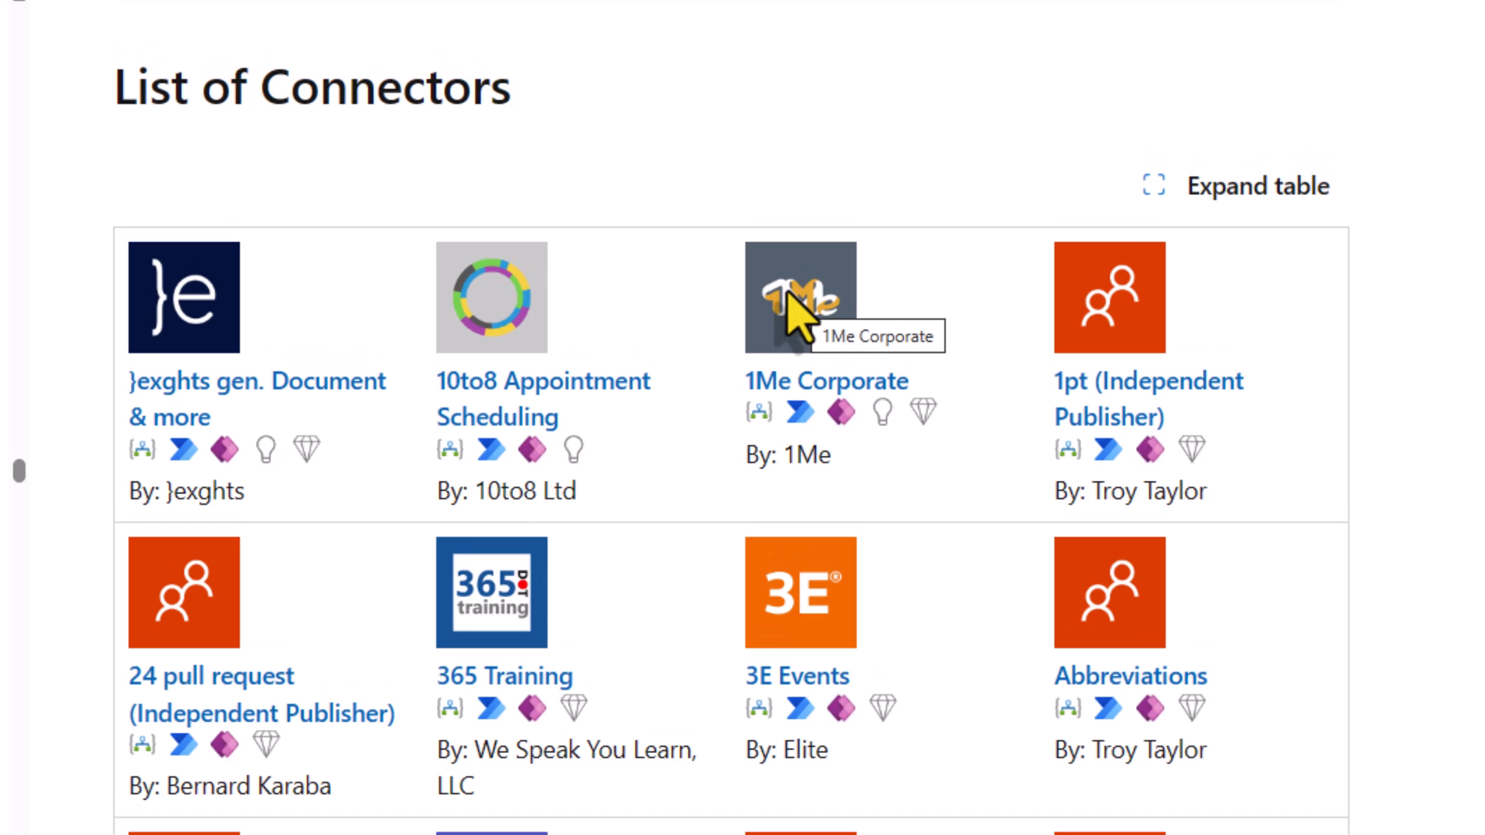
mouse_move(767, 284)
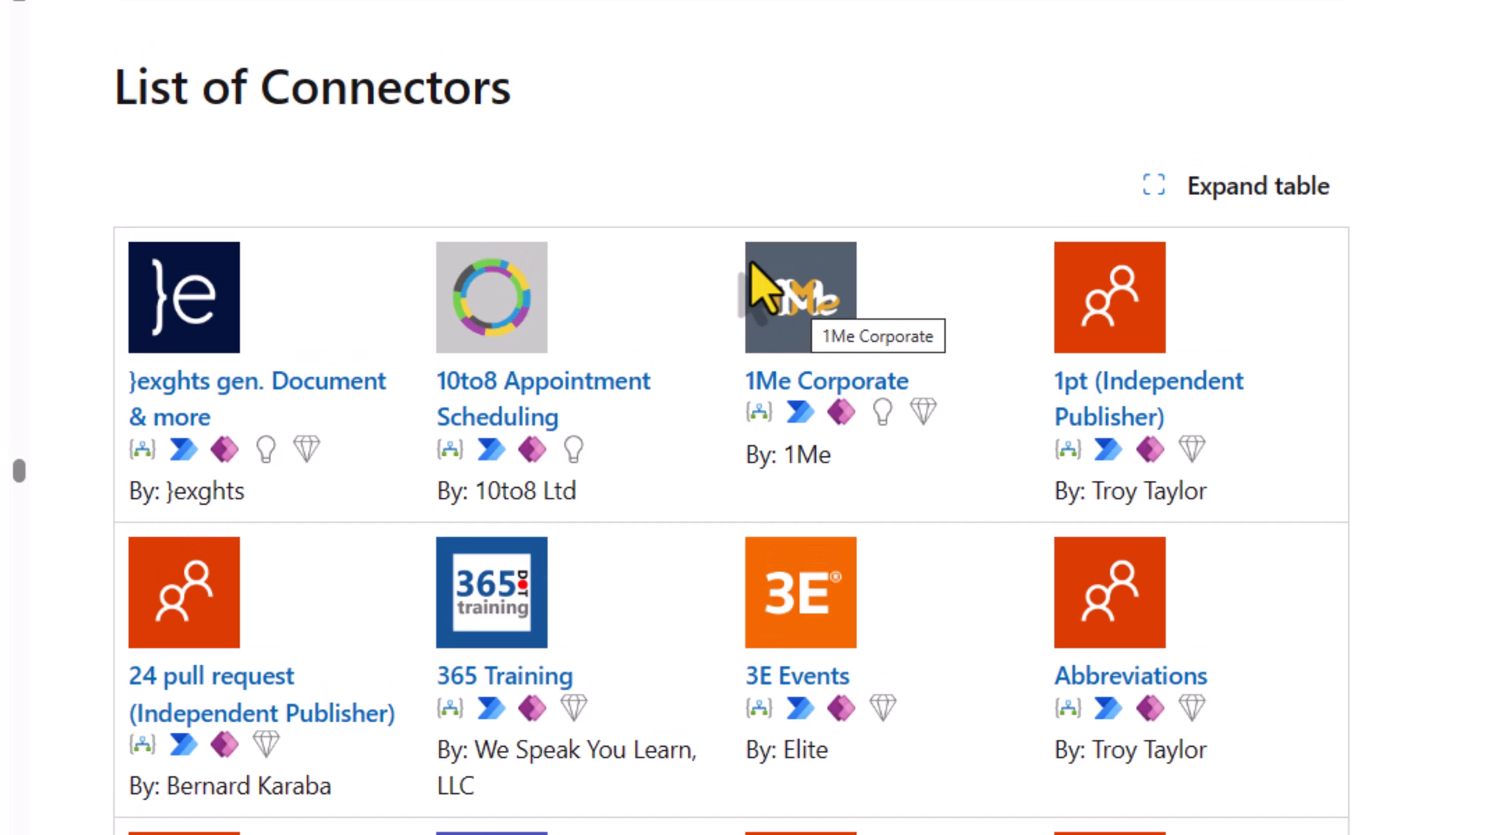
mouse_move(940, 512)
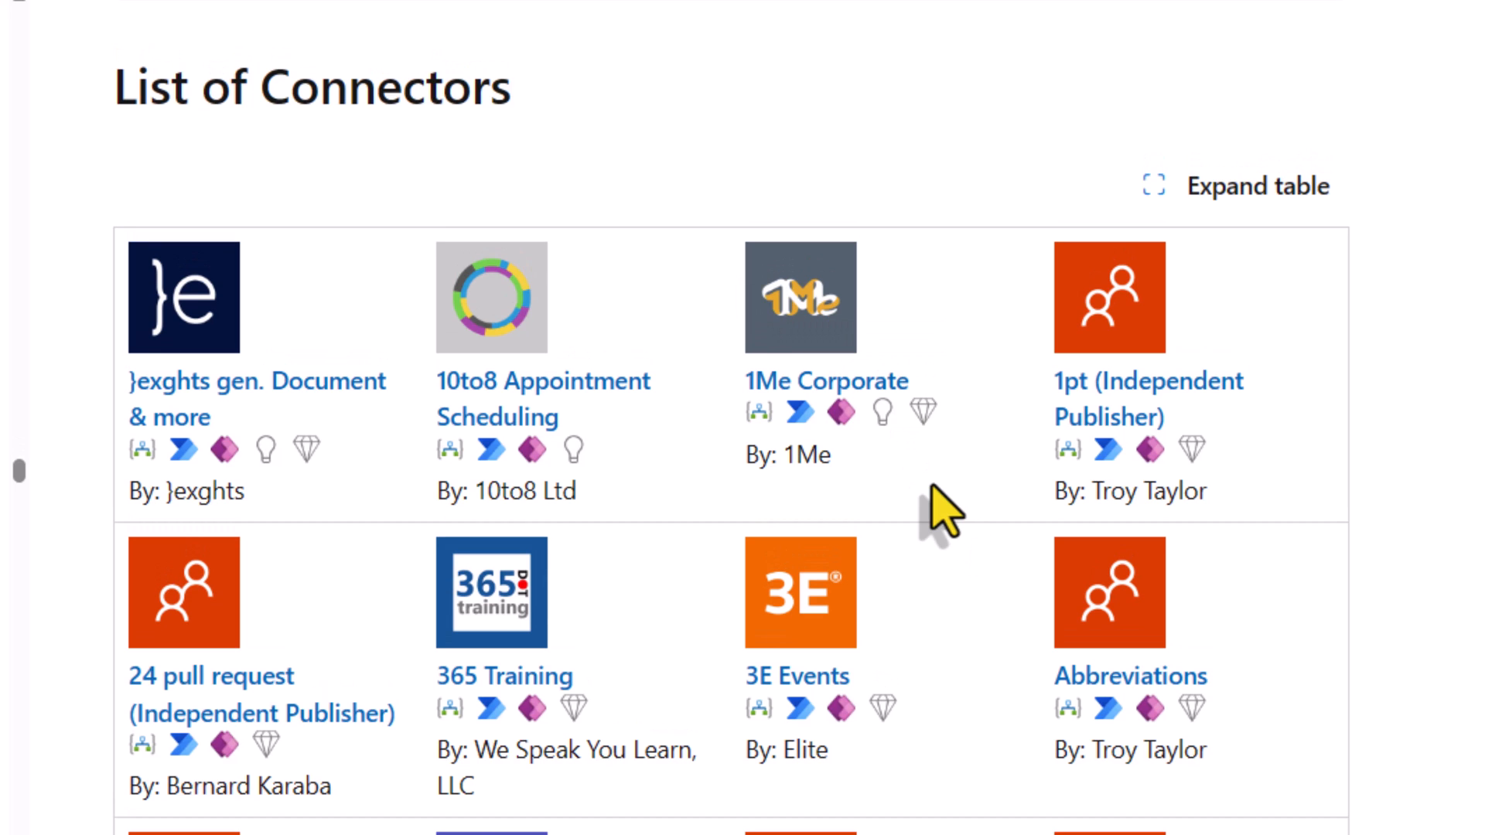
mouse_move(945, 484)
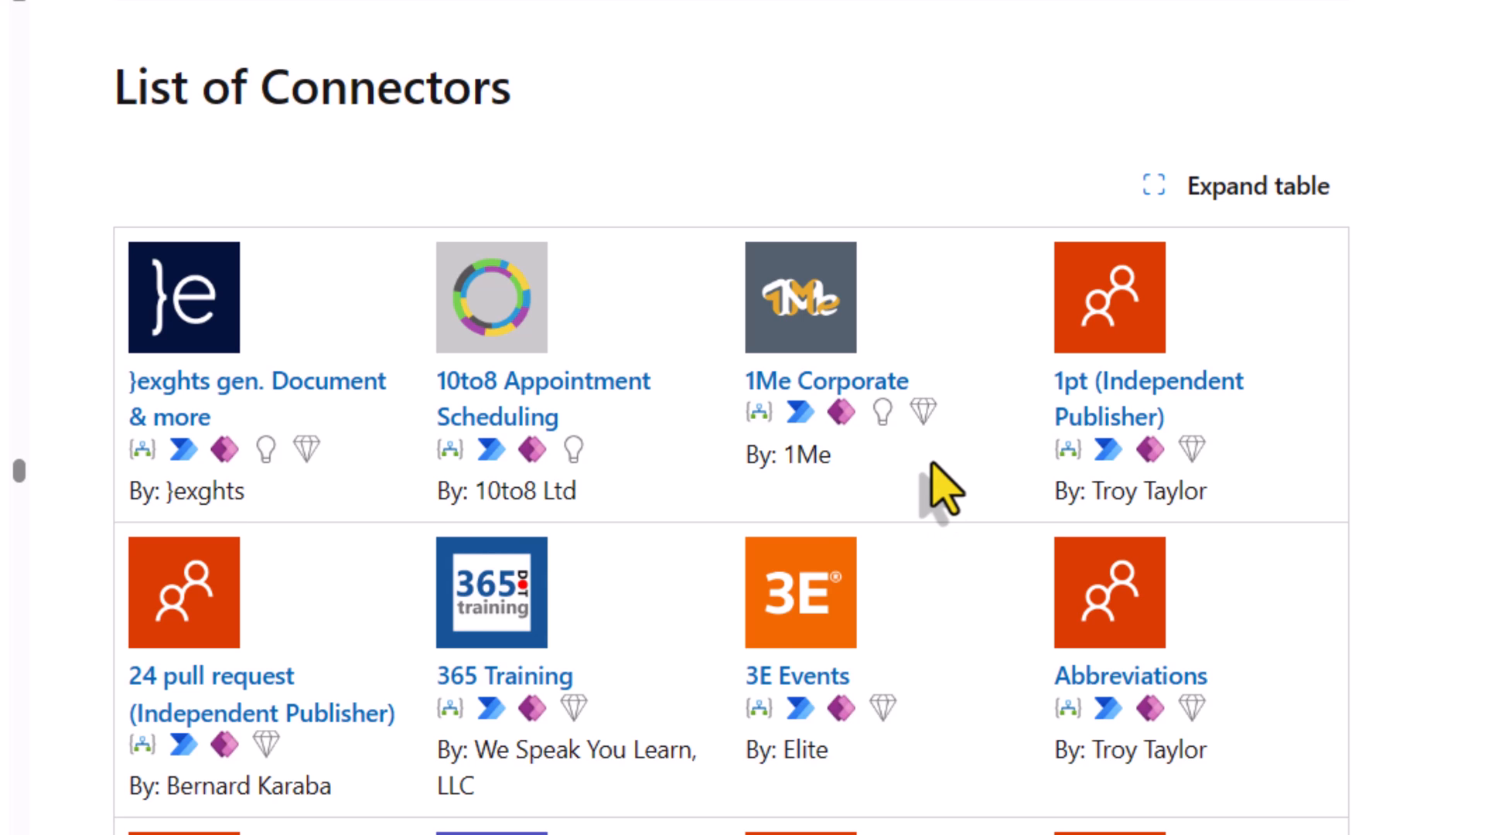
Scroll the Microsoft Learn connector list noting premium-tier connectors such as Salesforce.
scroll("down", 3)
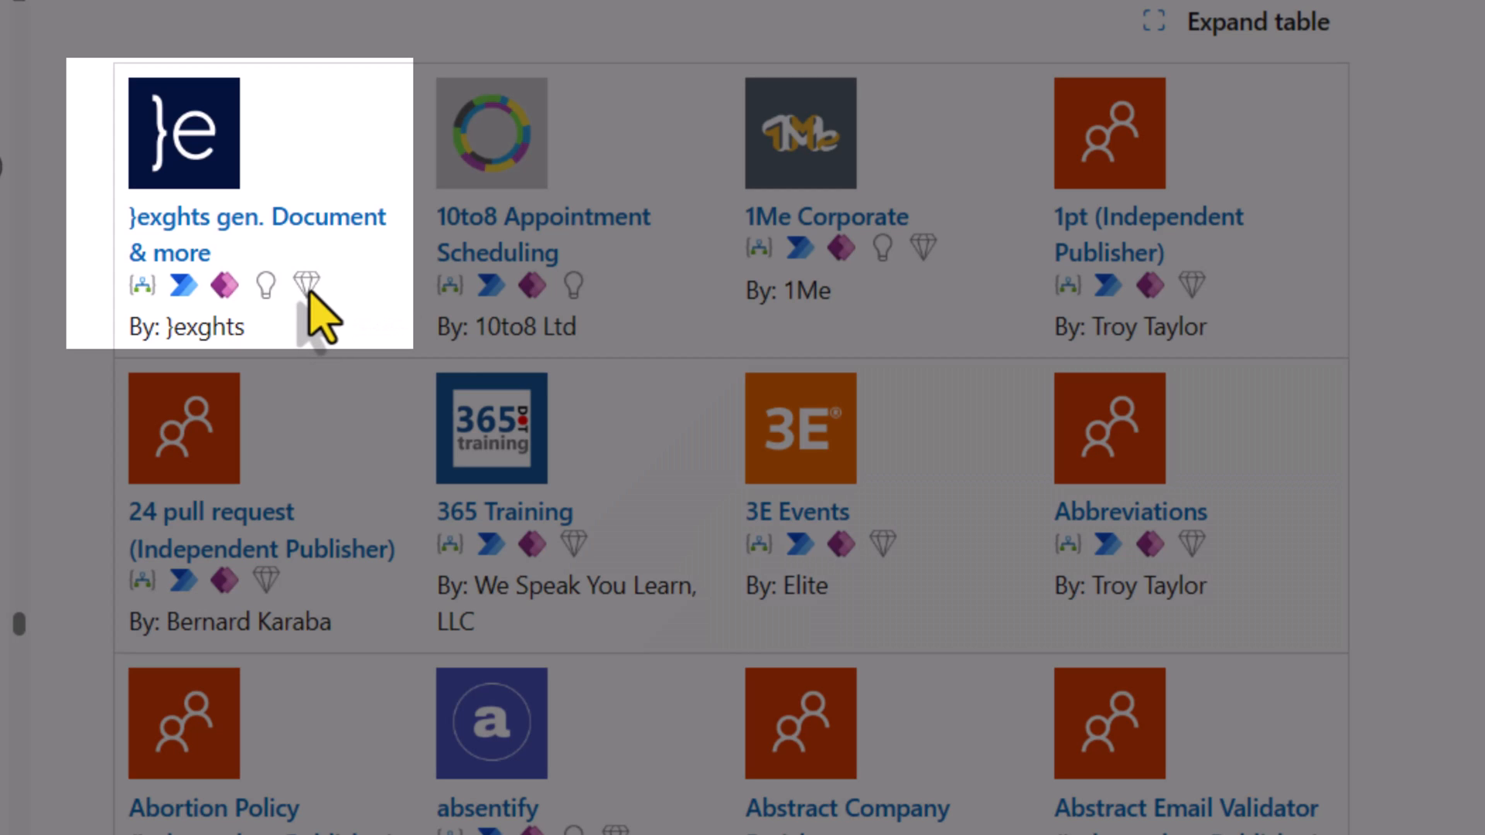
mouse_move(306, 285)
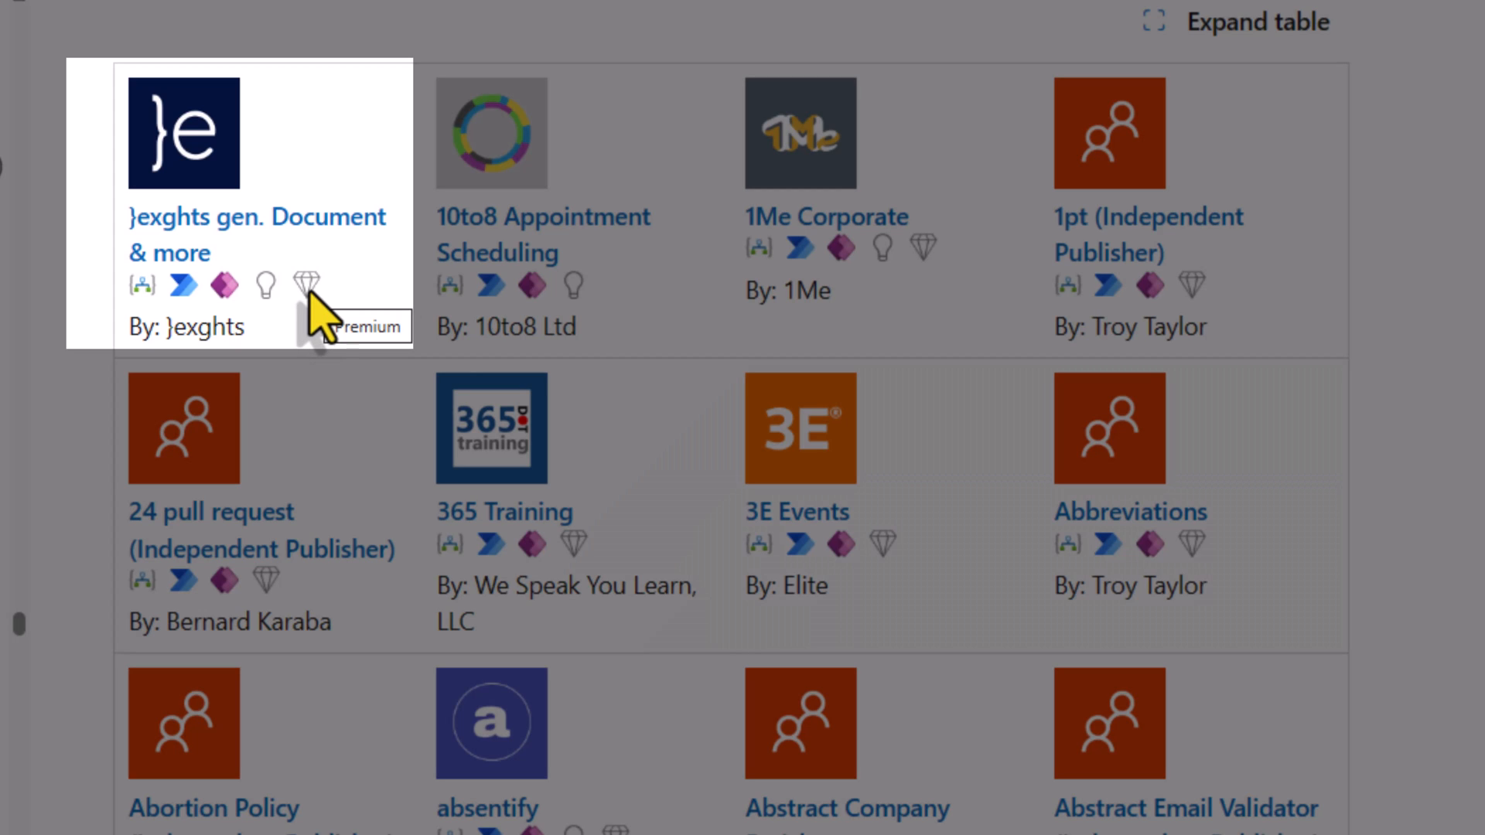
scroll("down", 3)
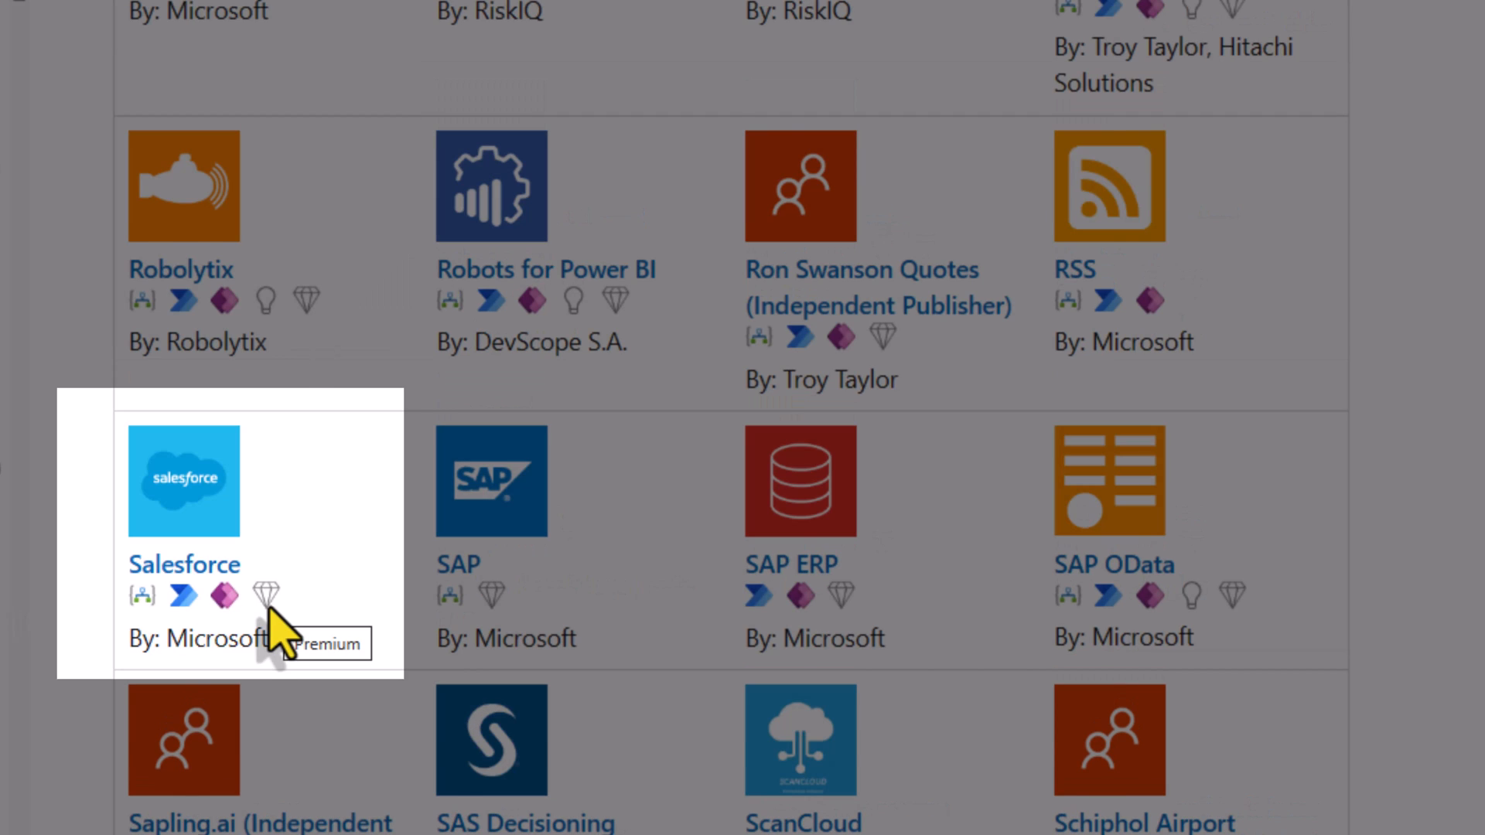
scroll("down", 3)
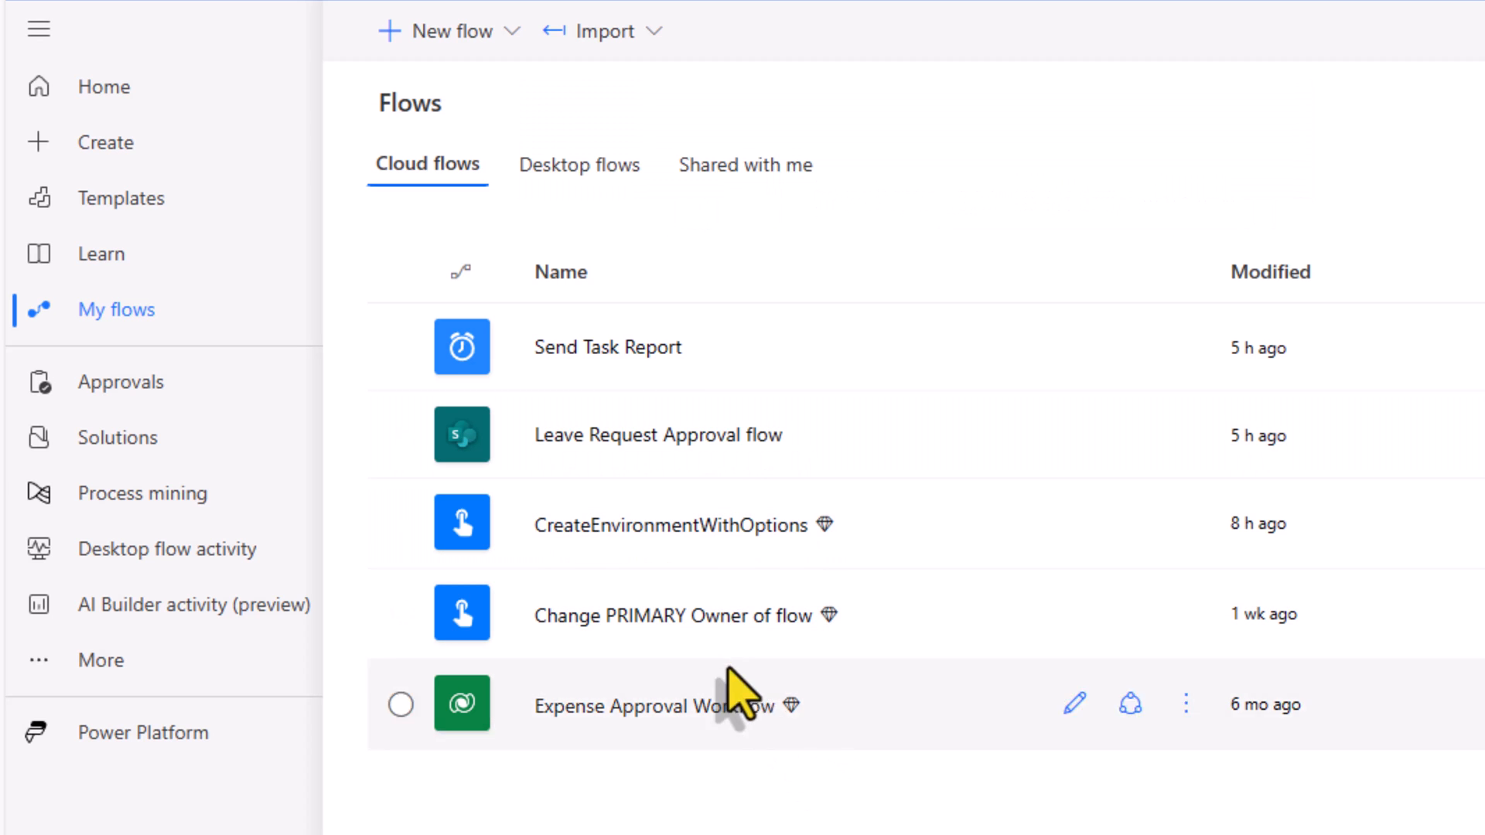
Open the details page of the Change PRIMARY Owner of flow to see its plan and Dataverse connections.
left_click(668, 615)
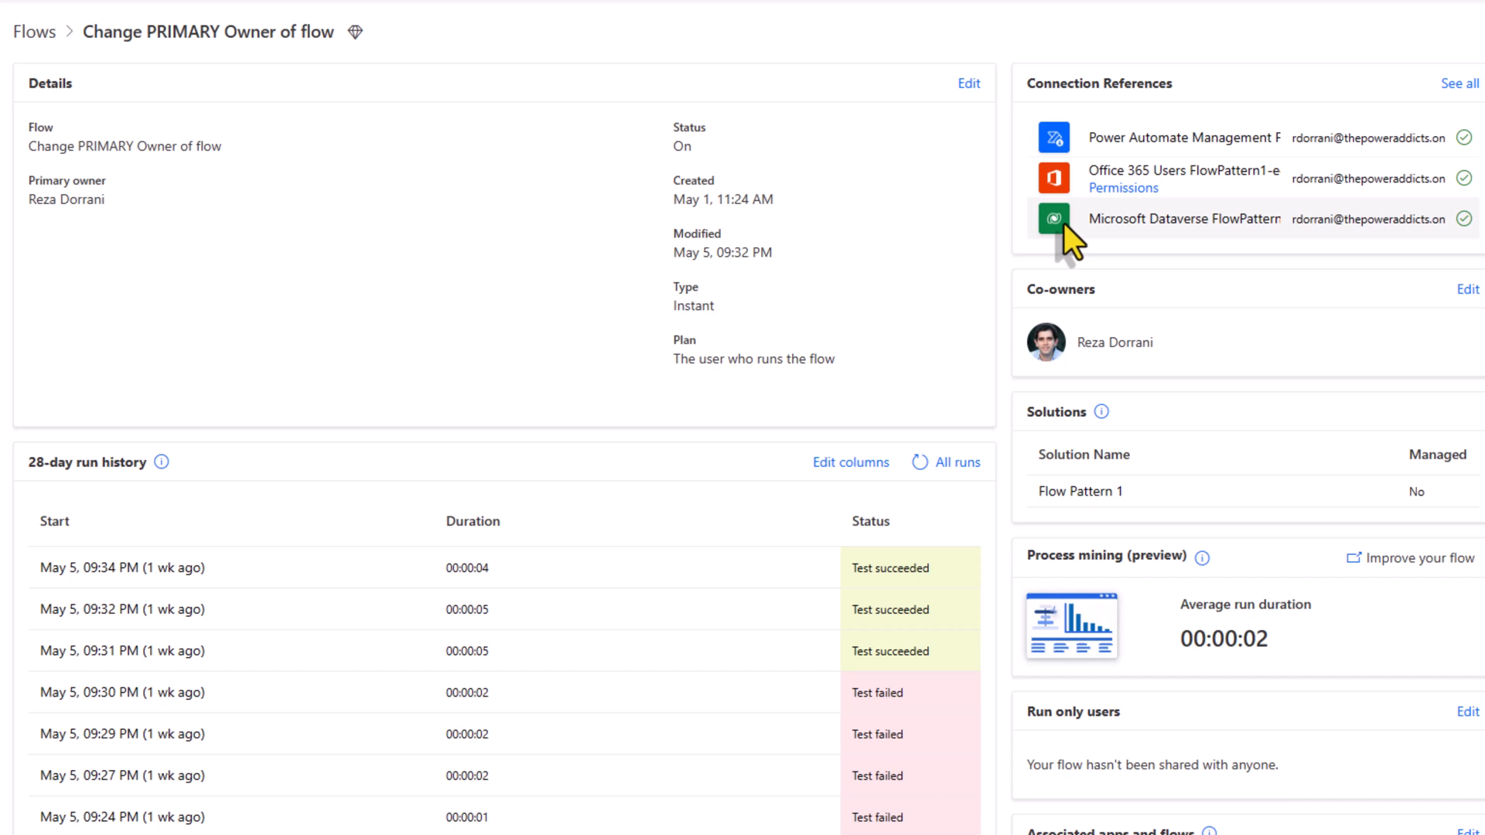
mouse_move(365, 55)
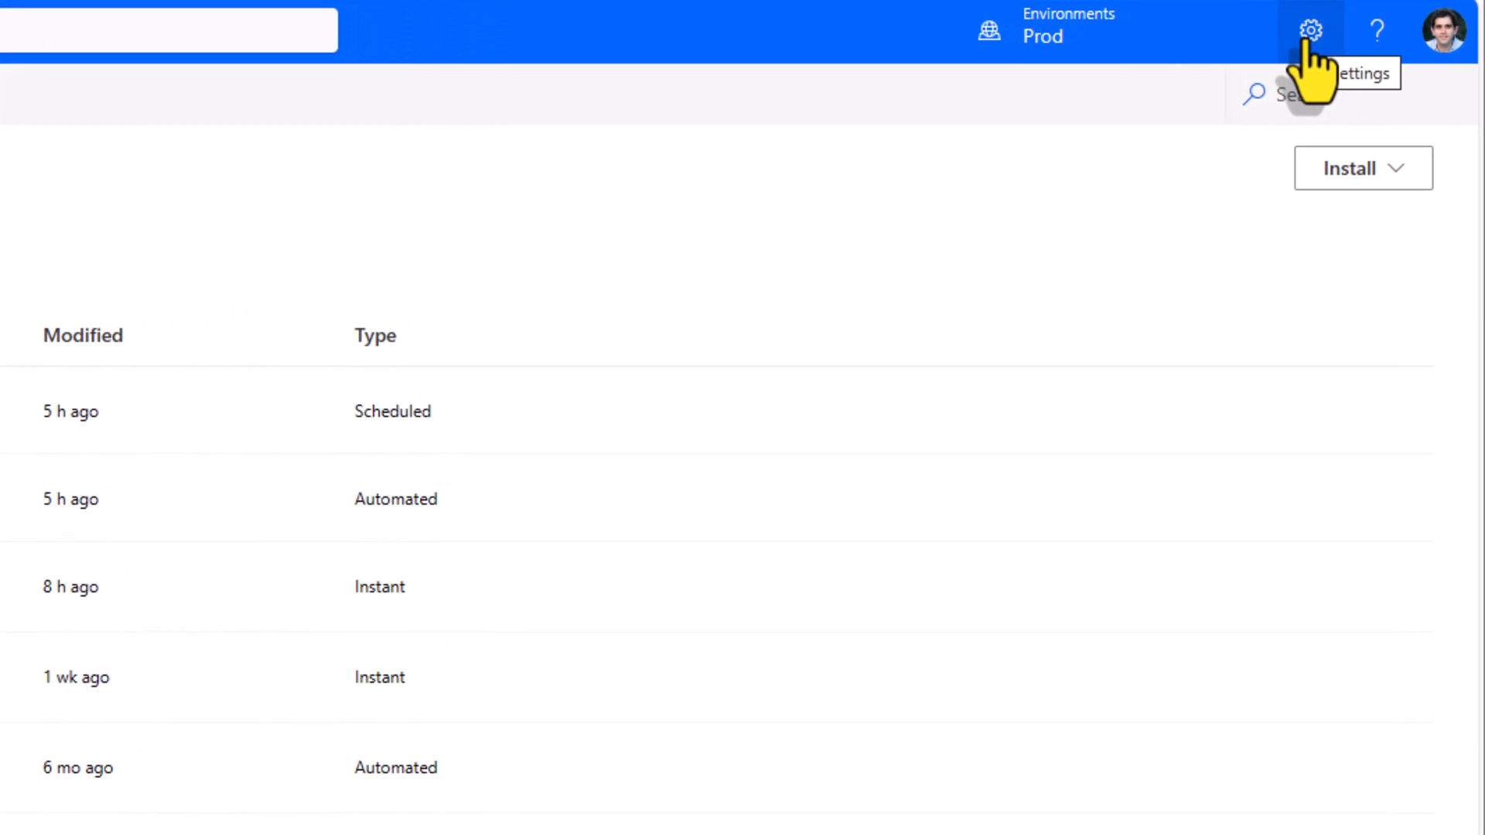
View my assigned Power Automate licenses and their premium connector capabilities from Settings.
left_click(1314, 29)
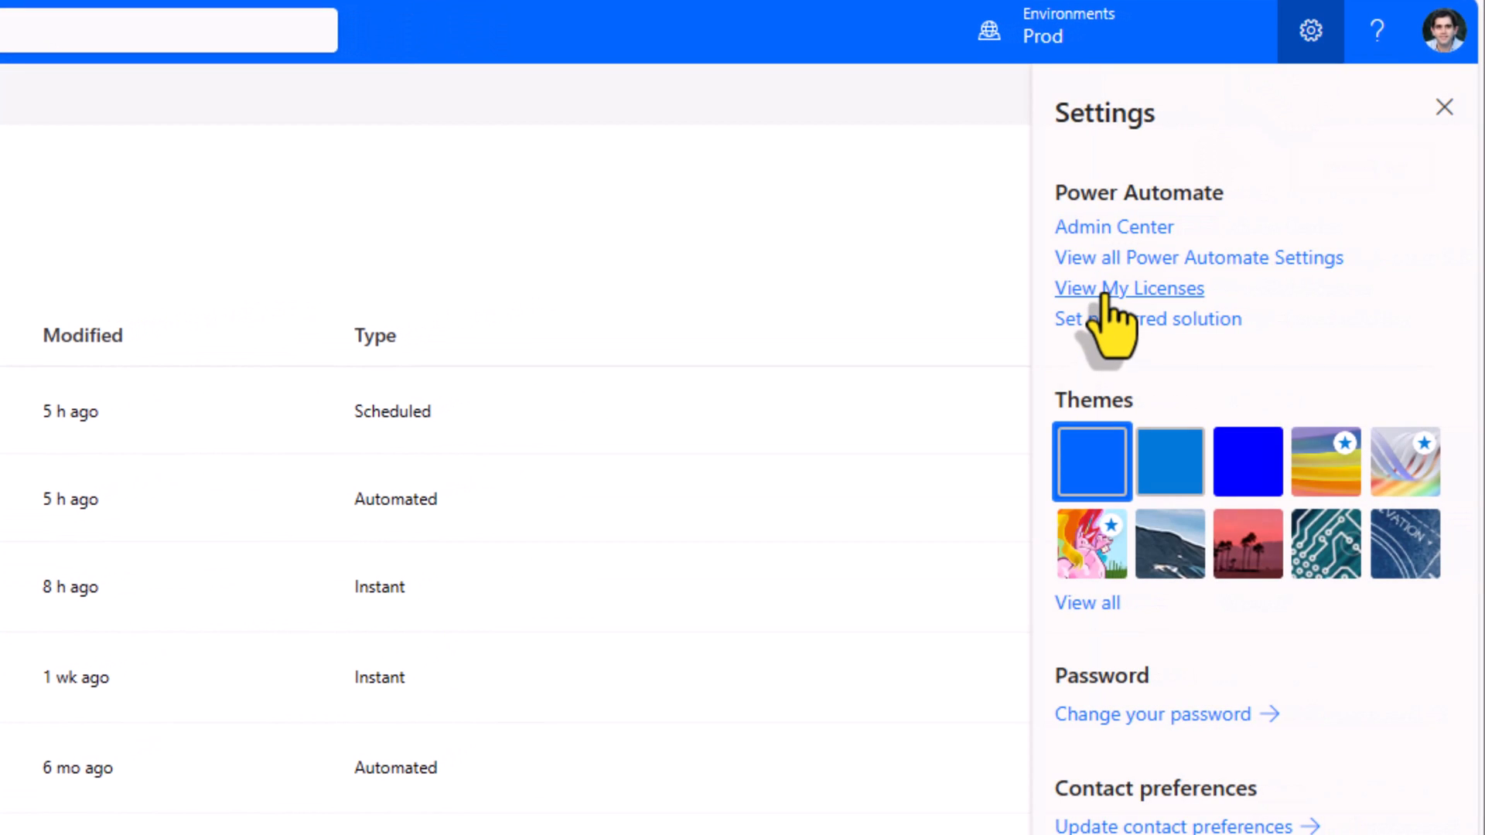
left_click(1129, 287)
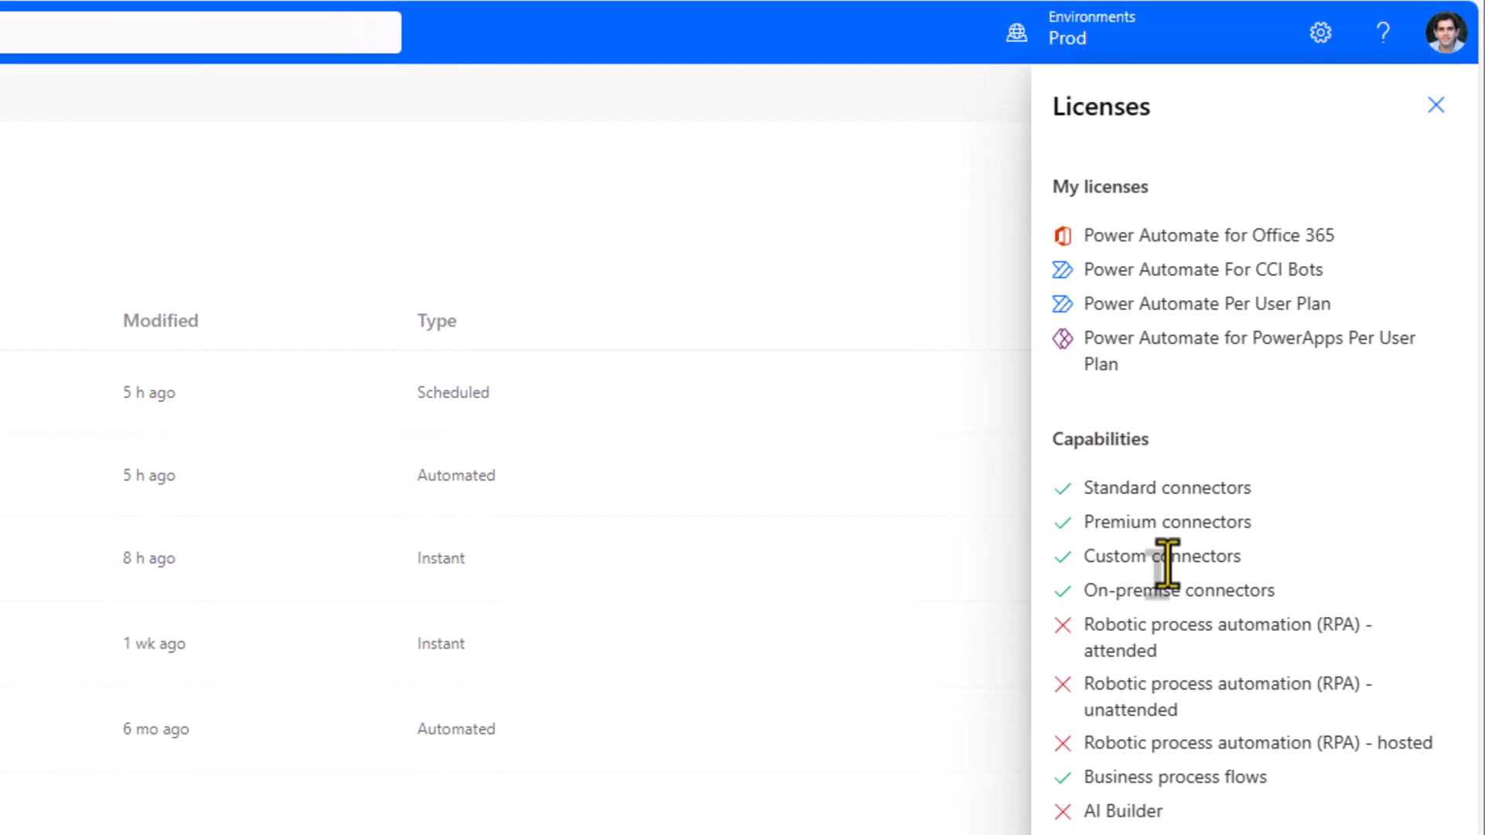
mouse_move(1084, 482)
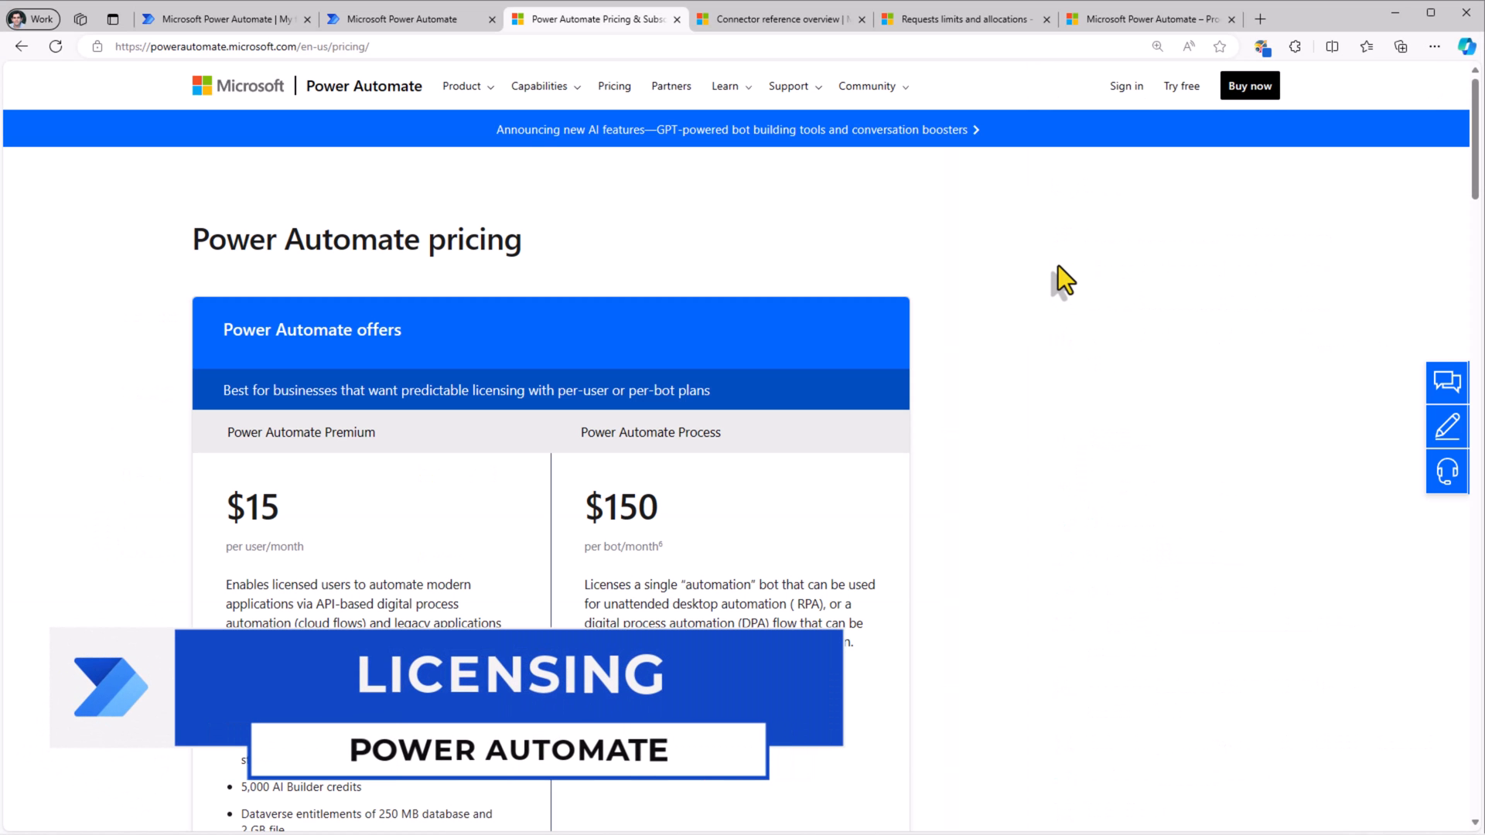
Reveal the pricing comparison: Premium $15 per user/month versus Process $150 per bot/month.
scroll("down", 3)
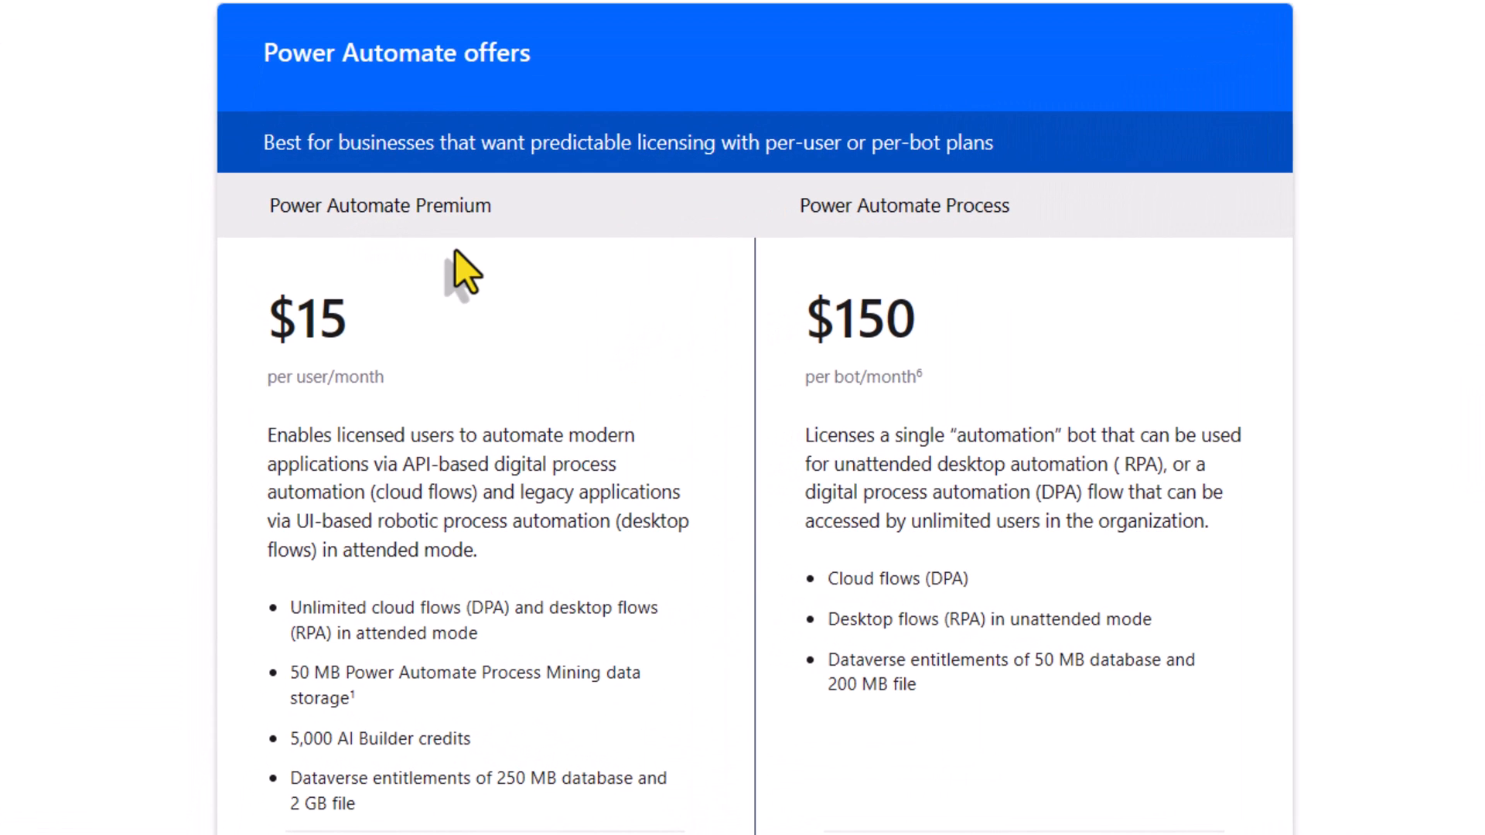
mouse_move(337, 417)
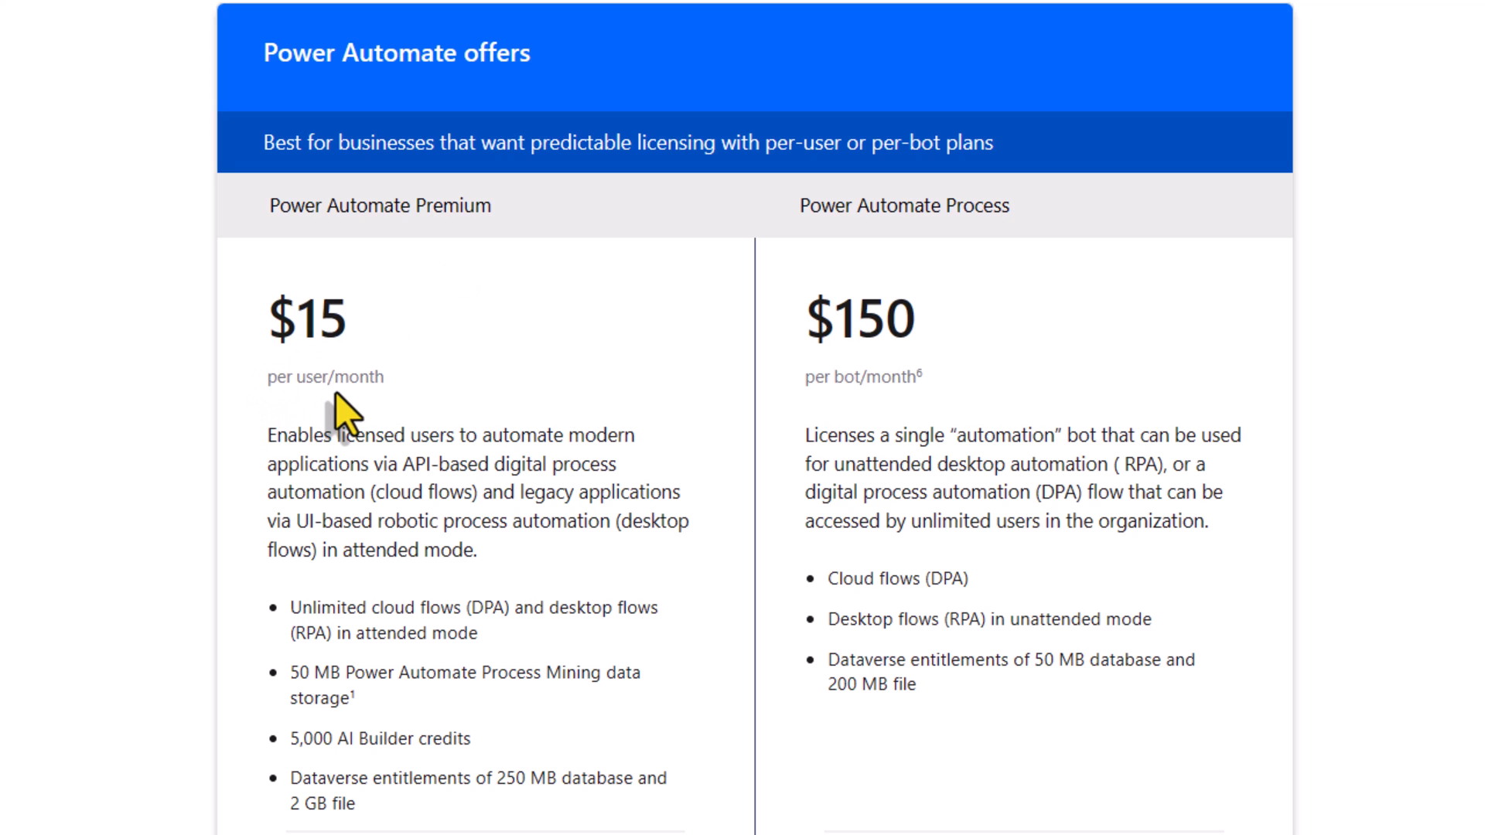
mouse_move(398, 436)
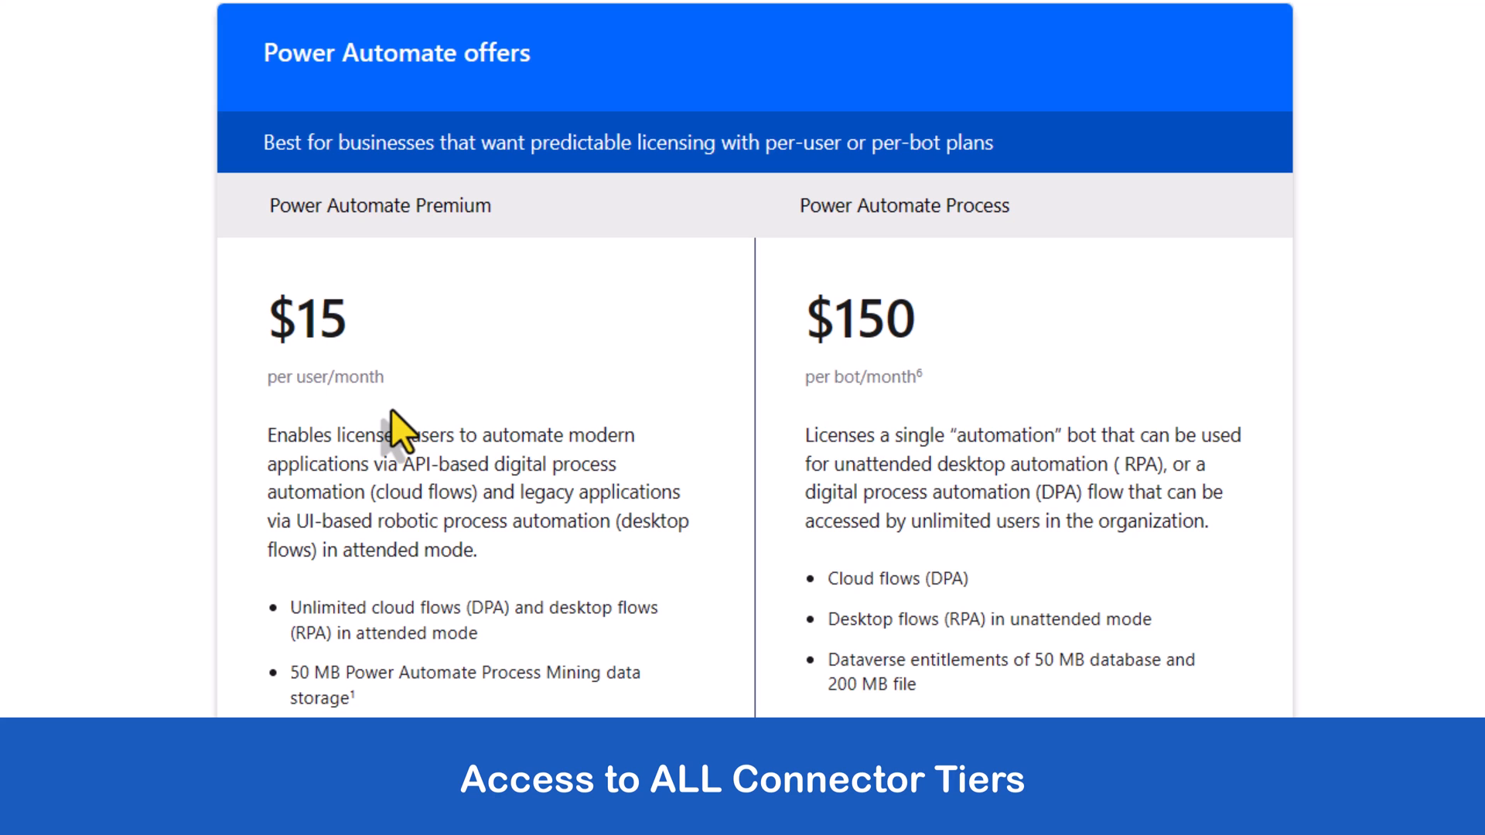
mouse_move(479, 616)
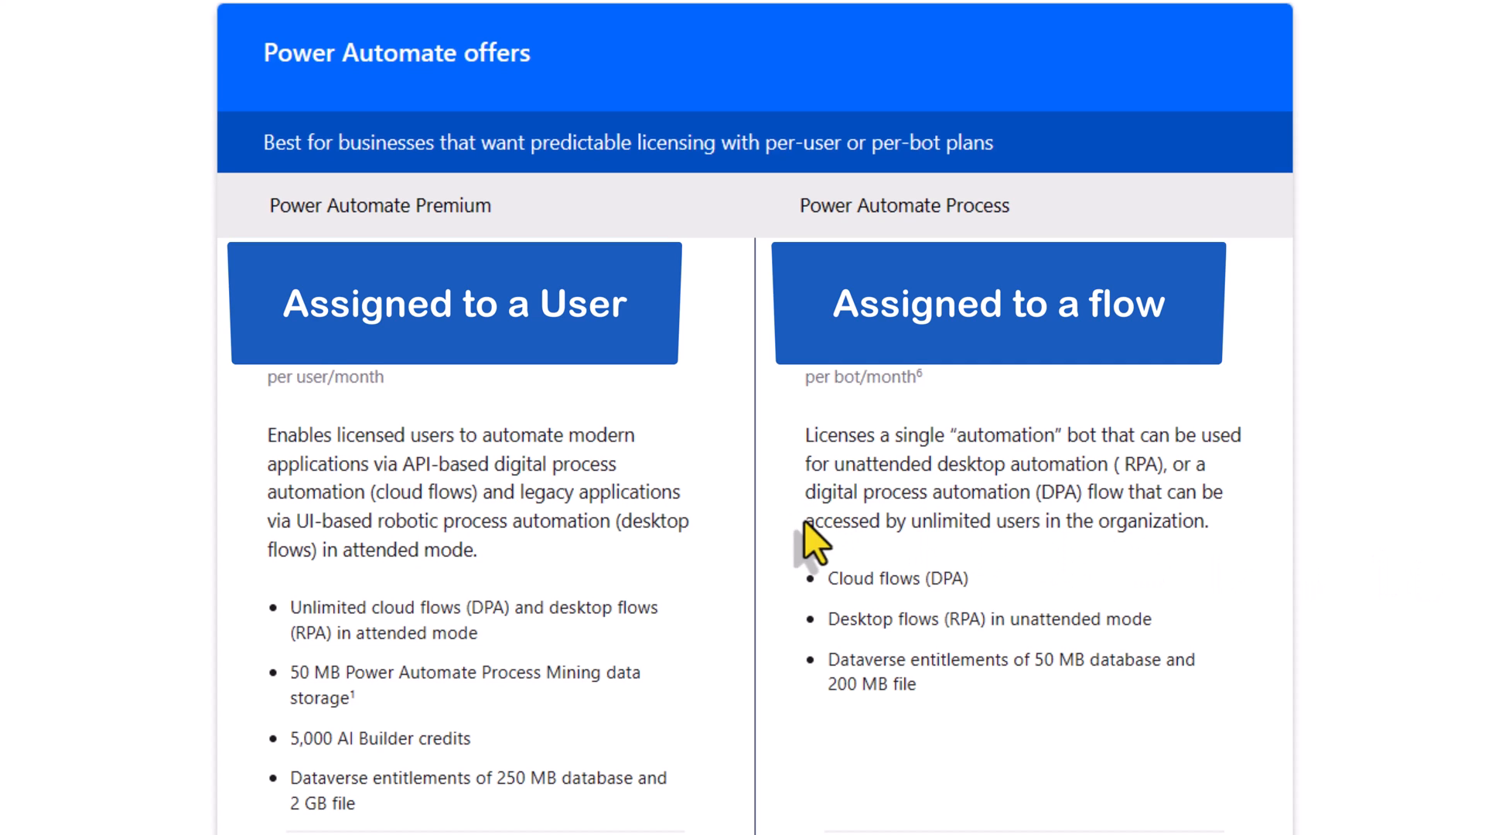
left_click_drag(804, 521, 1208, 521)
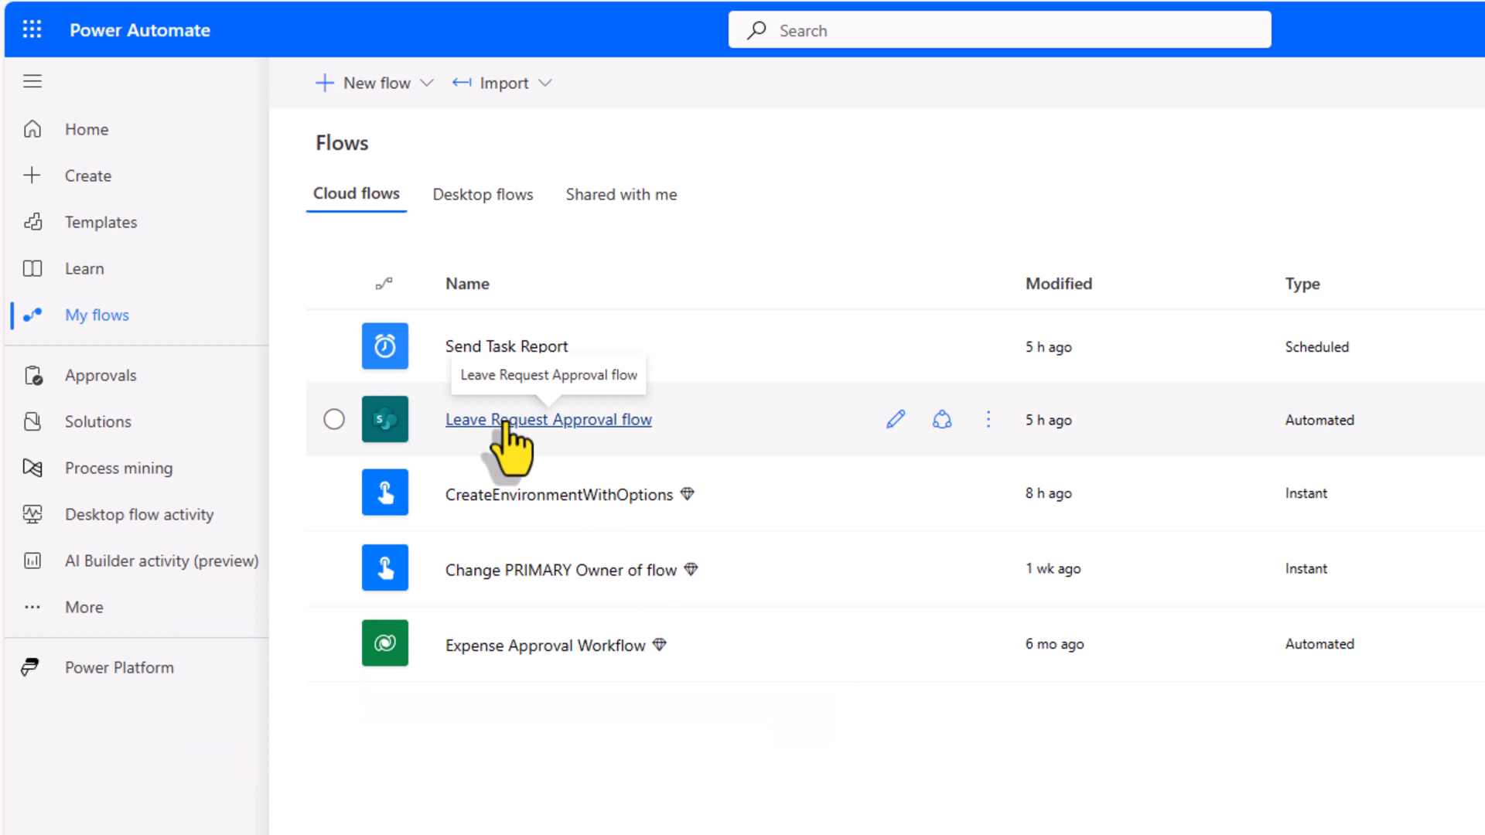
left_click(547, 420)
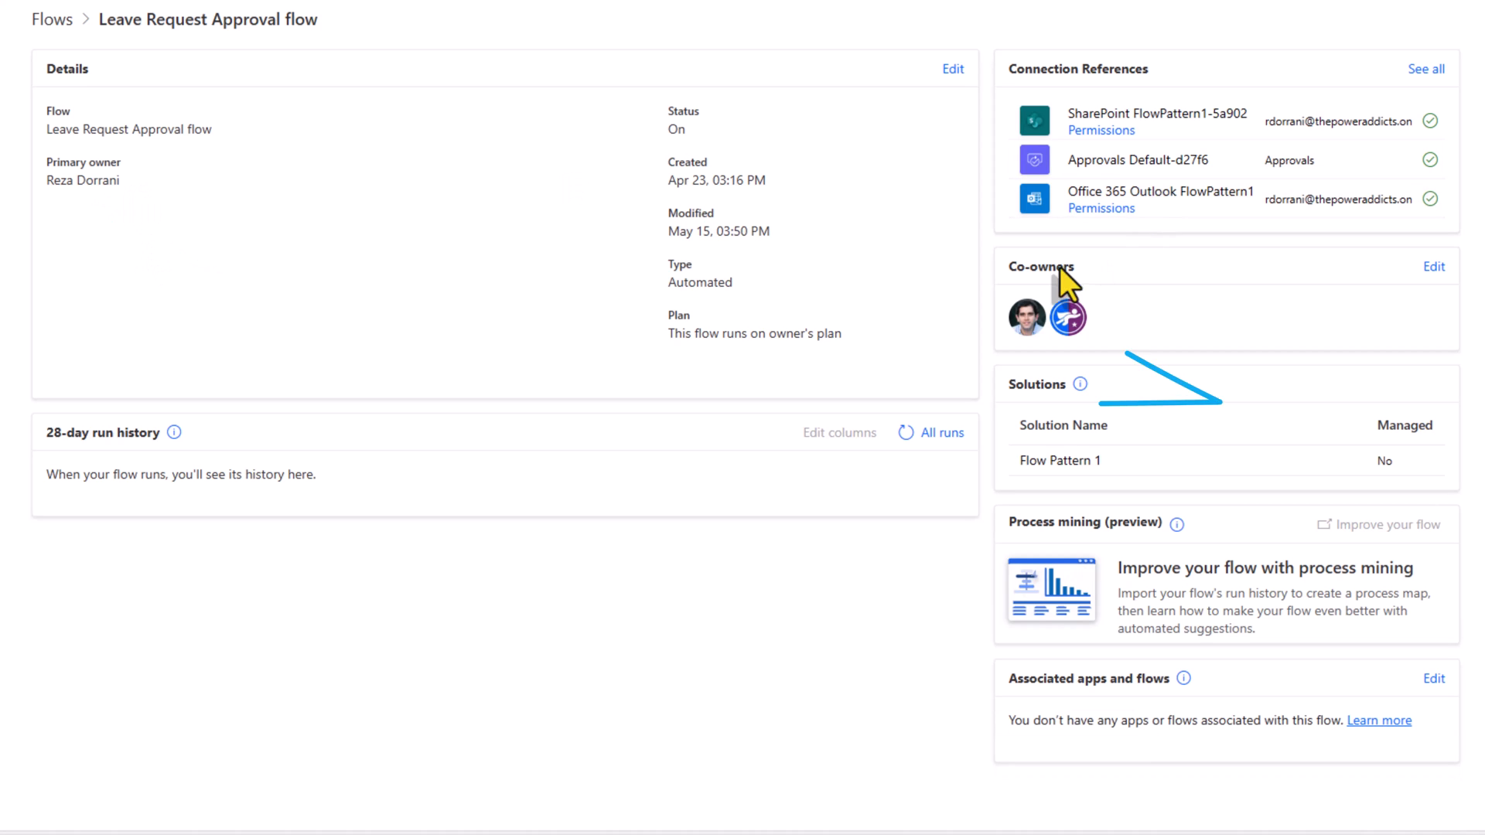
left_click(1424, 266)
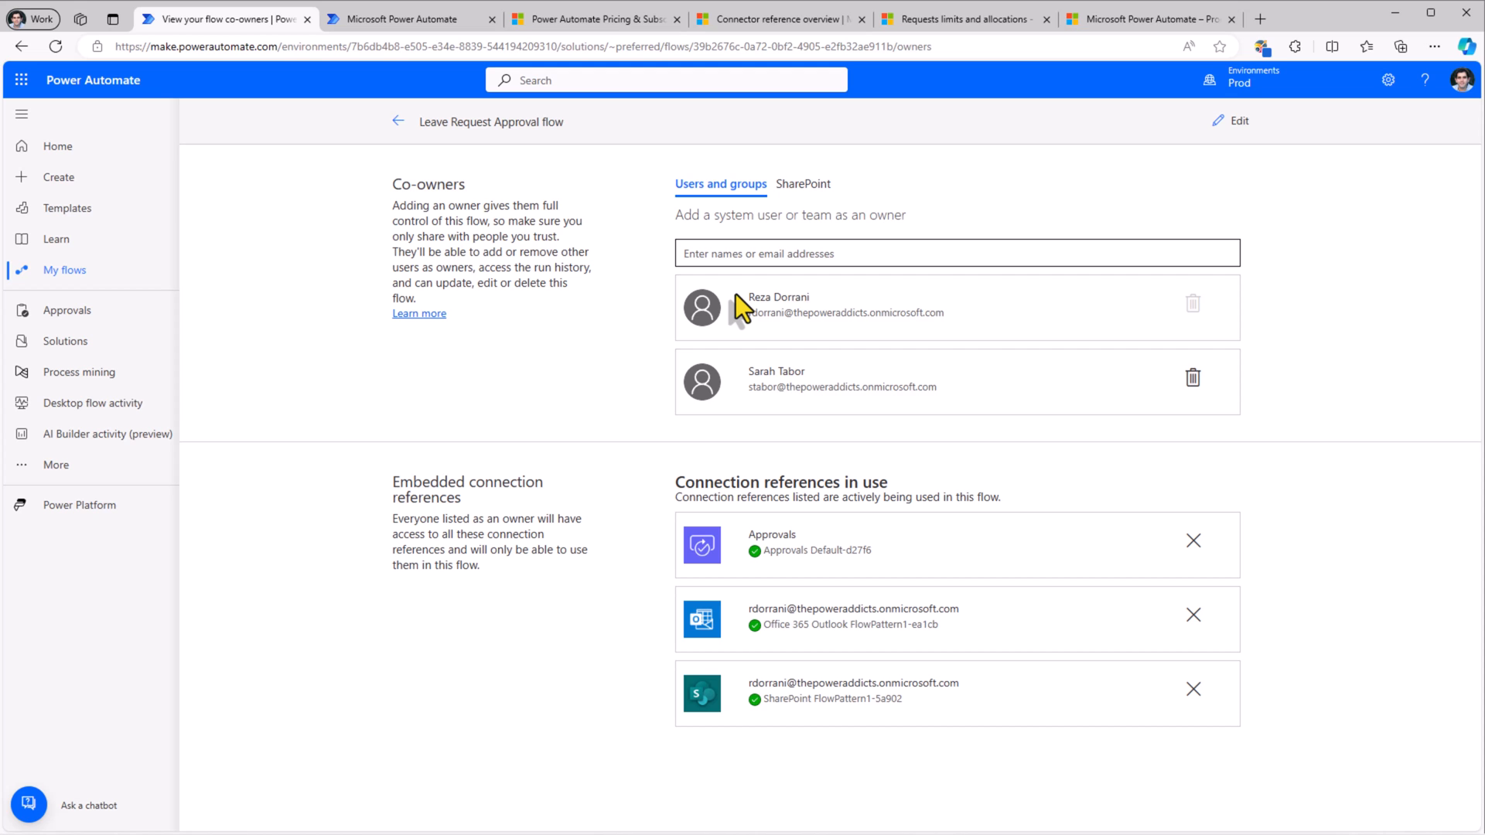
left_click(396, 120)
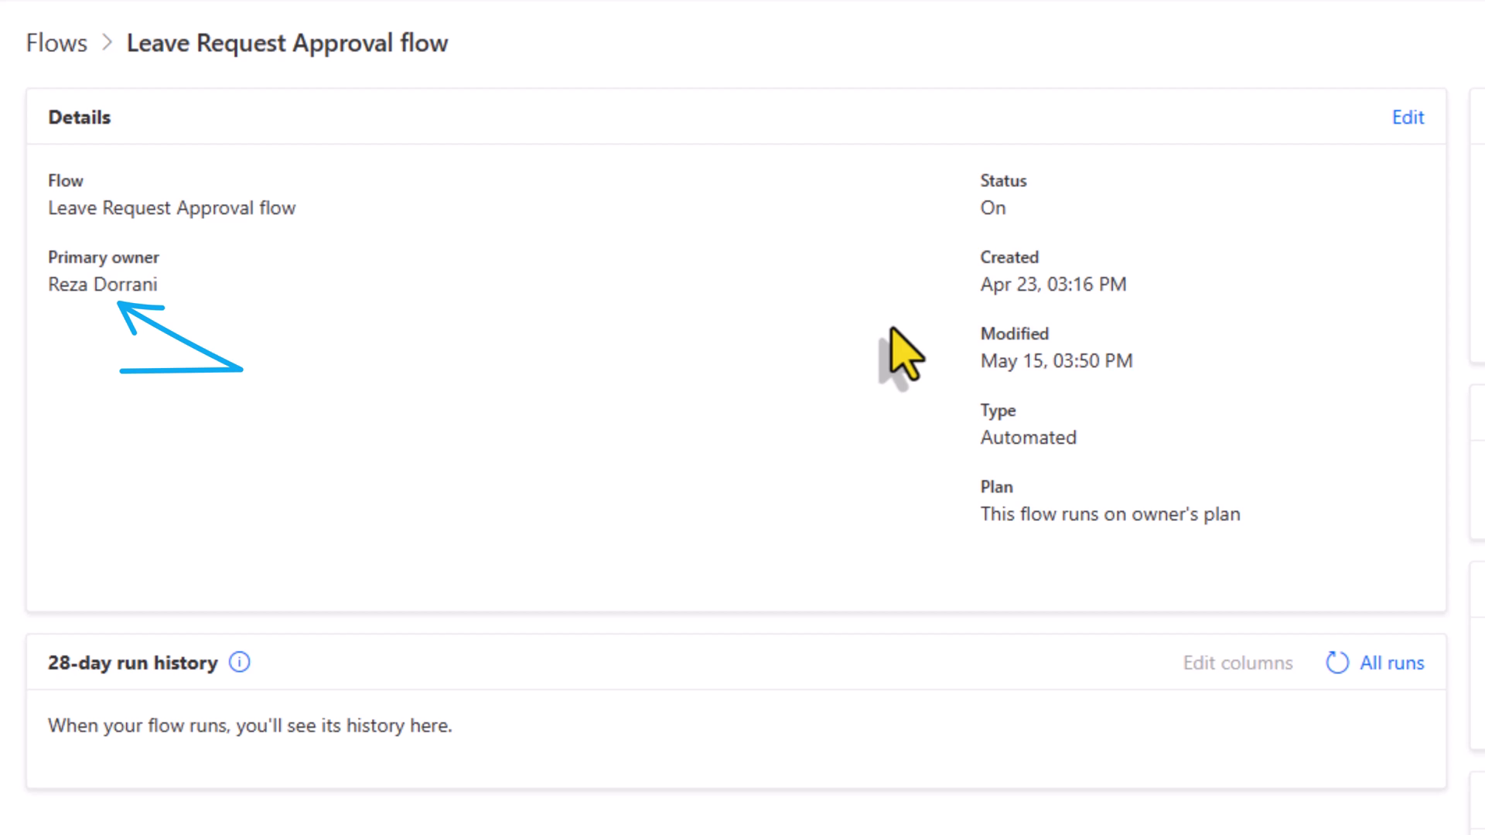
mouse_move(808, 294)
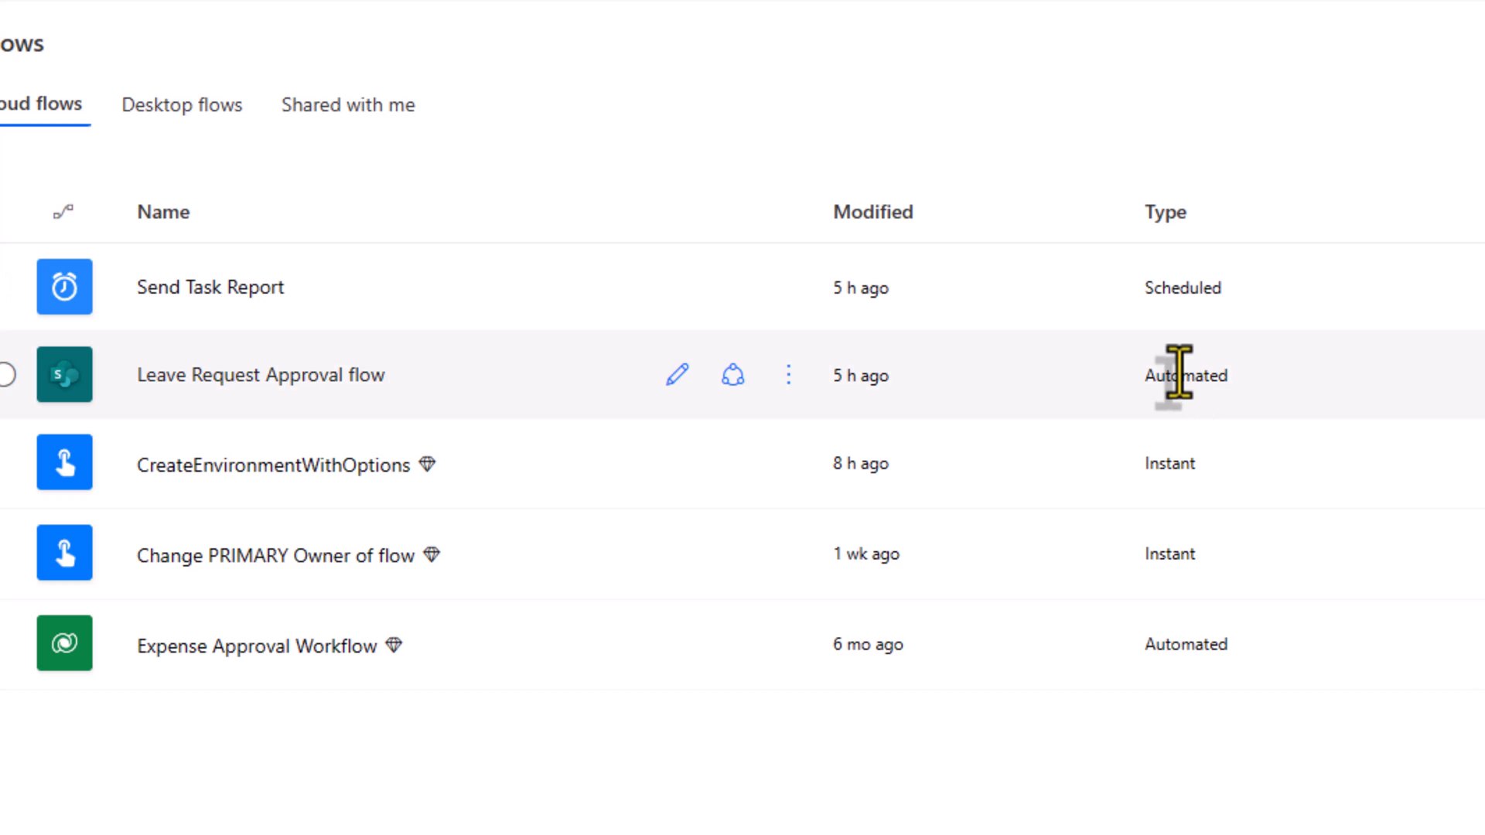
mouse_move(1183, 325)
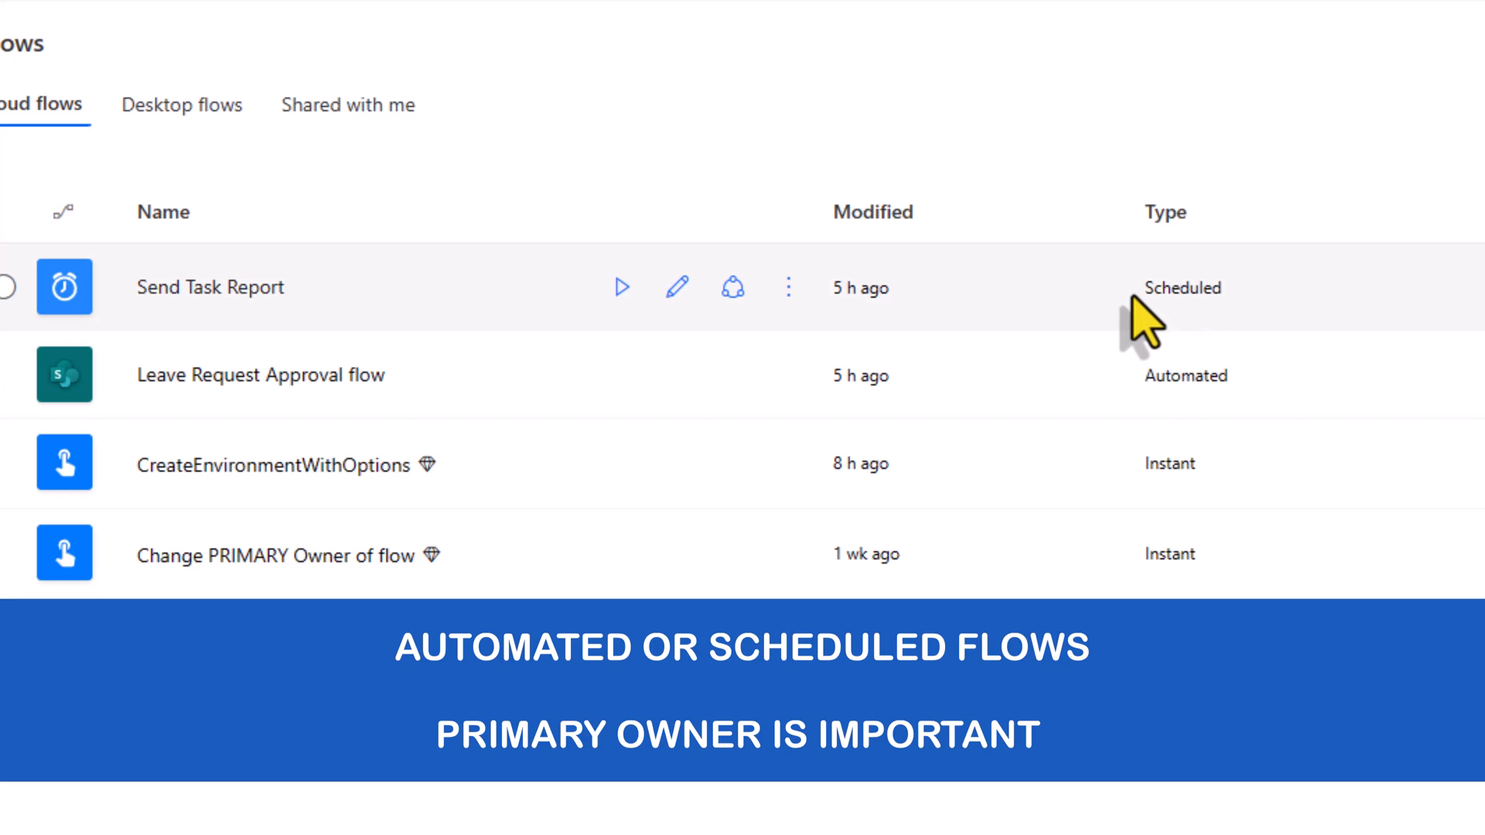
mouse_move(1142, 340)
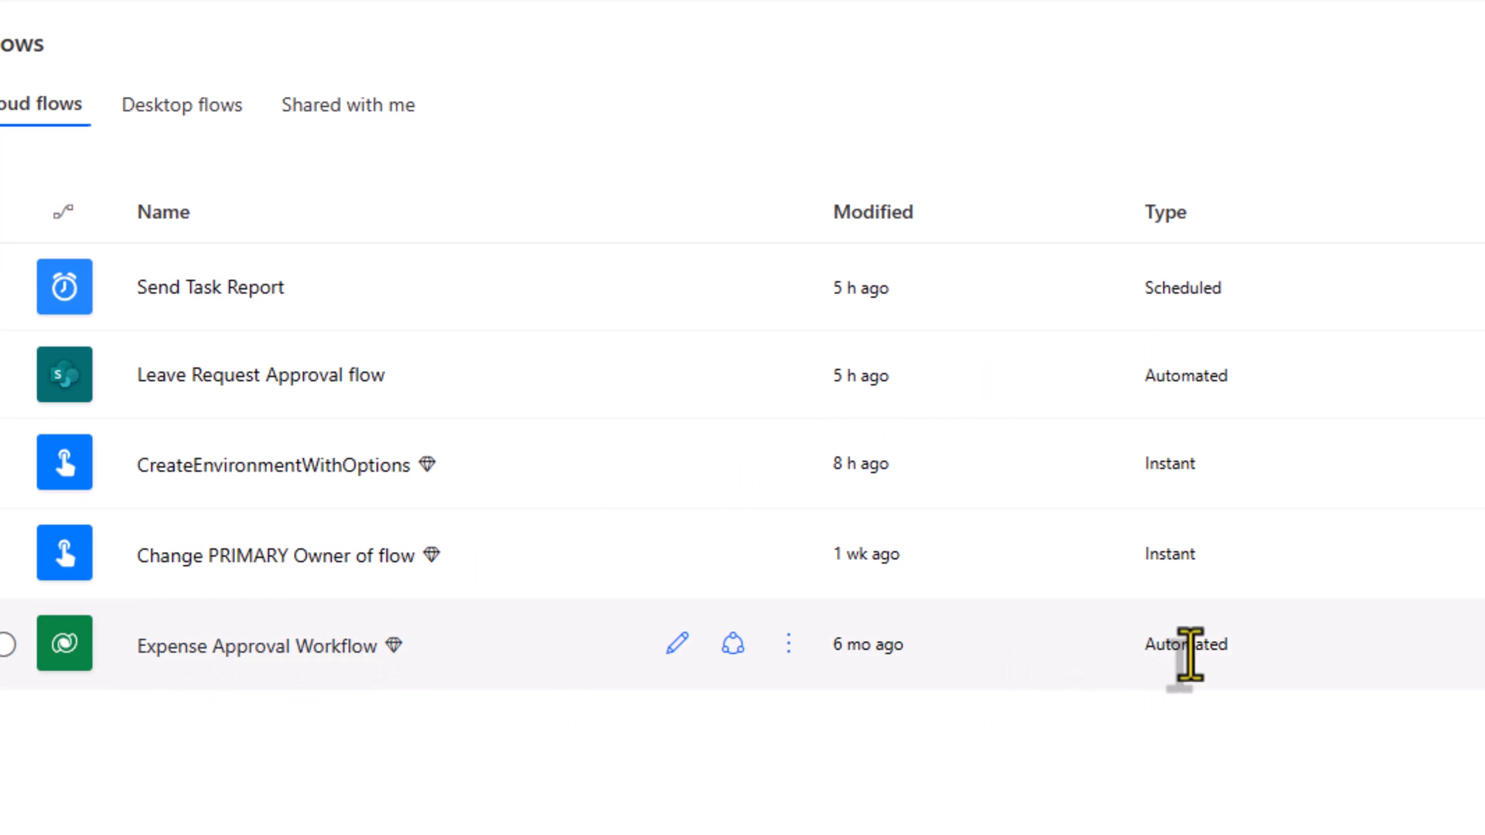
Add a second co-owner to the Expense Approval Workflow, confirming the shared connections notice.
left_click(260, 646)
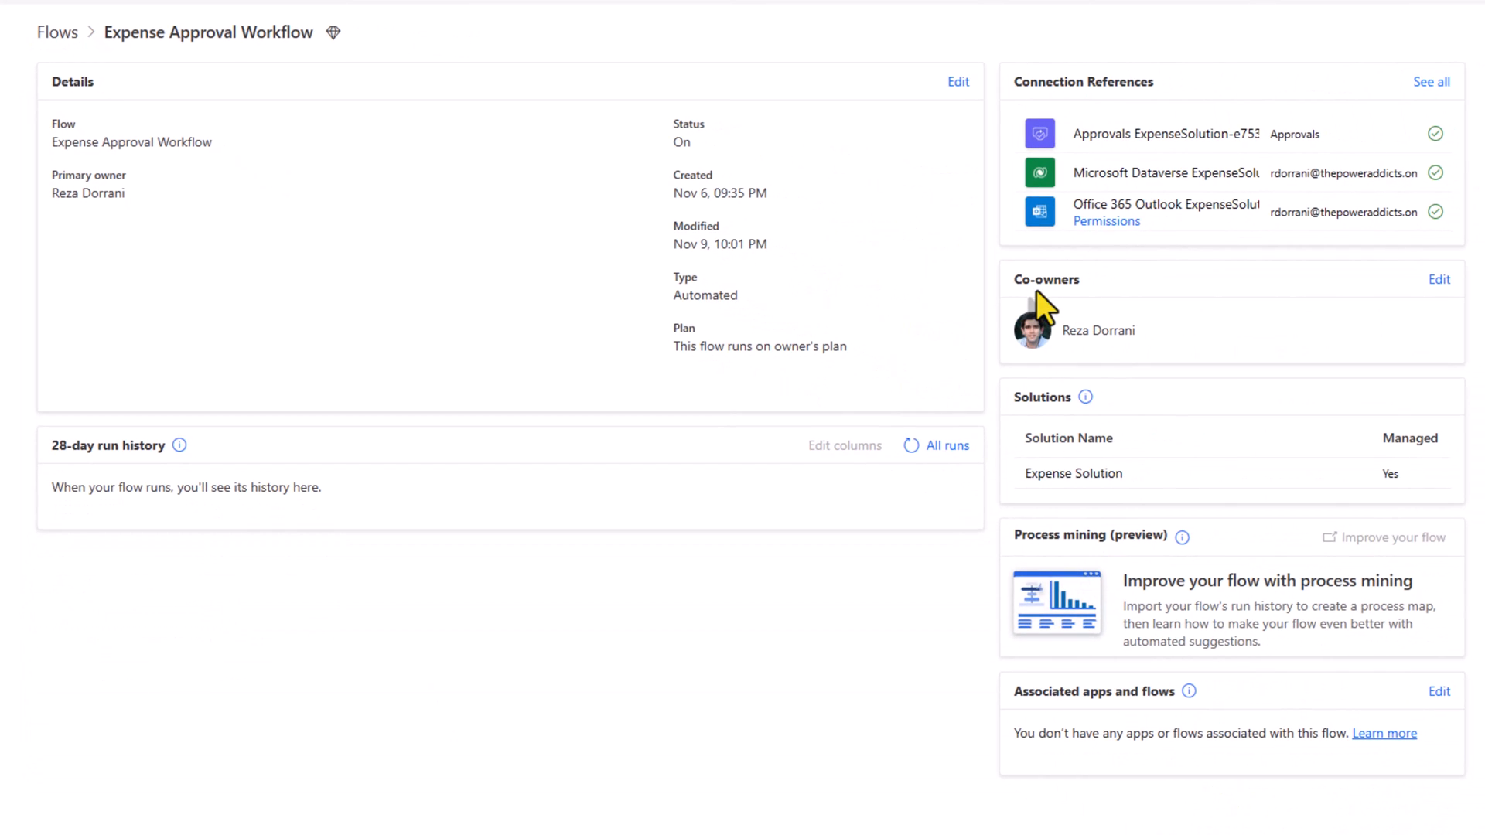
mouse_move(1438, 279)
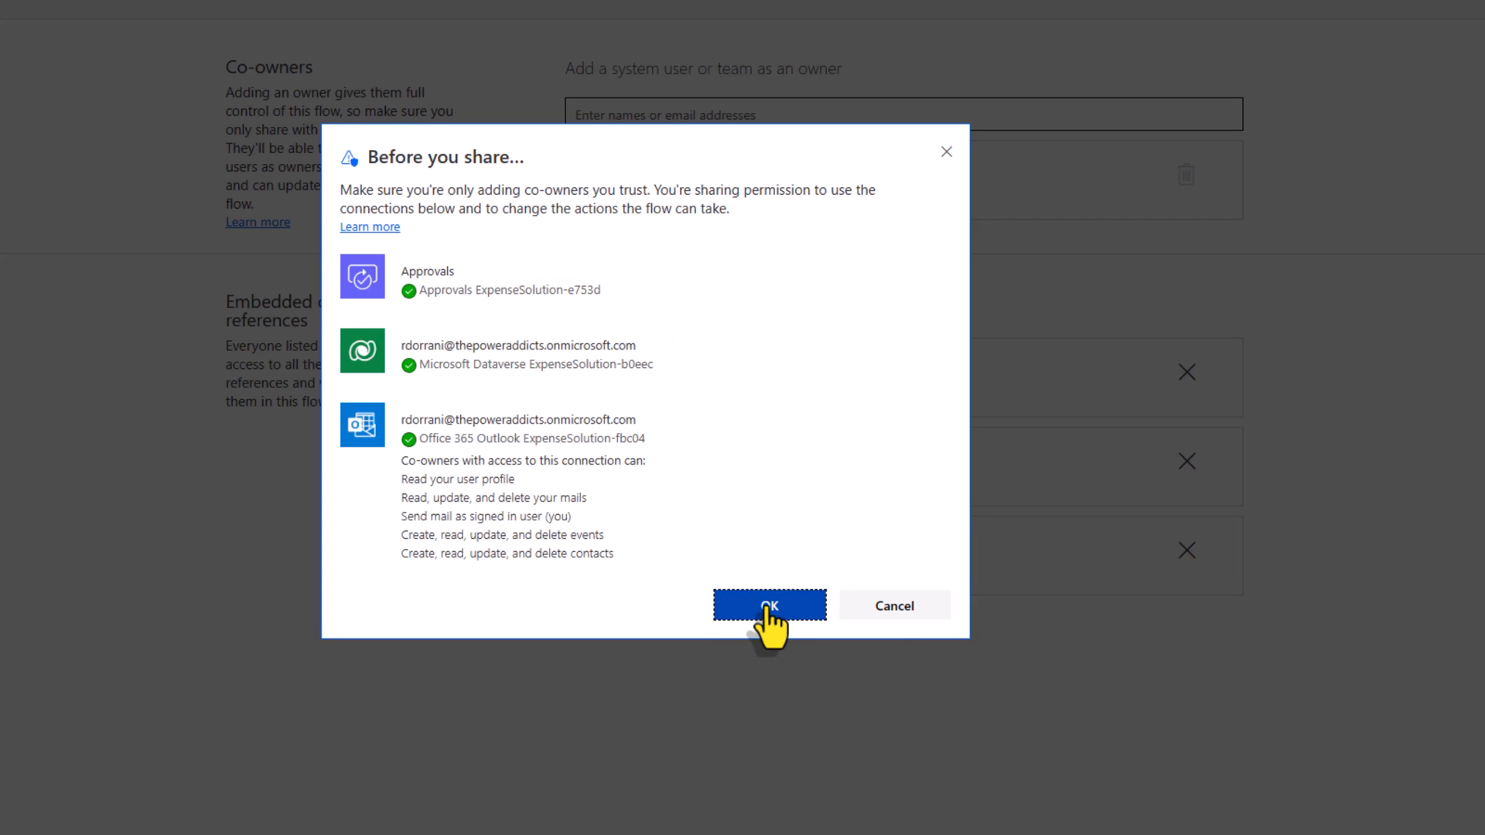
left_click(770, 607)
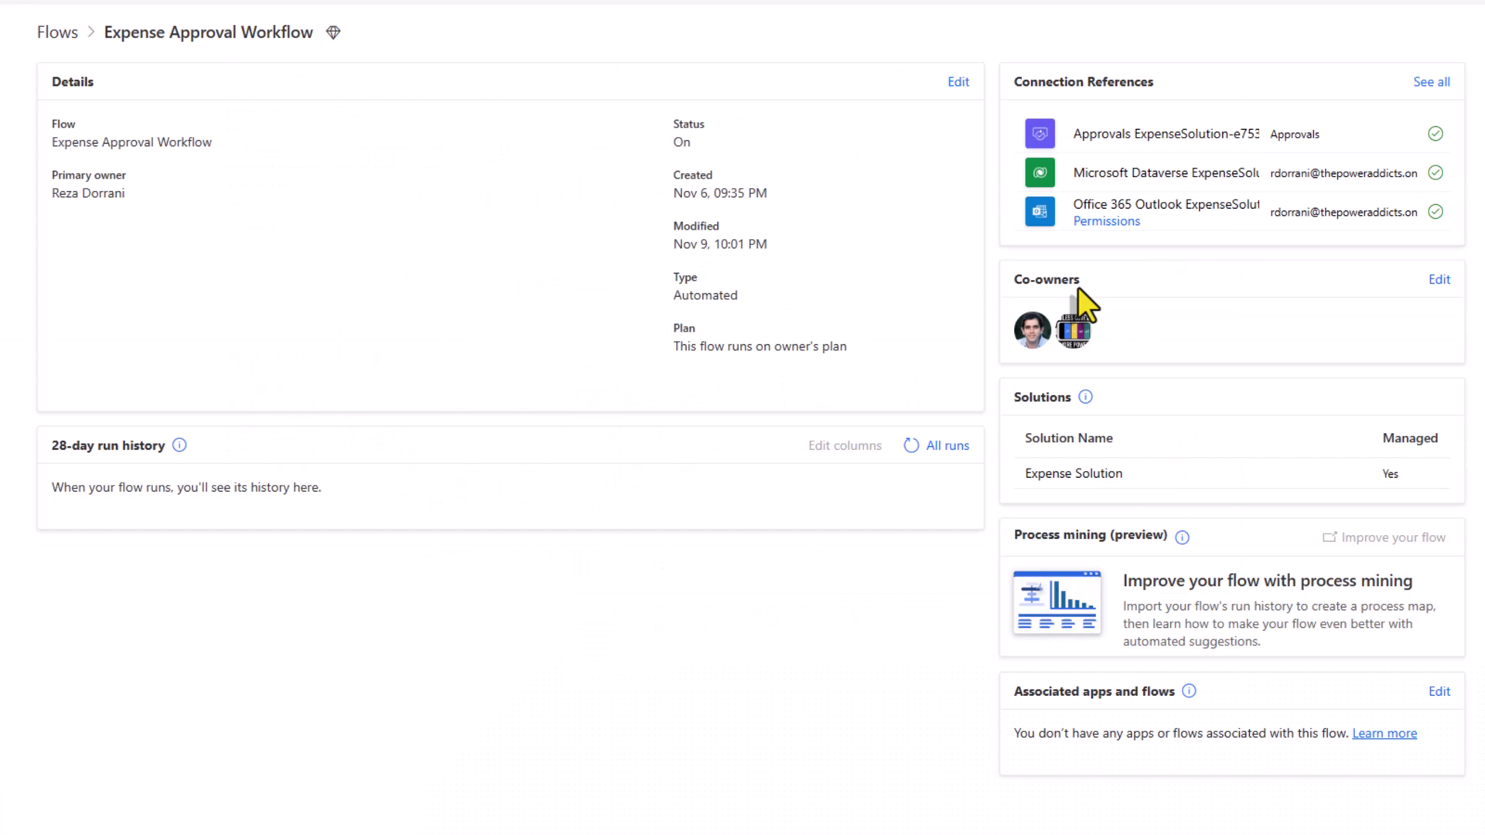
mouse_move(1082, 297)
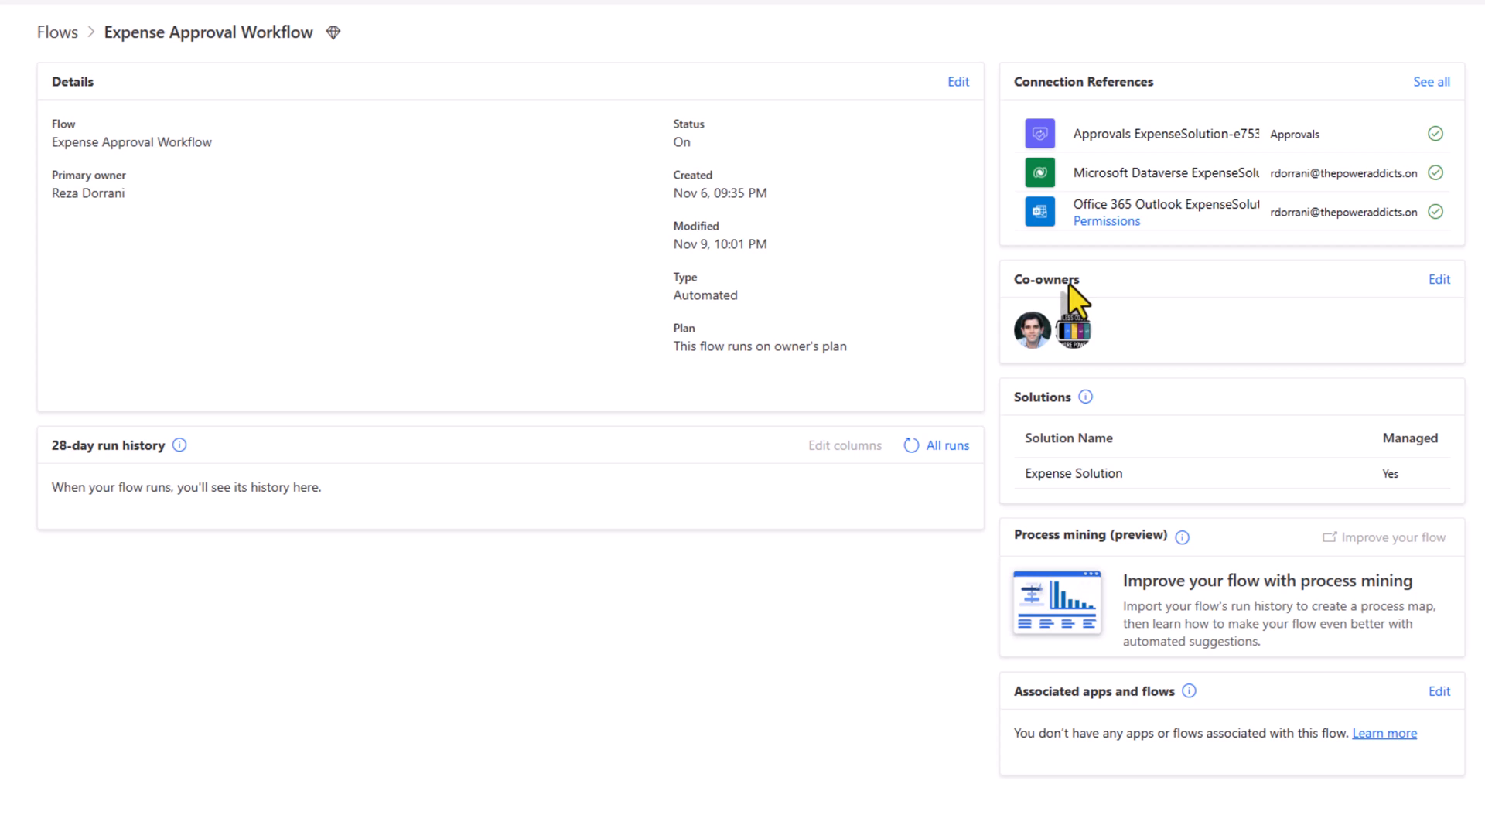
mouse_move(767, 320)
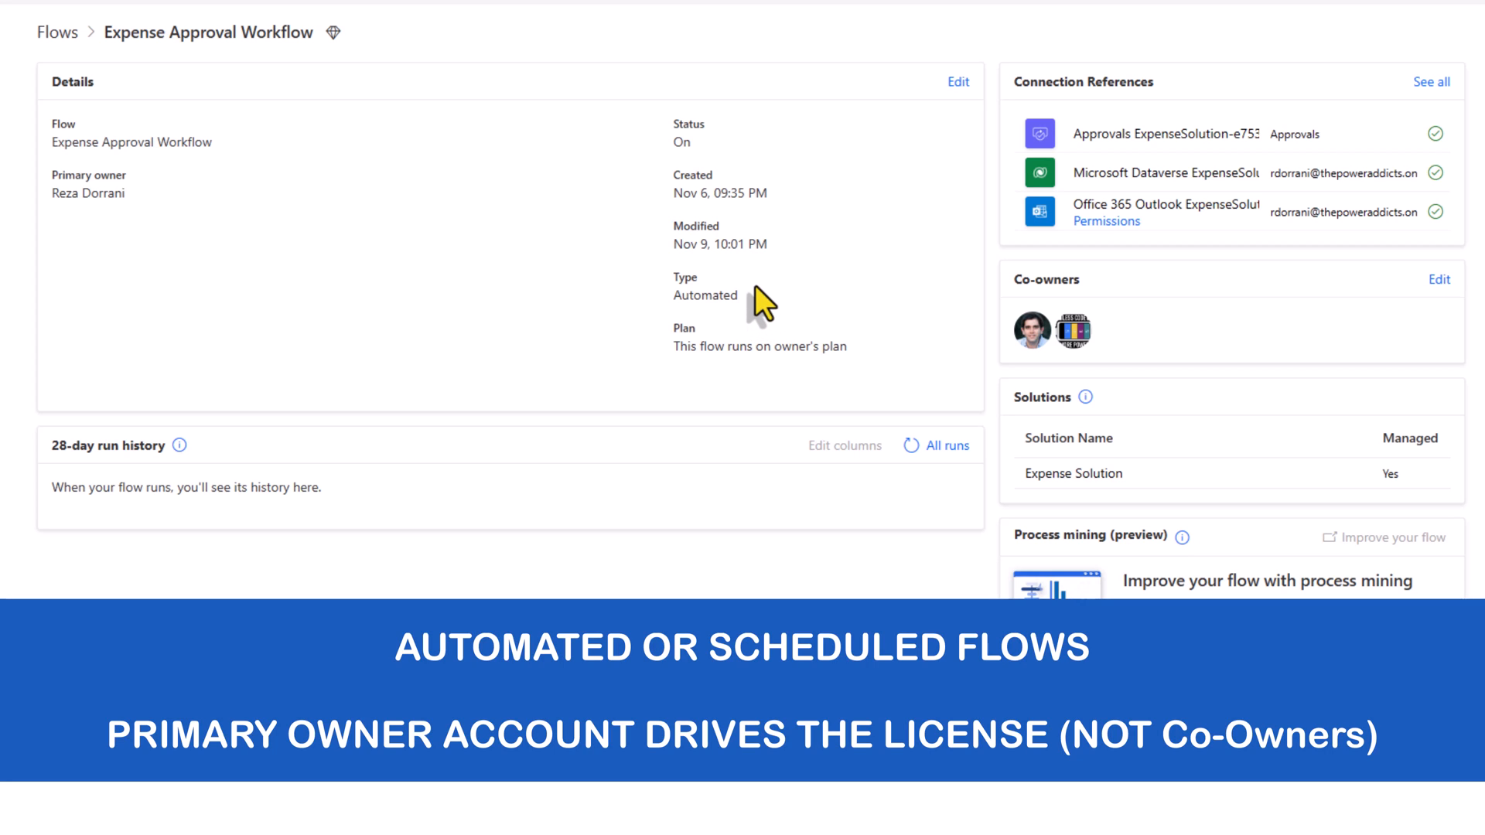
mouse_move(937, 329)
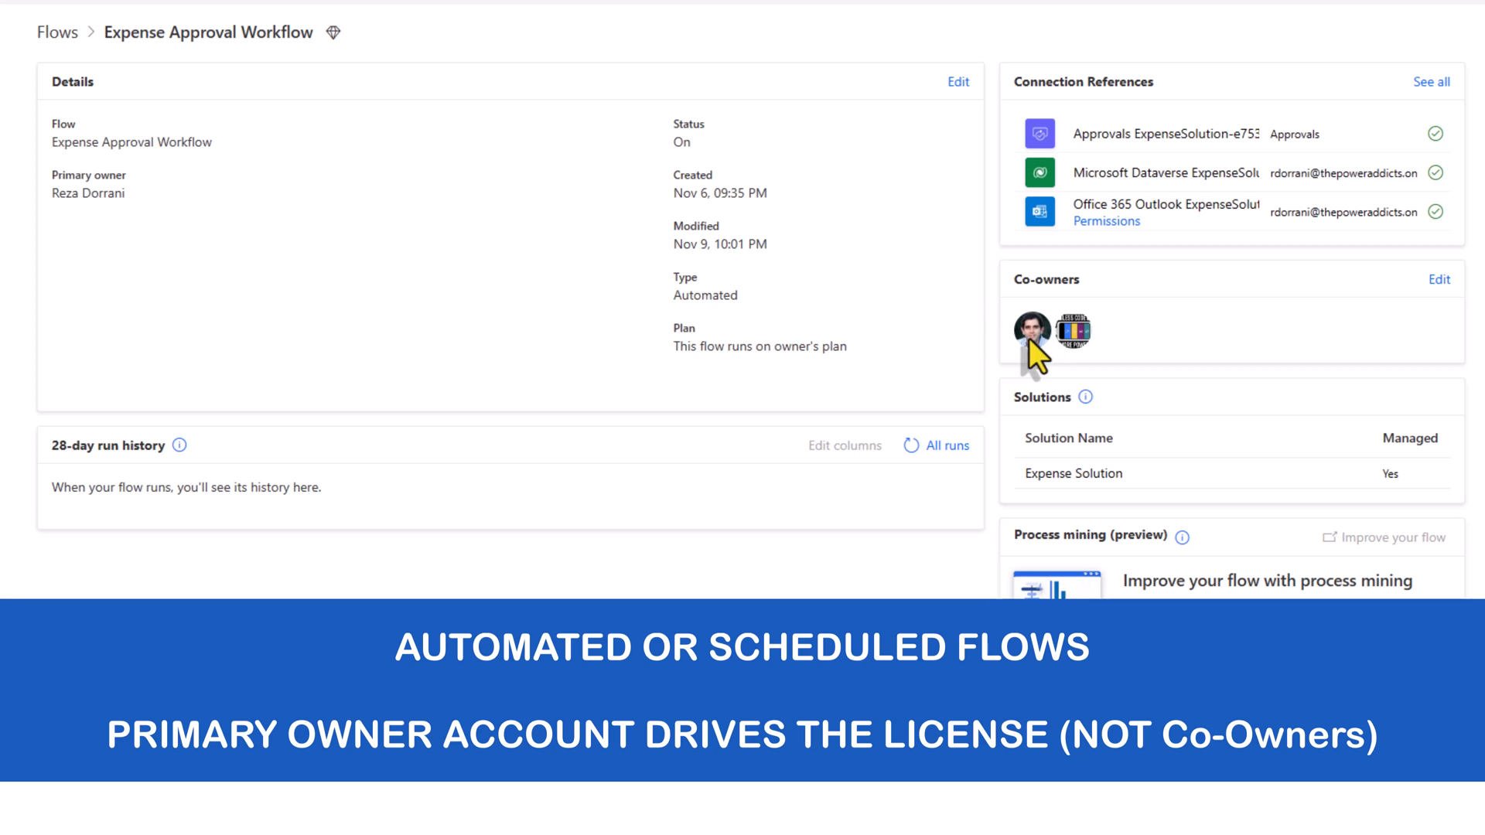
mouse_move(165, 247)
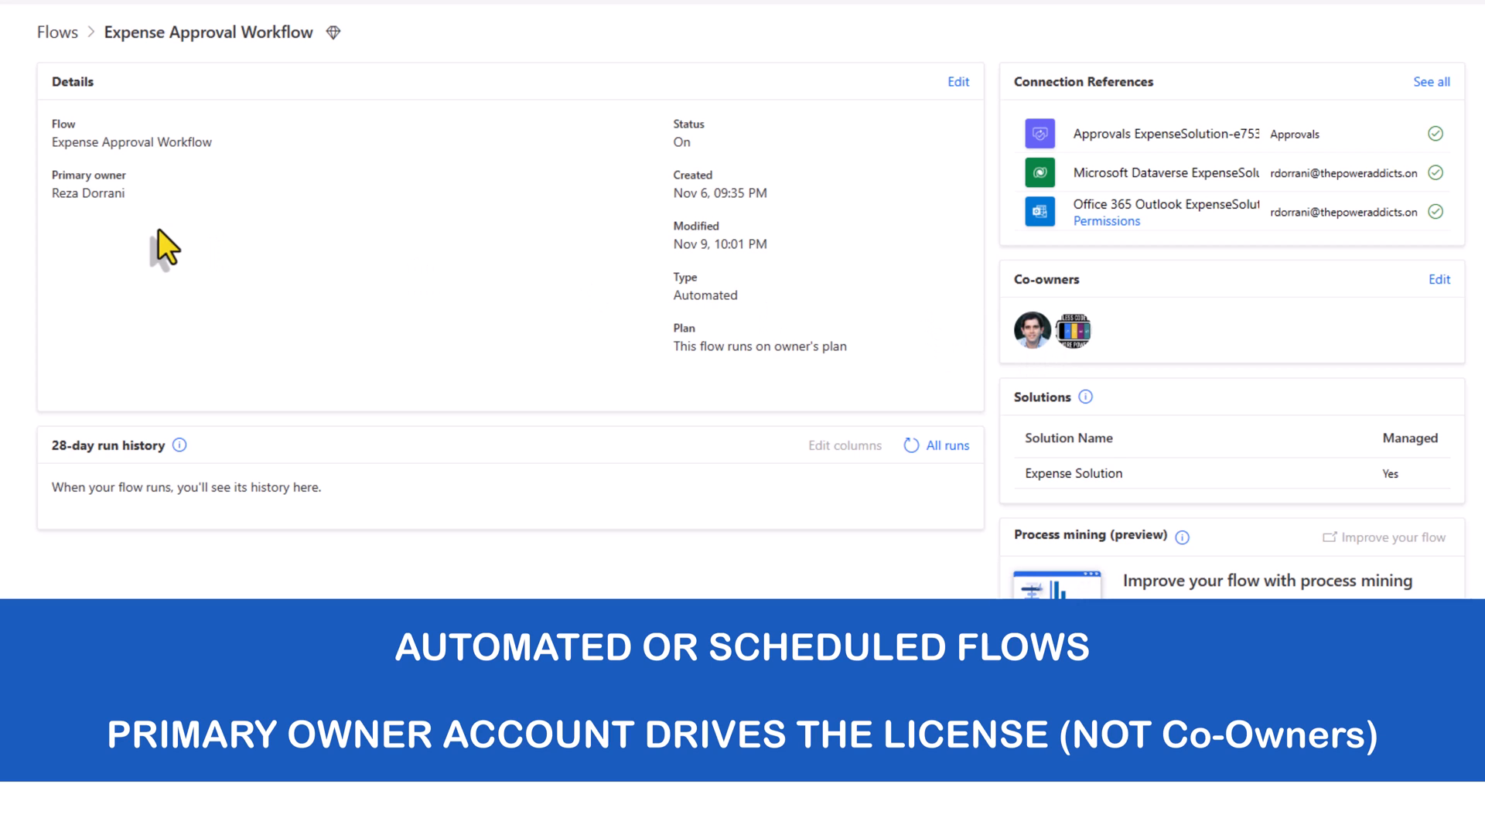
mouse_move(346, 44)
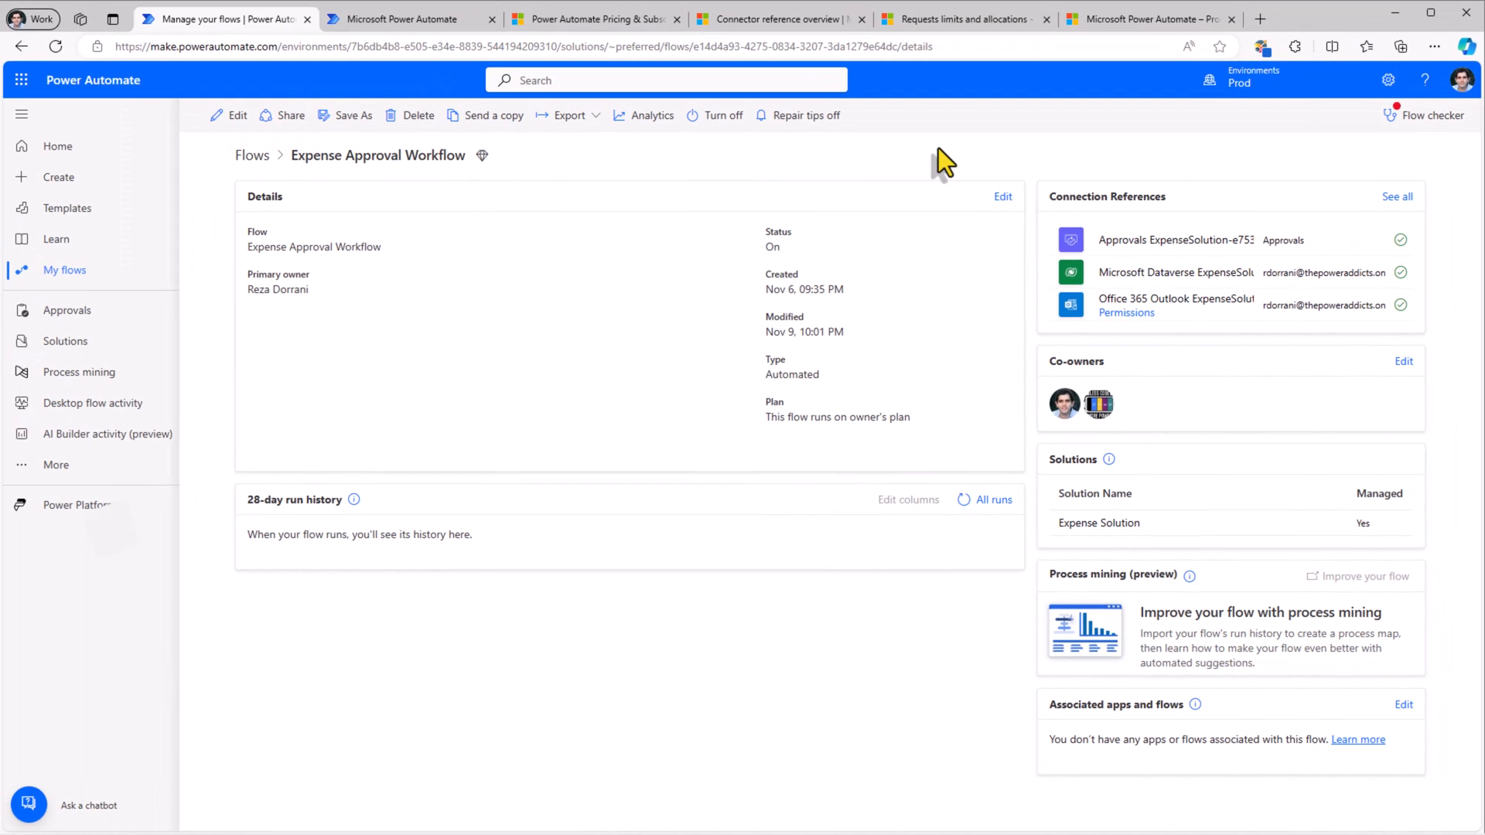
left_click(972, 18)
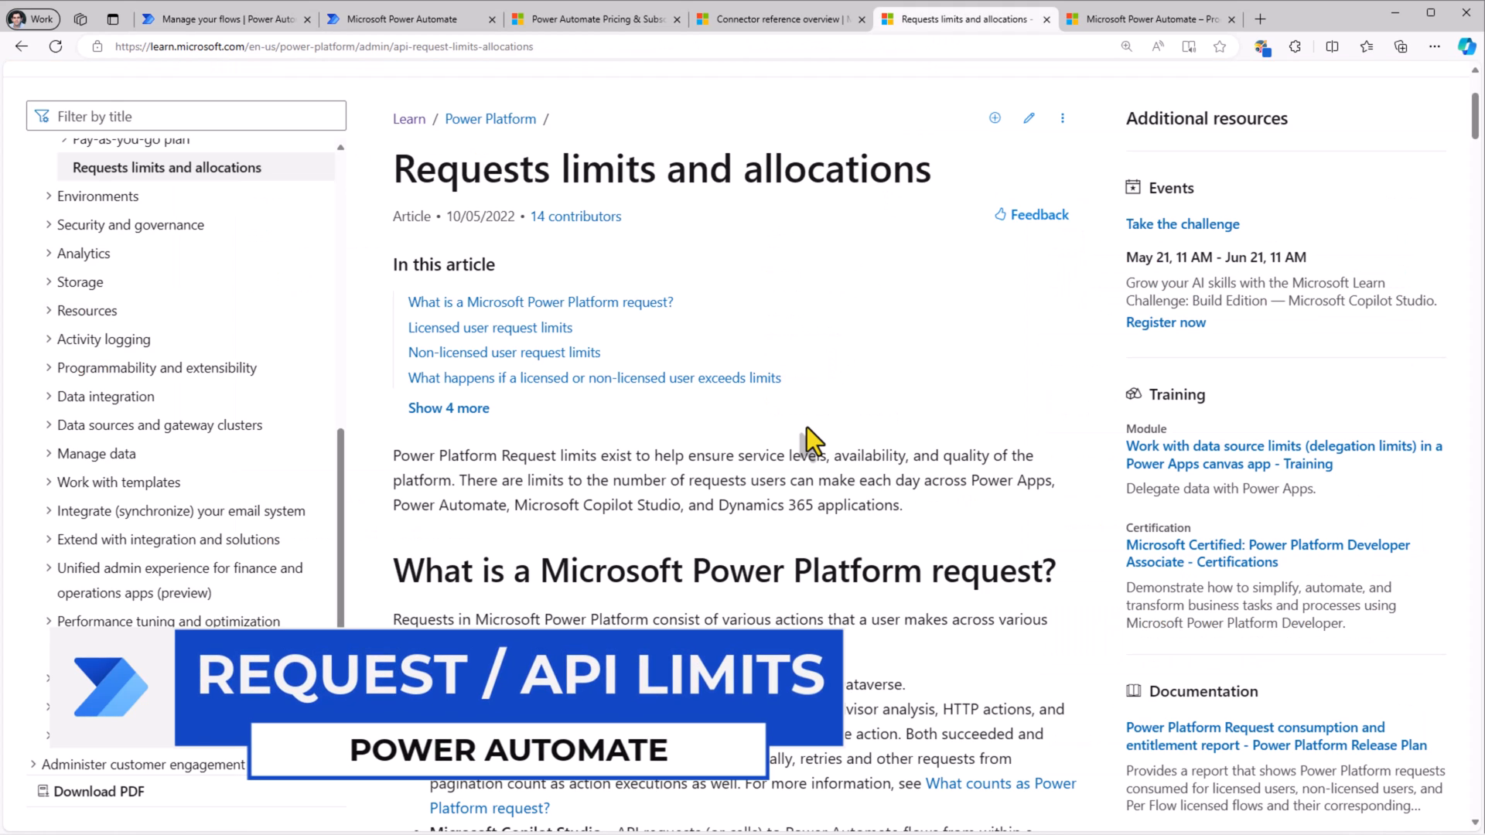
scroll("down", 3)
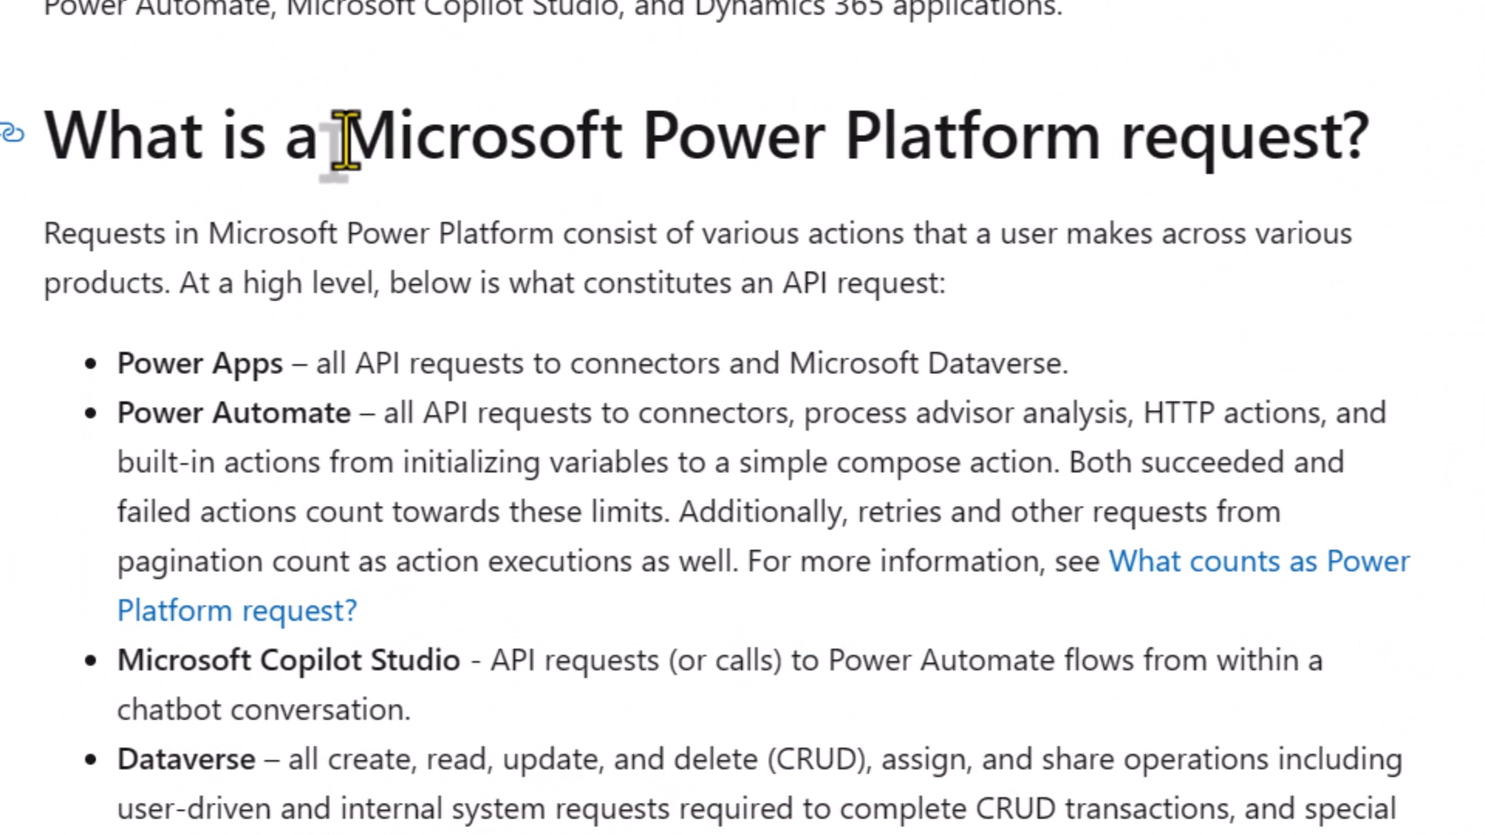
double_click(235, 182)
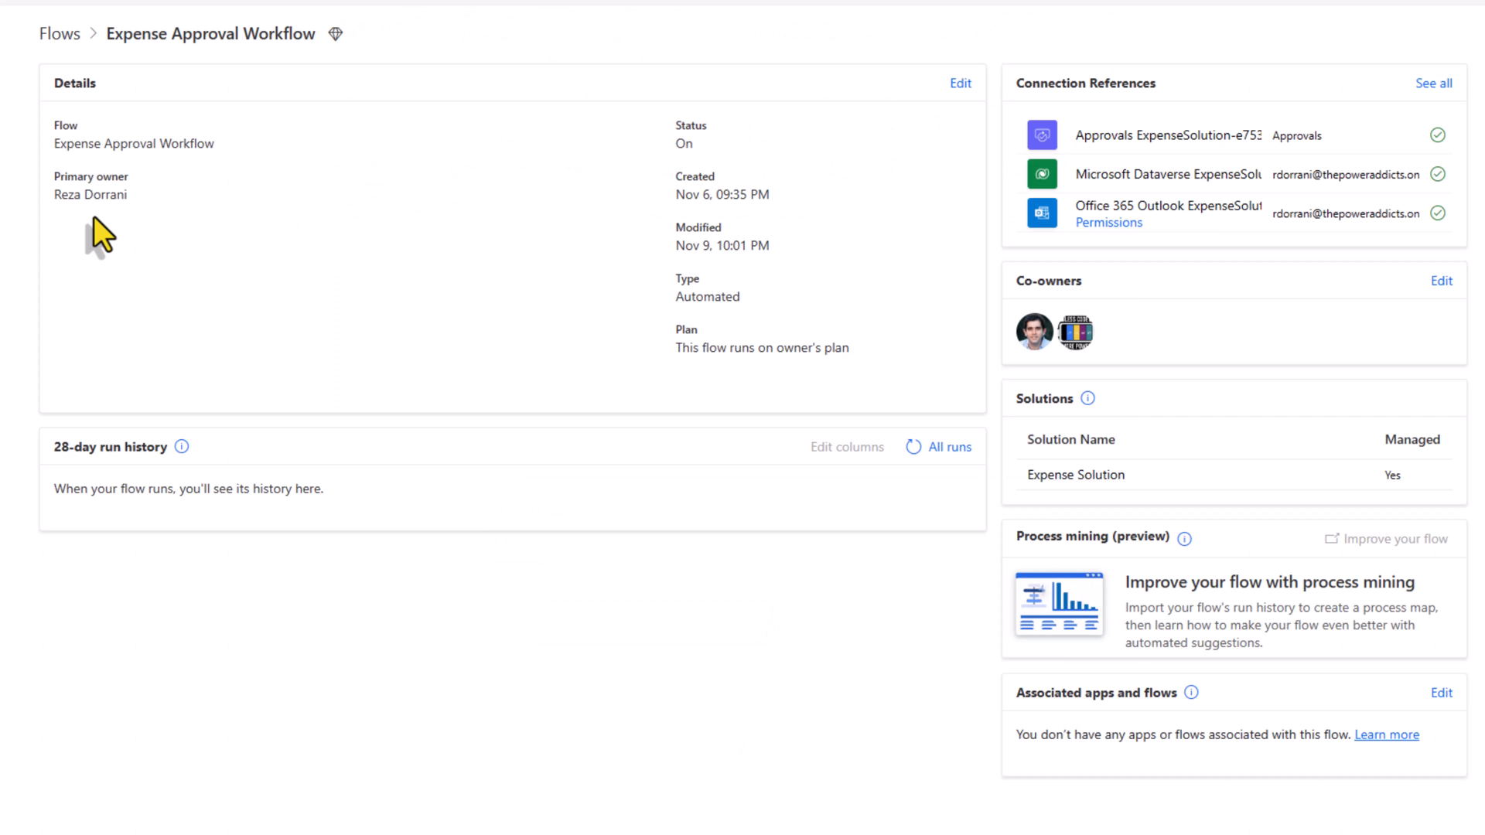
mouse_move(62, 232)
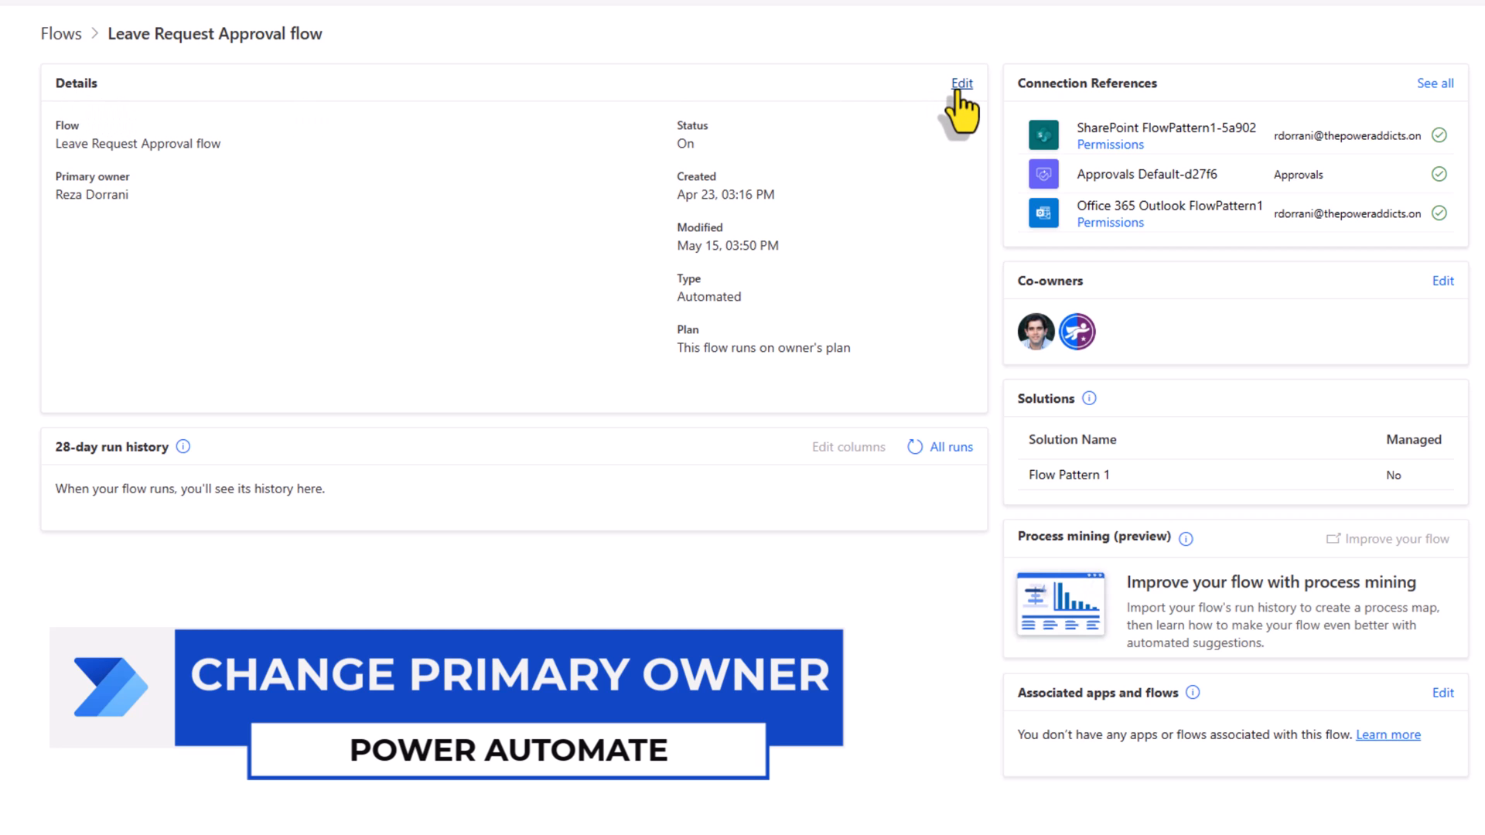
Change the Leave Request Approval flow's primary owner to user 'james' and confirm the ownership change.
left_click(962, 82)
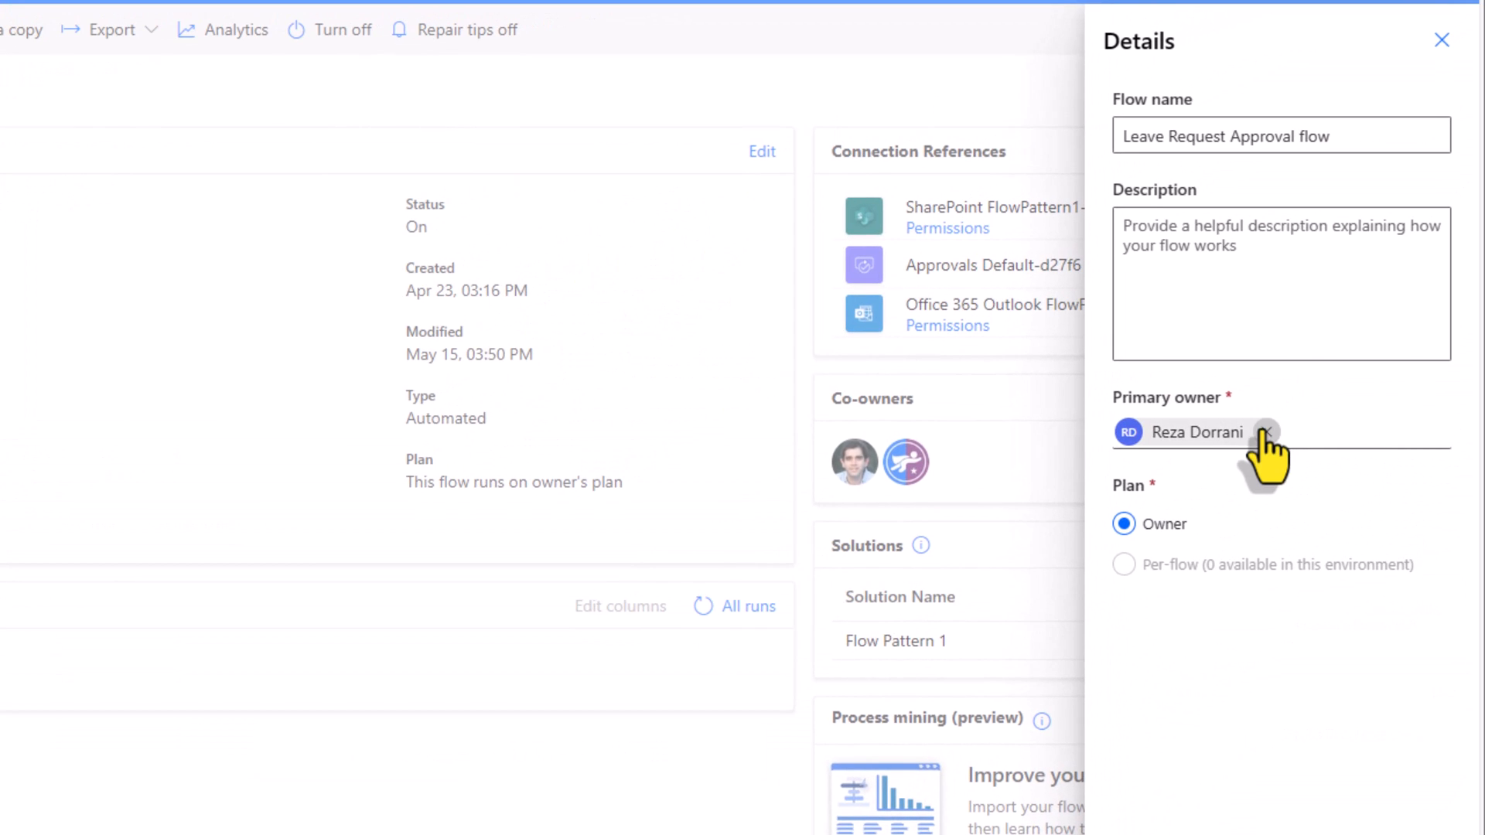
mouse_move(1265, 447)
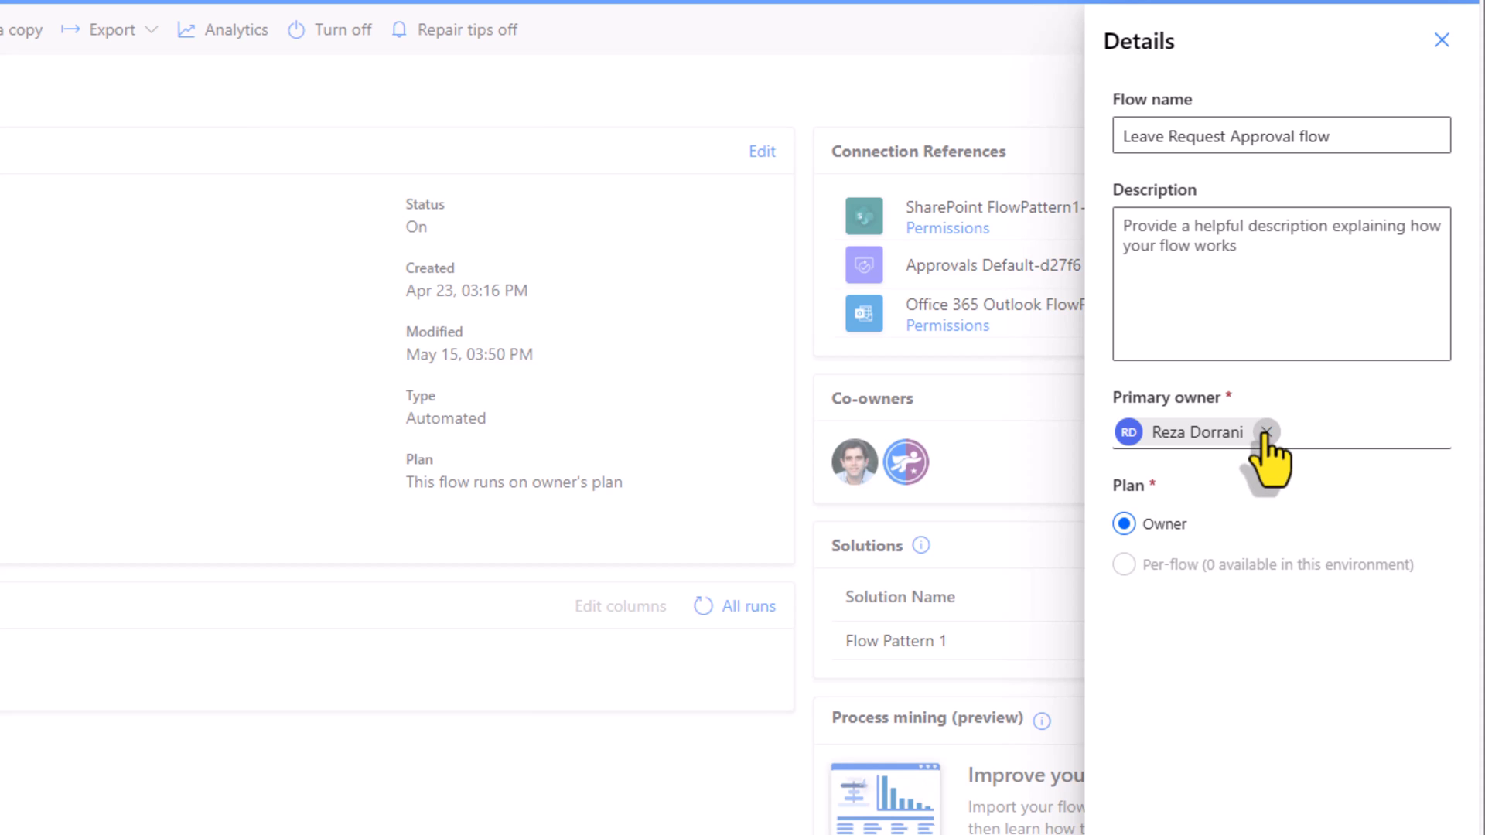
type("james taylor")
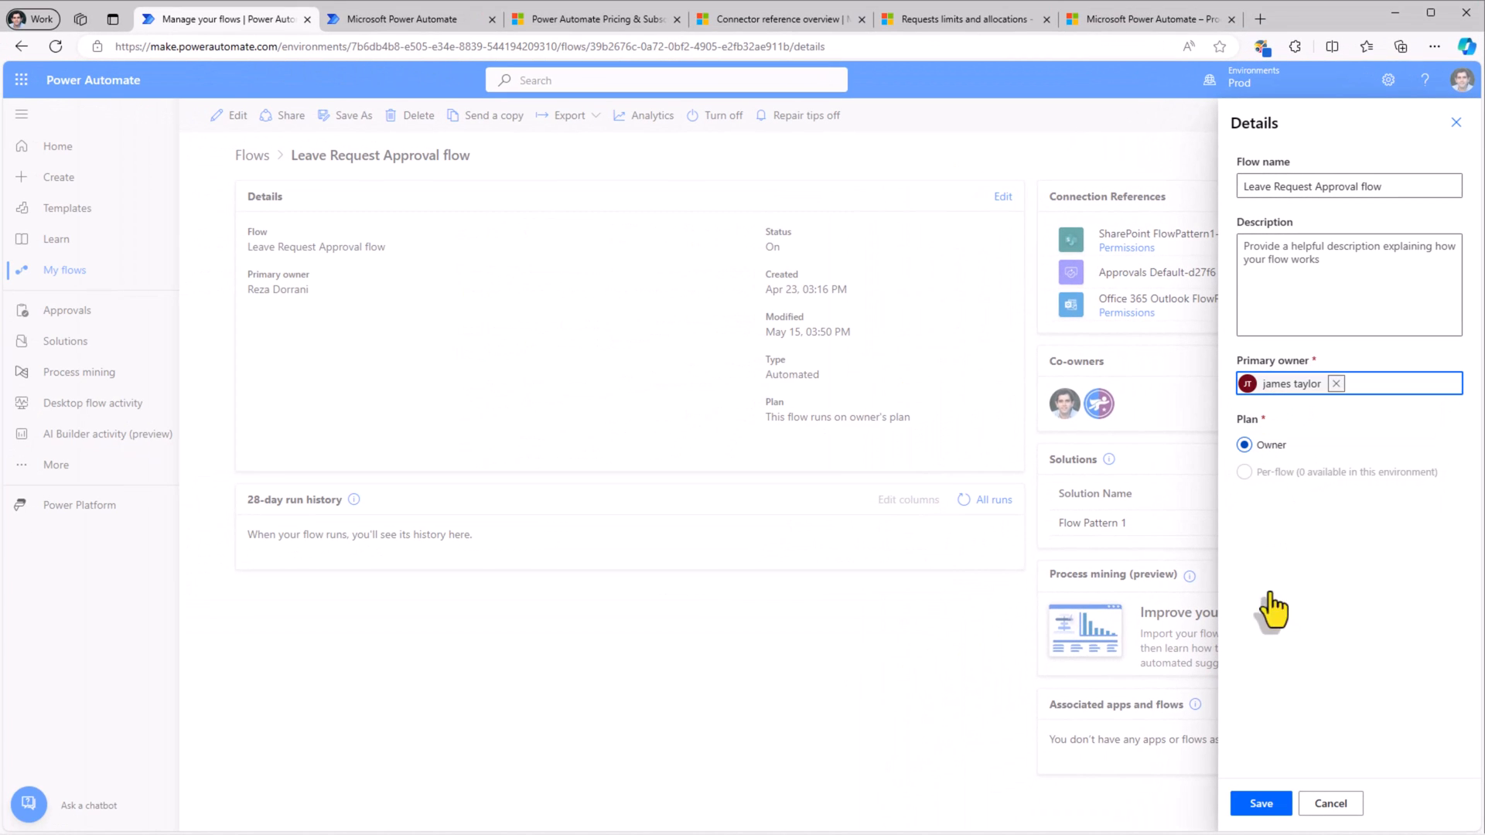
left_click(1261, 804)
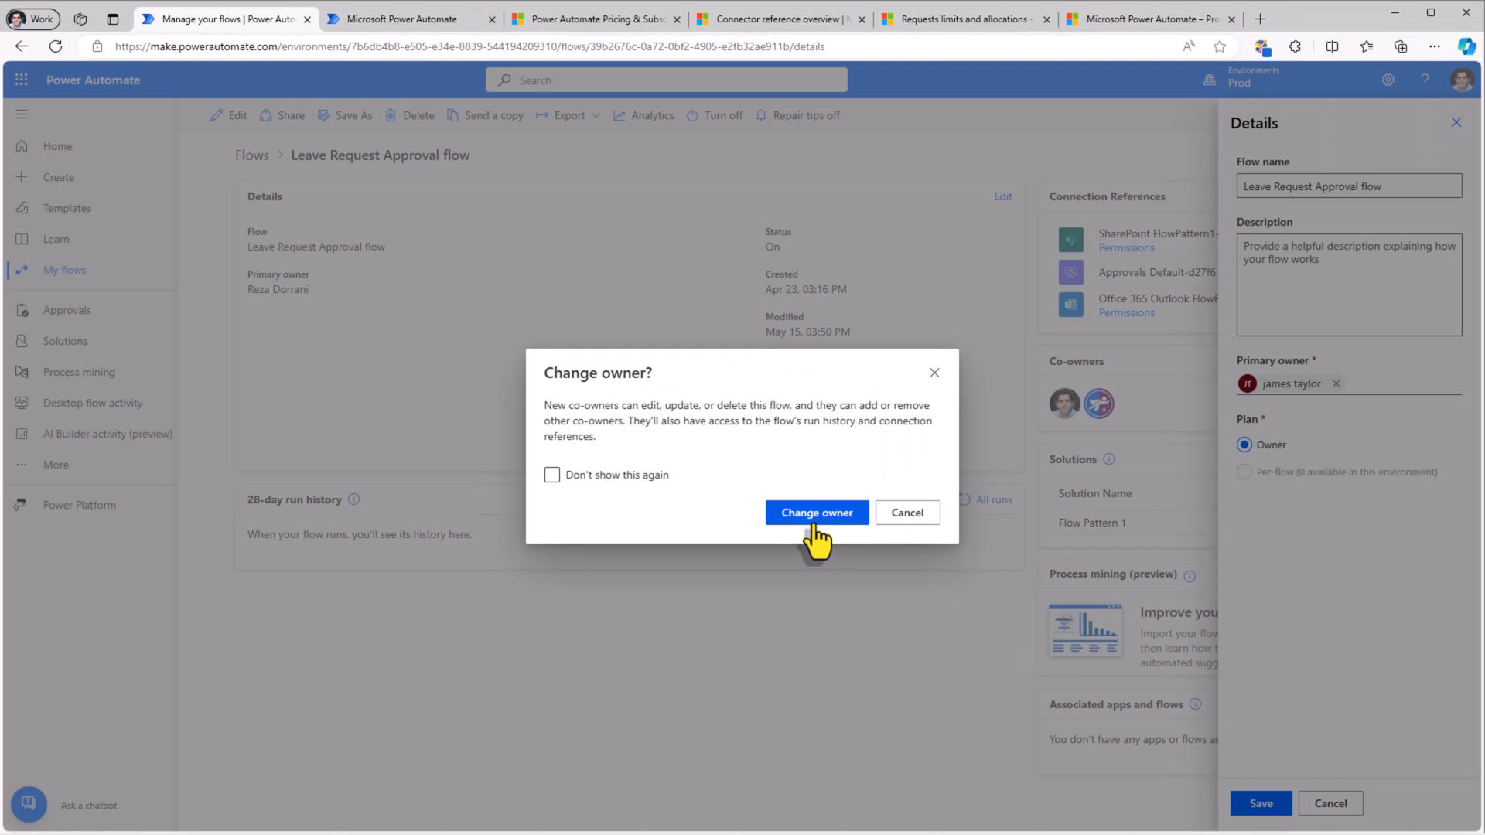
left_click(817, 511)
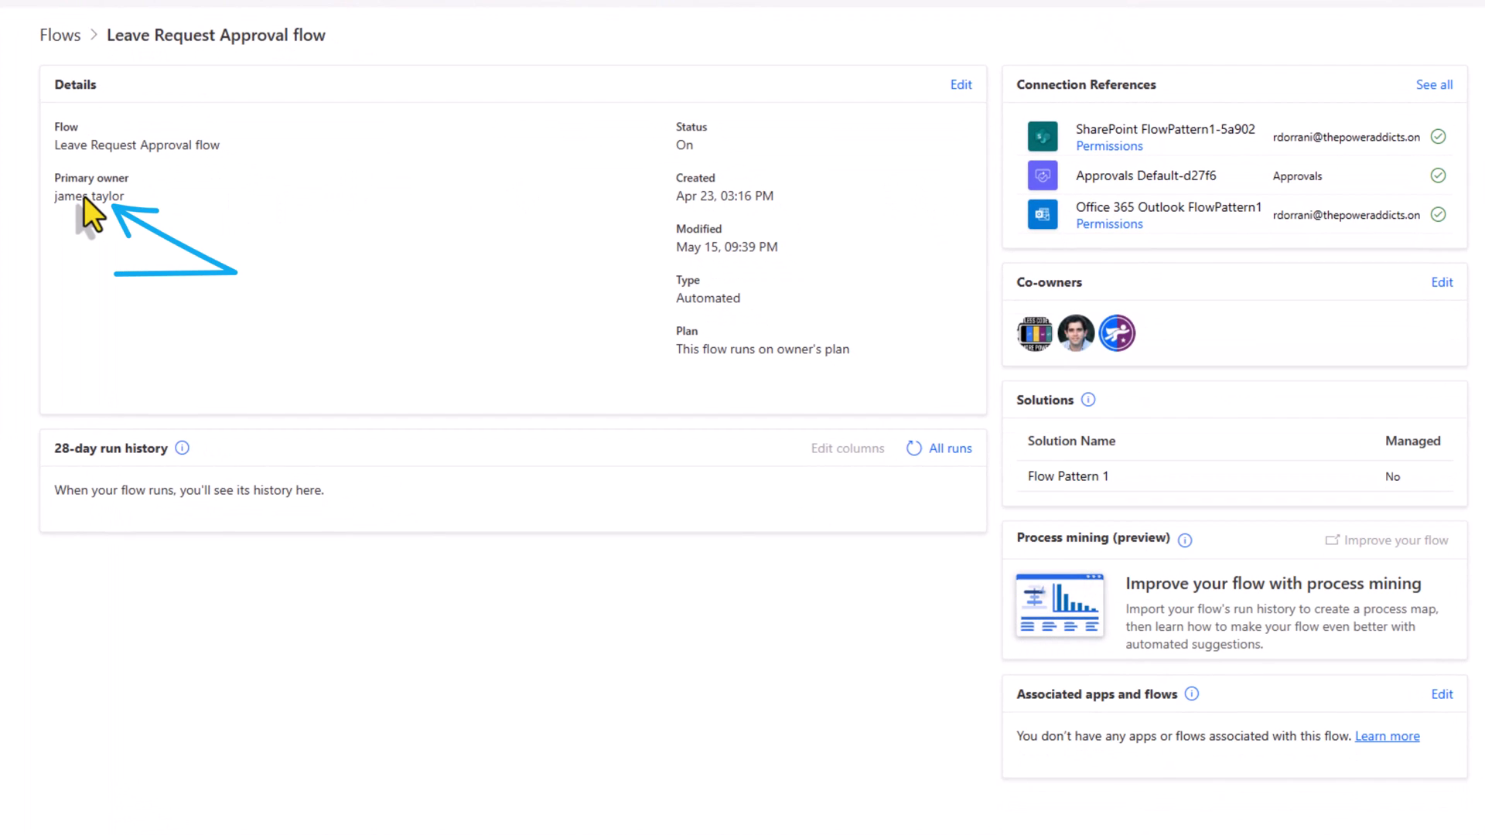
mouse_move(1077, 334)
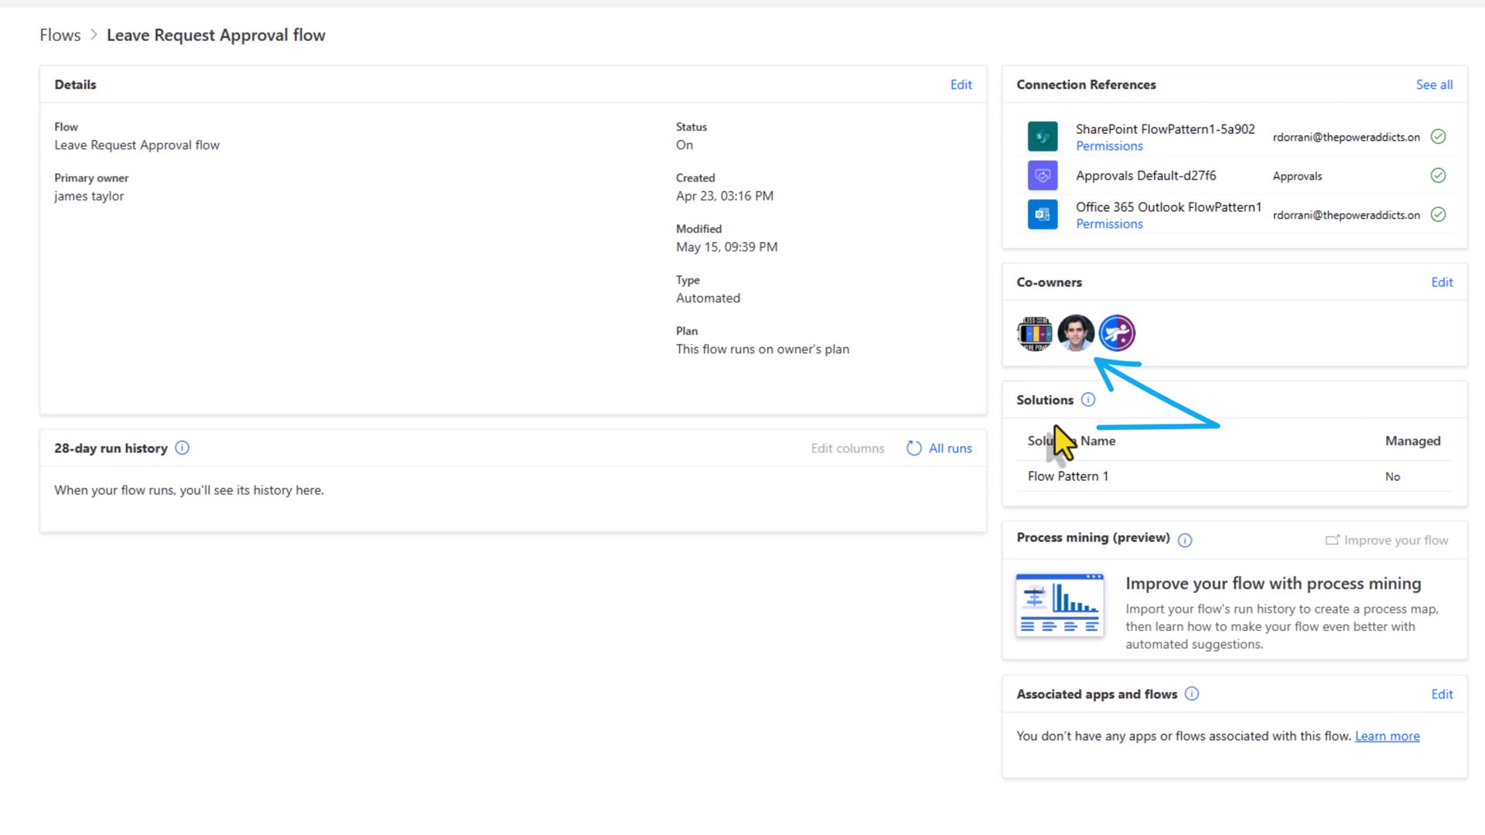
mouse_move(1034, 338)
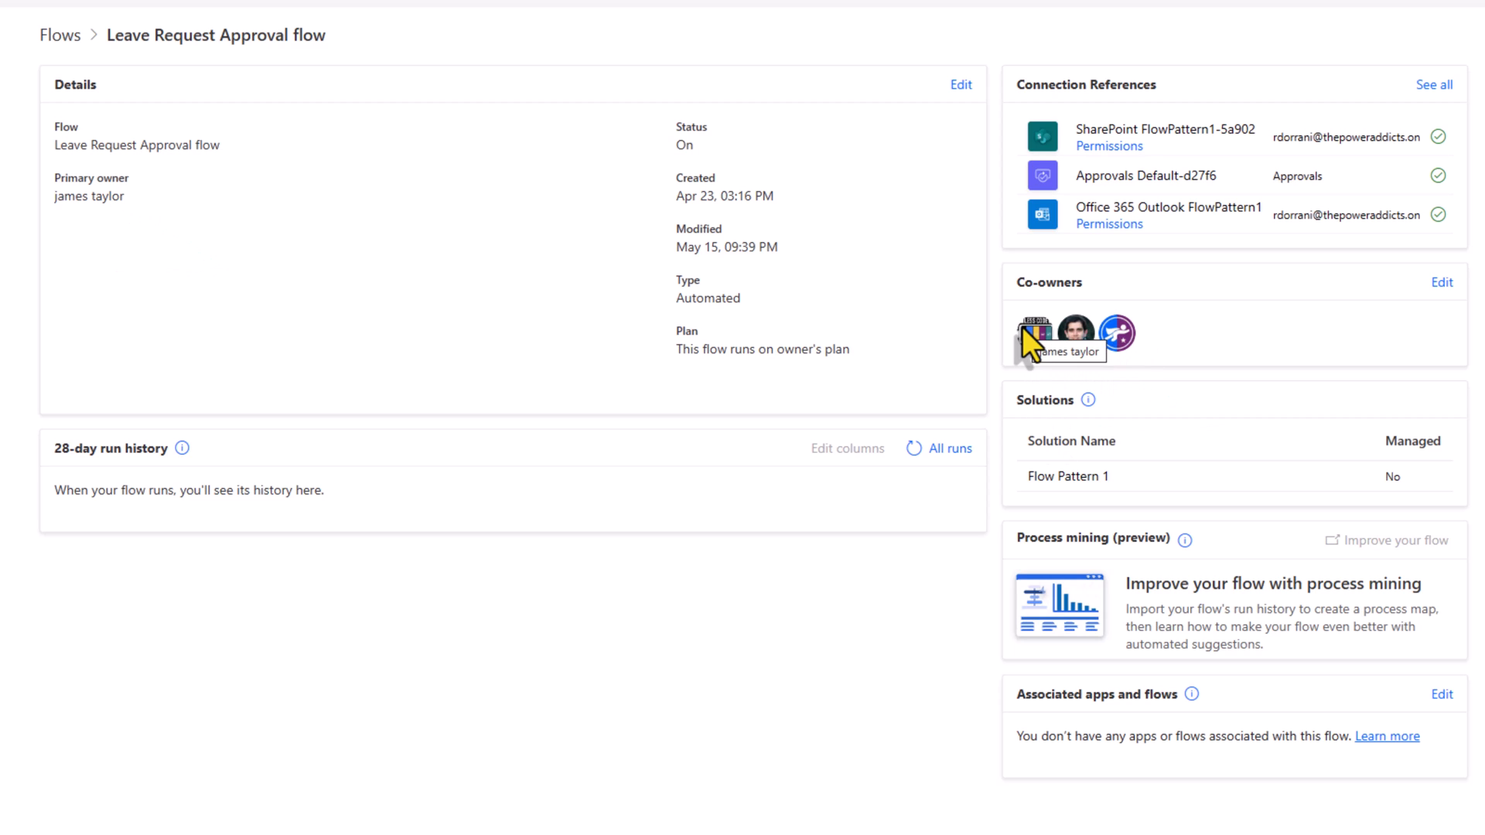
mouse_move(116, 225)
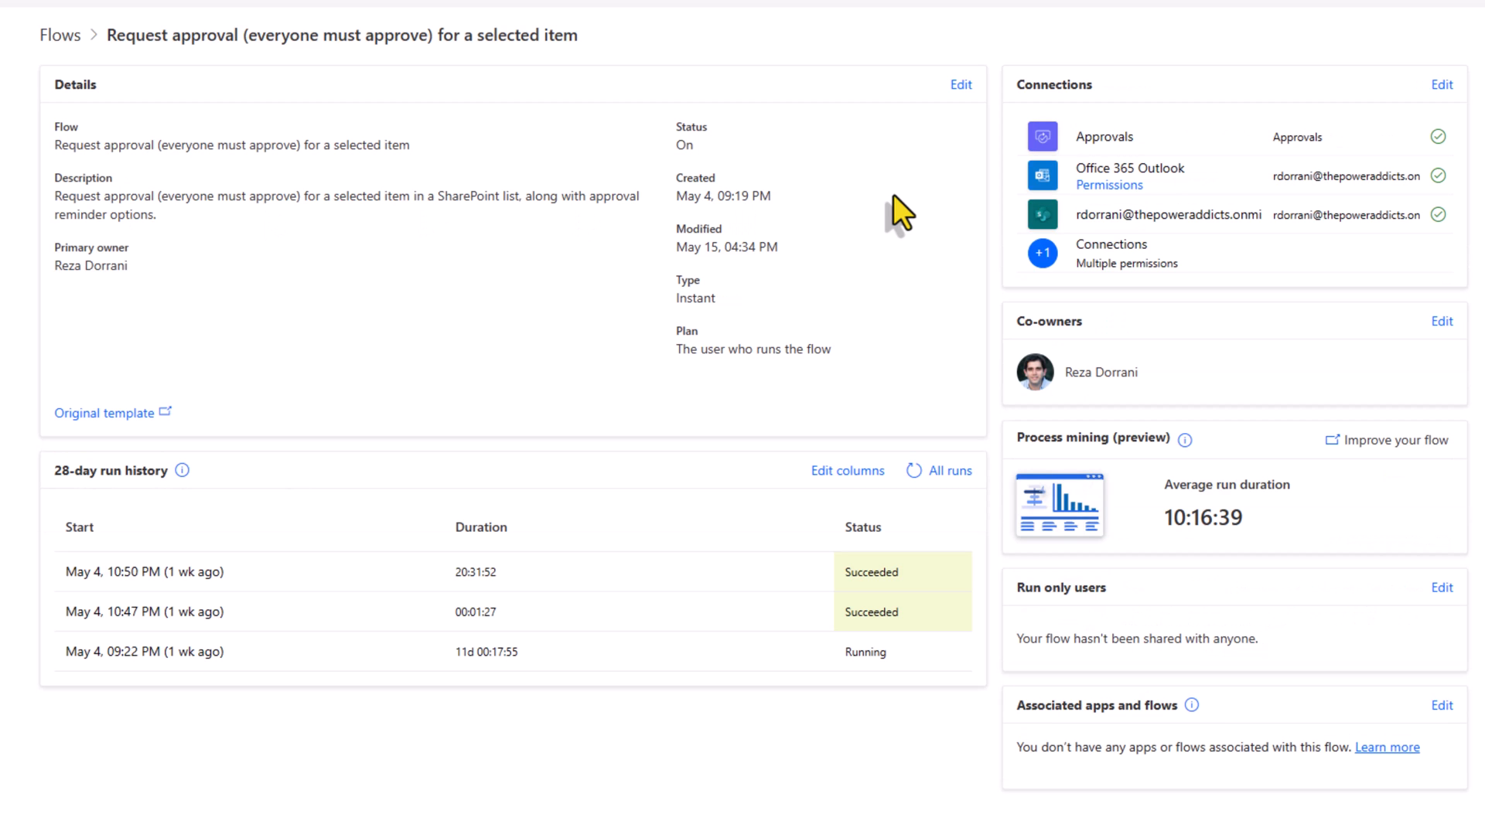
mouse_move(1115, 408)
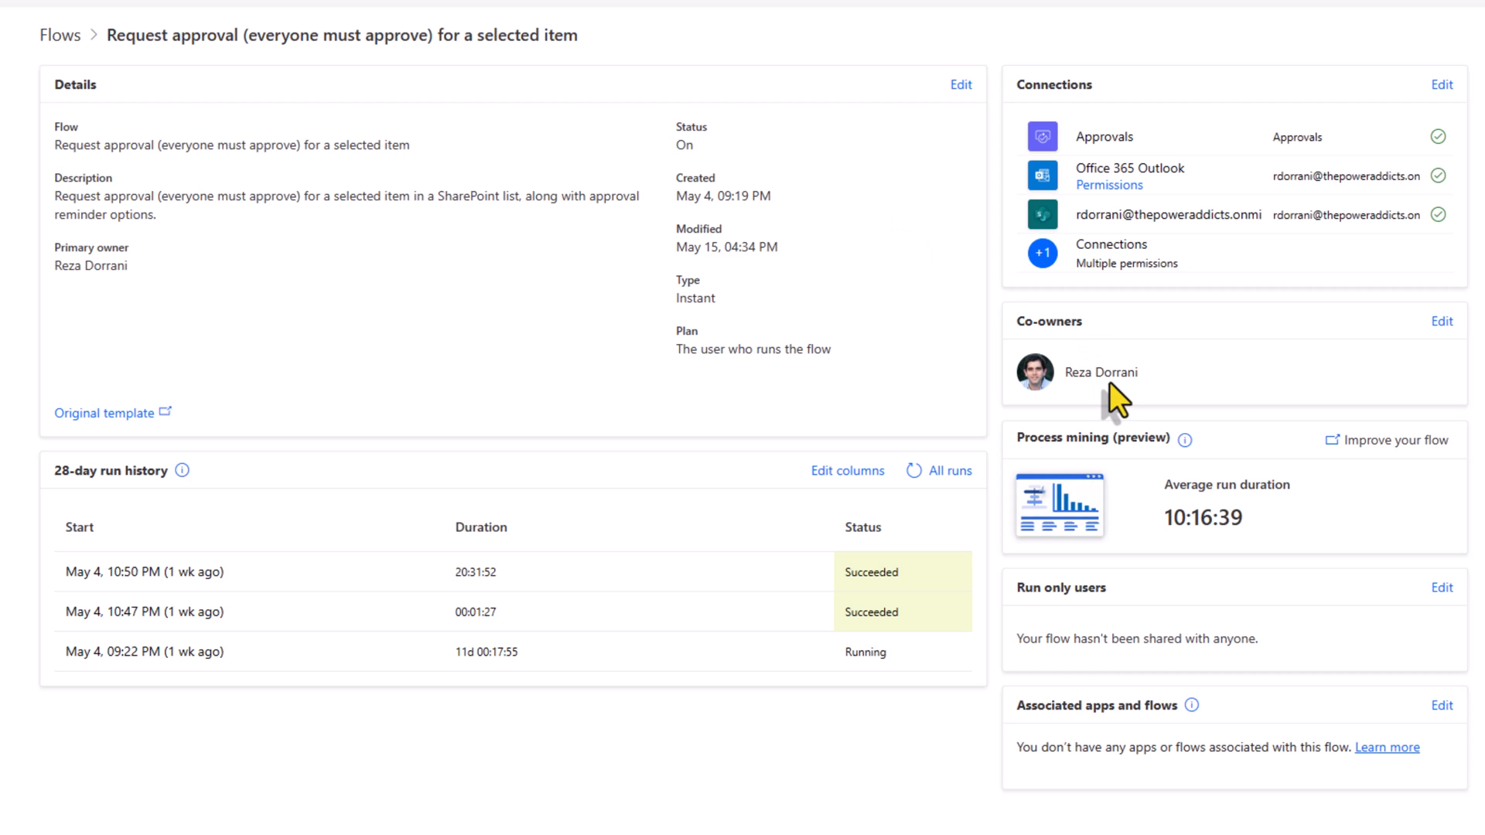
mouse_move(962, 85)
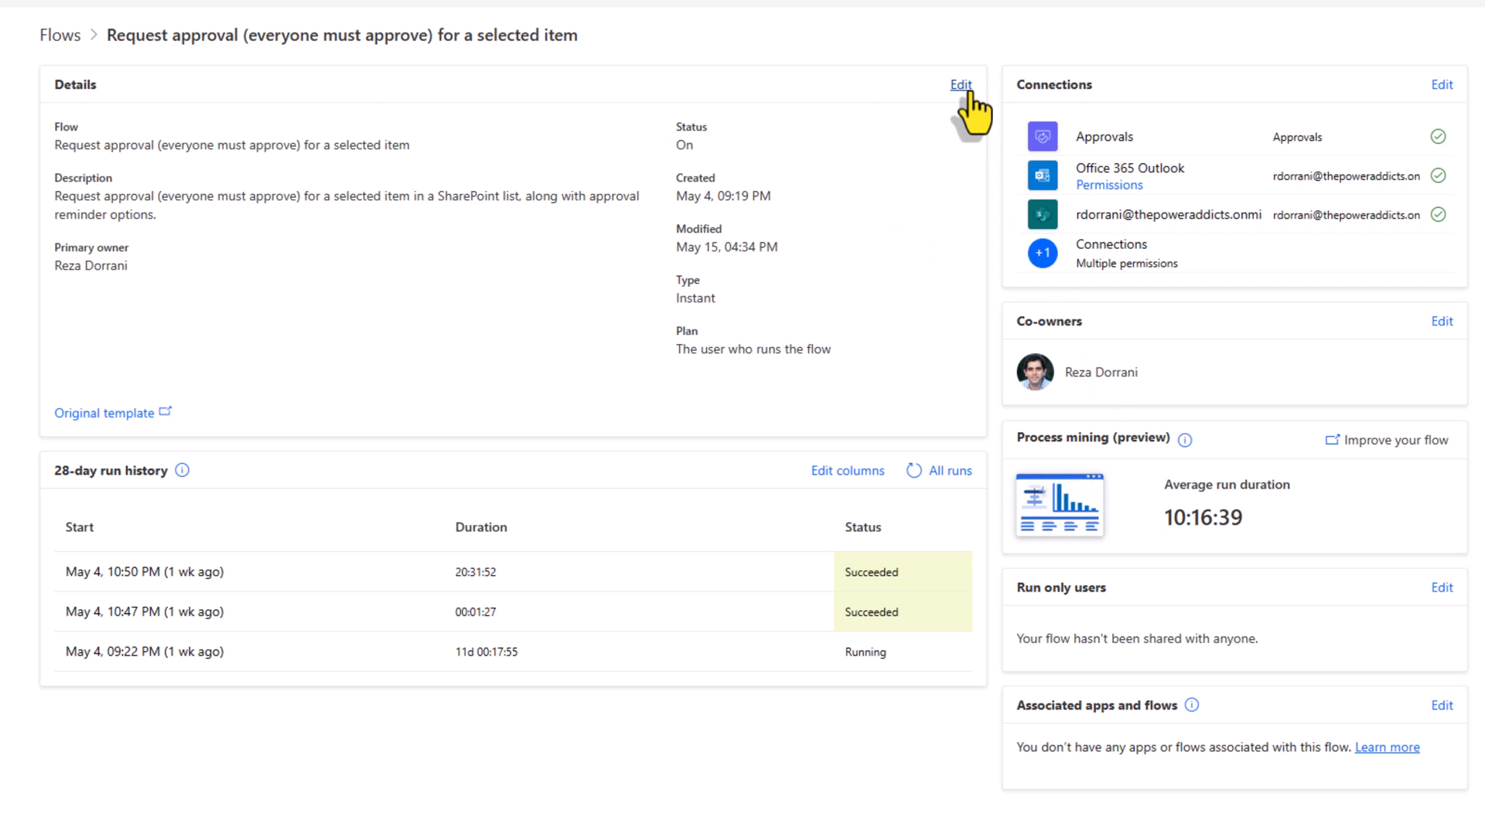
See that the non-solution instant flow's owner cannot be changed and cancel the edit.
left_click(960, 83)
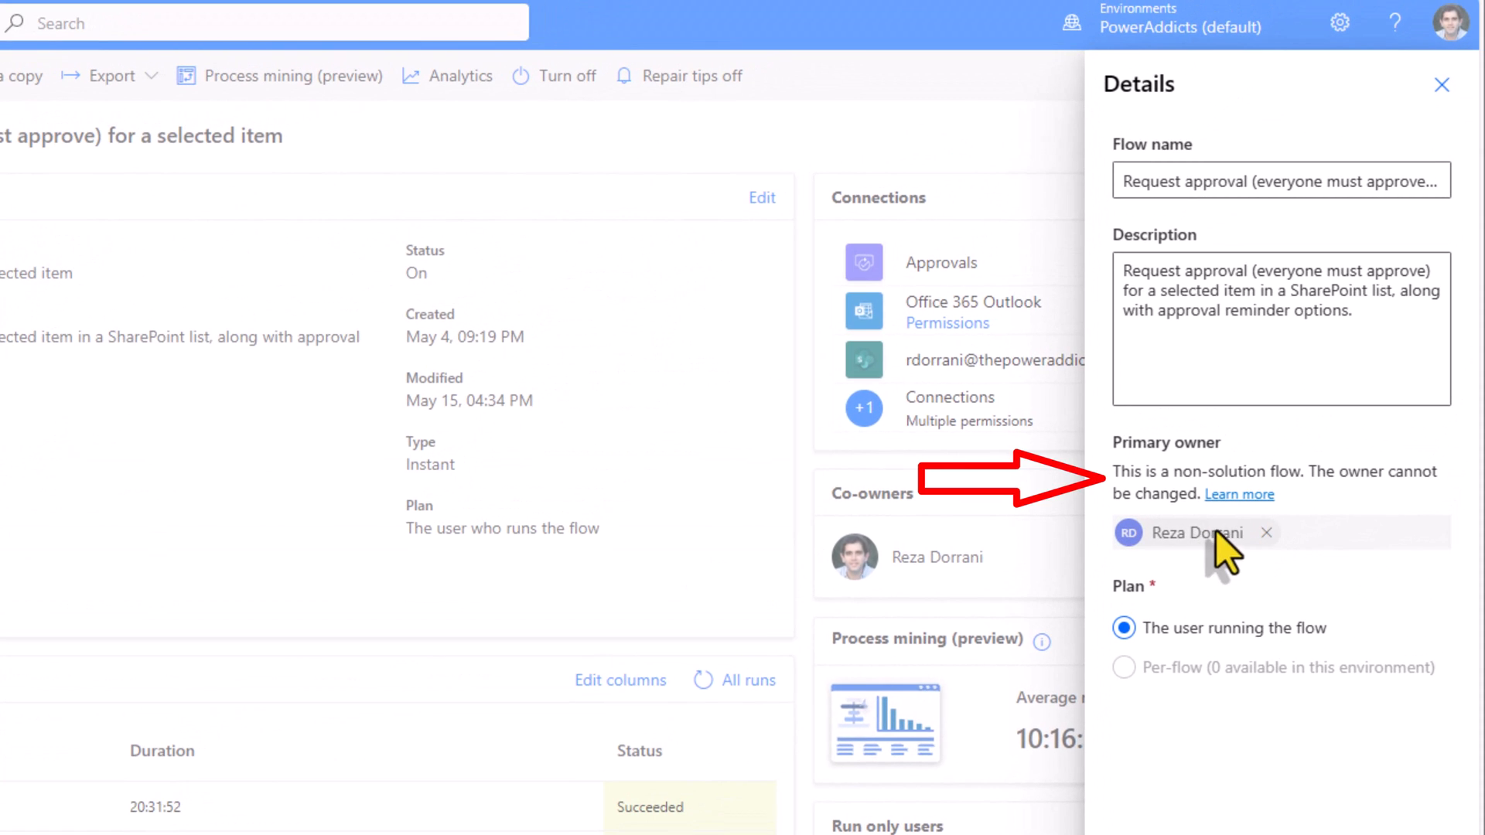
mouse_move(1160, 484)
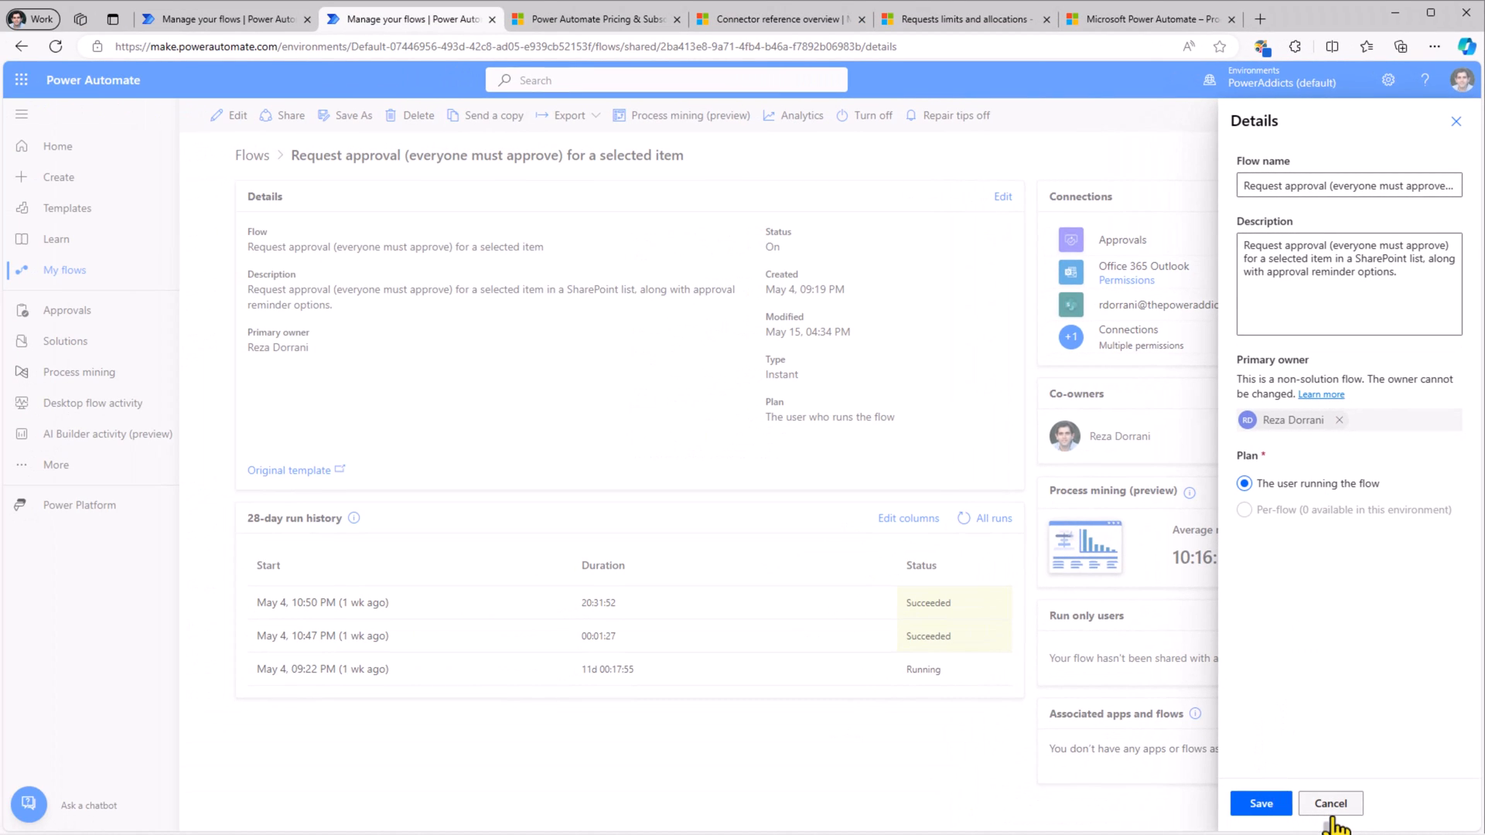
left_click(1330, 805)
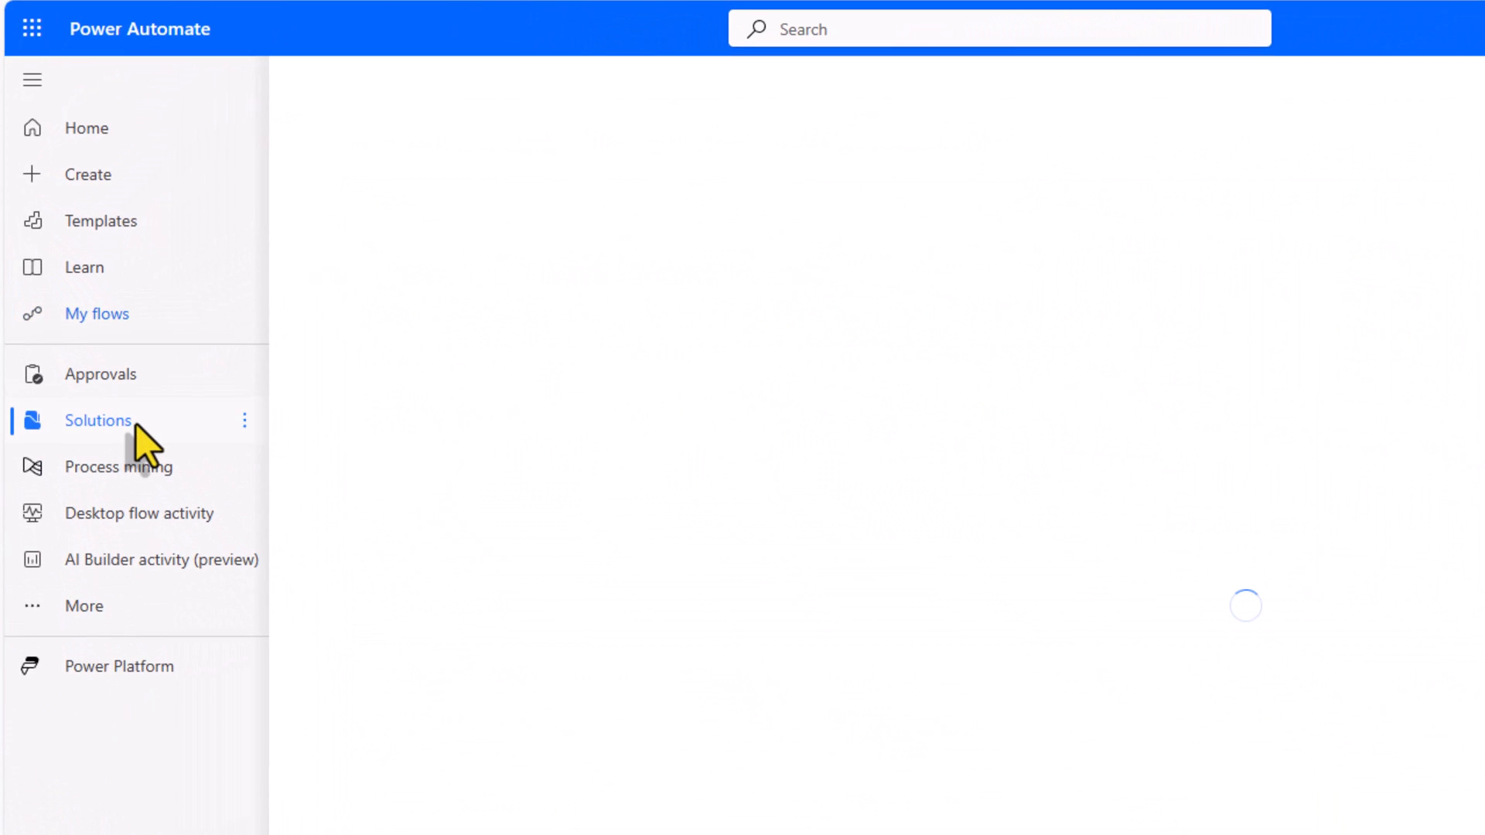
Go to Solutions and start a new solution named 'RD Solution'.
left_click(99, 420)
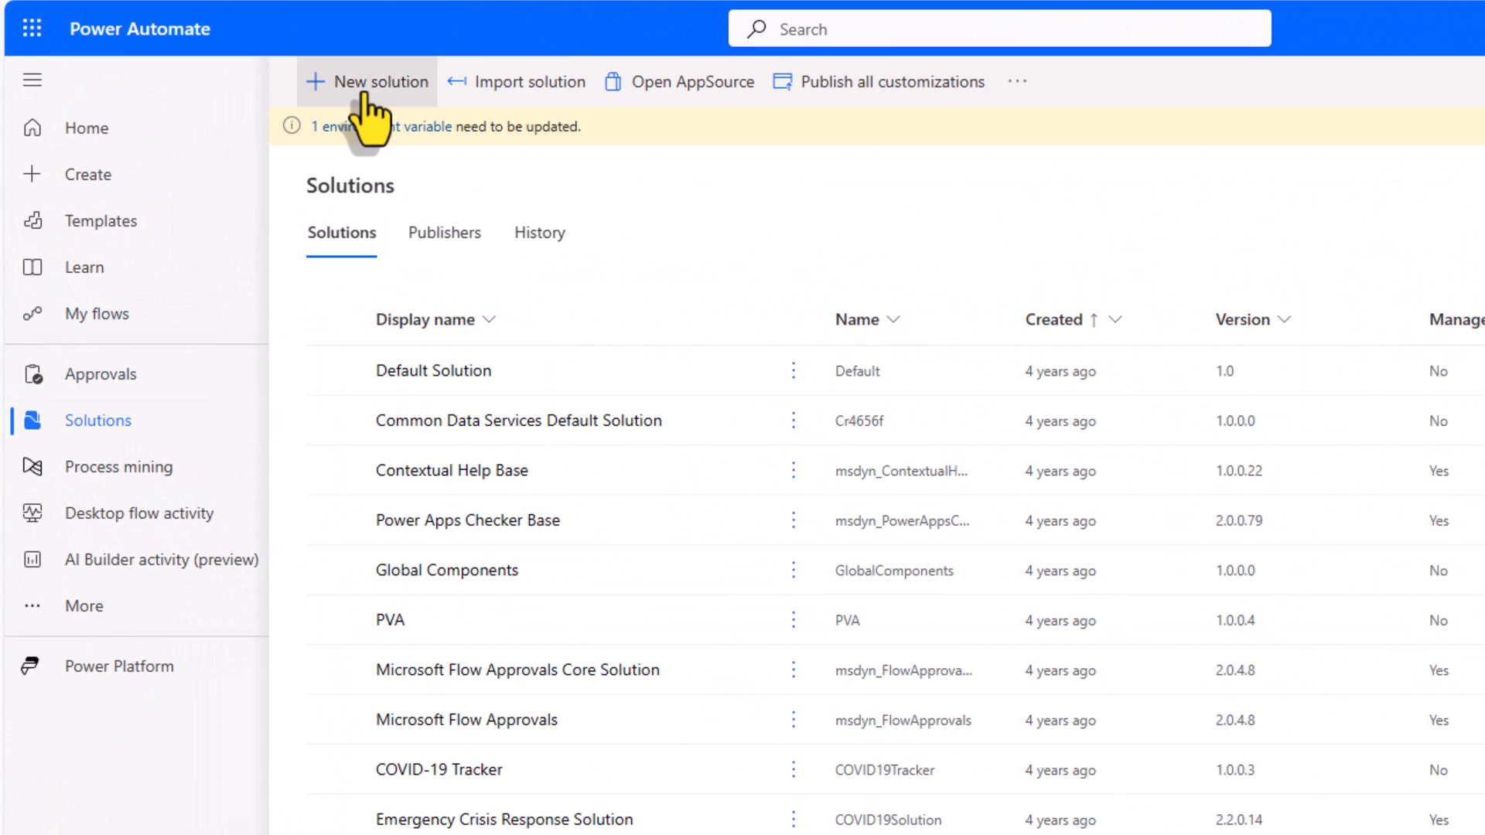
left_click(381, 82)
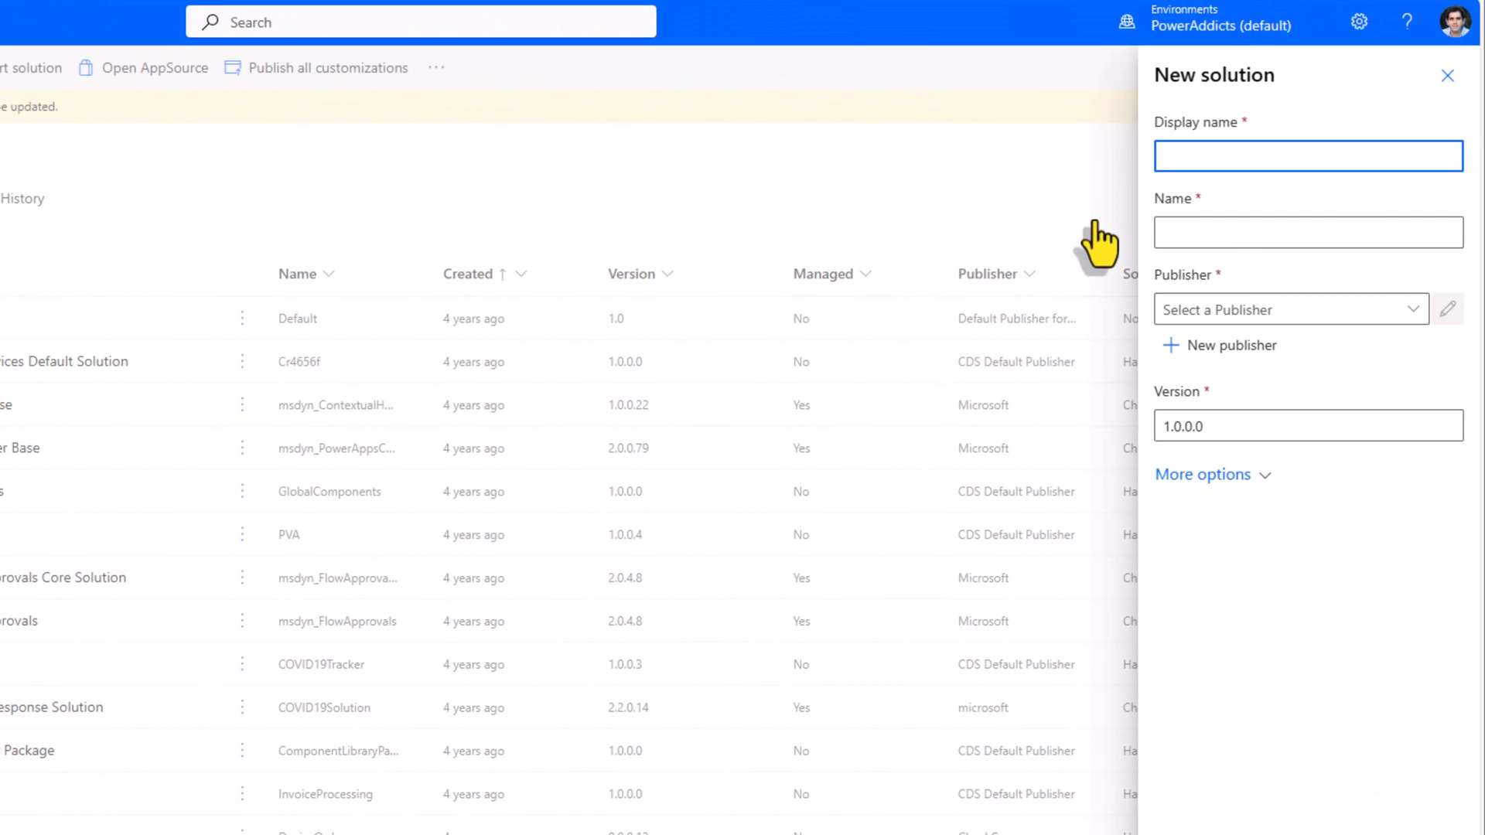
type("RD Solution")
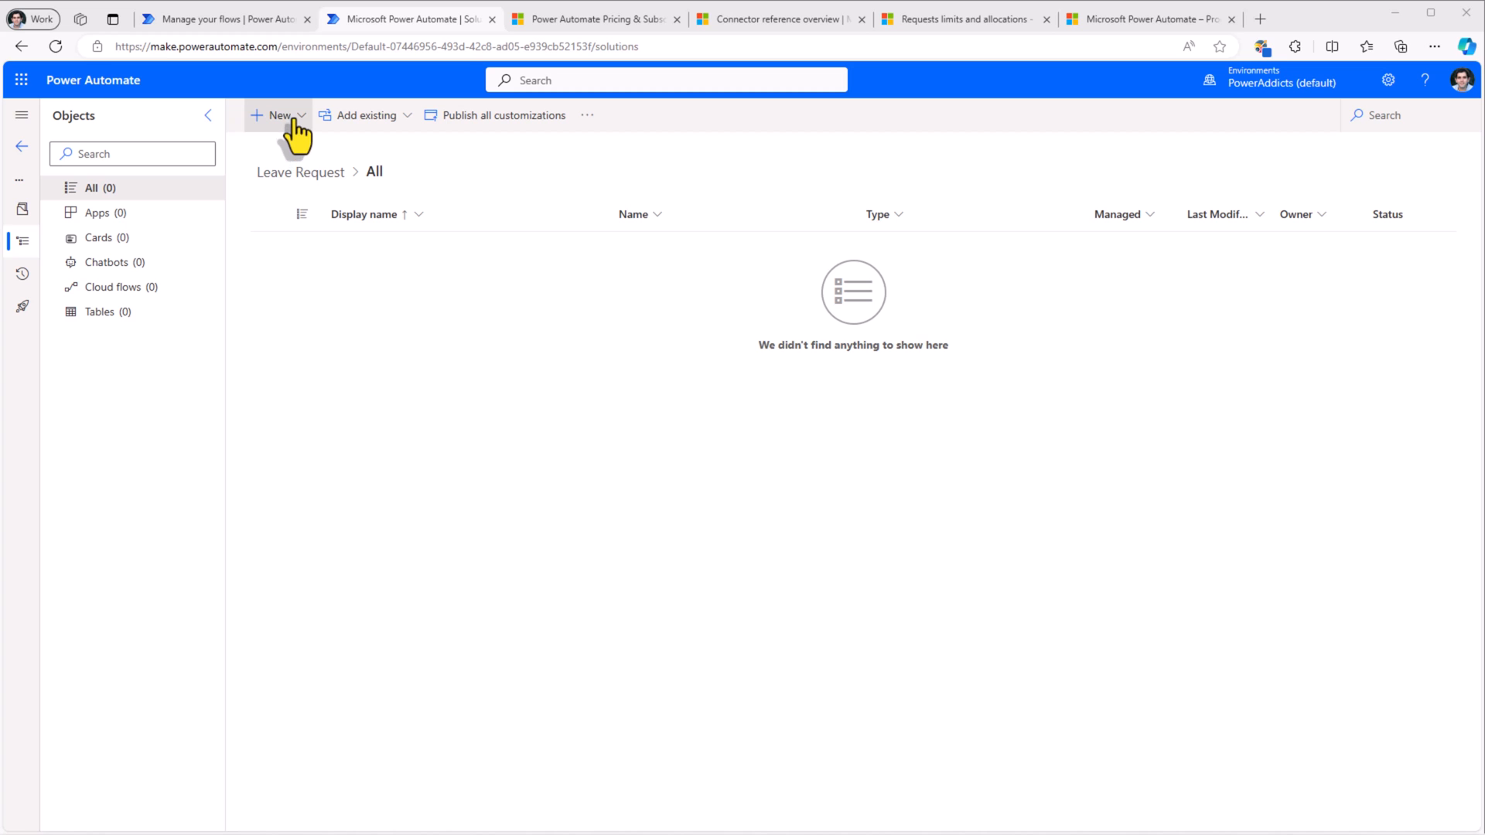
left_click(273, 114)
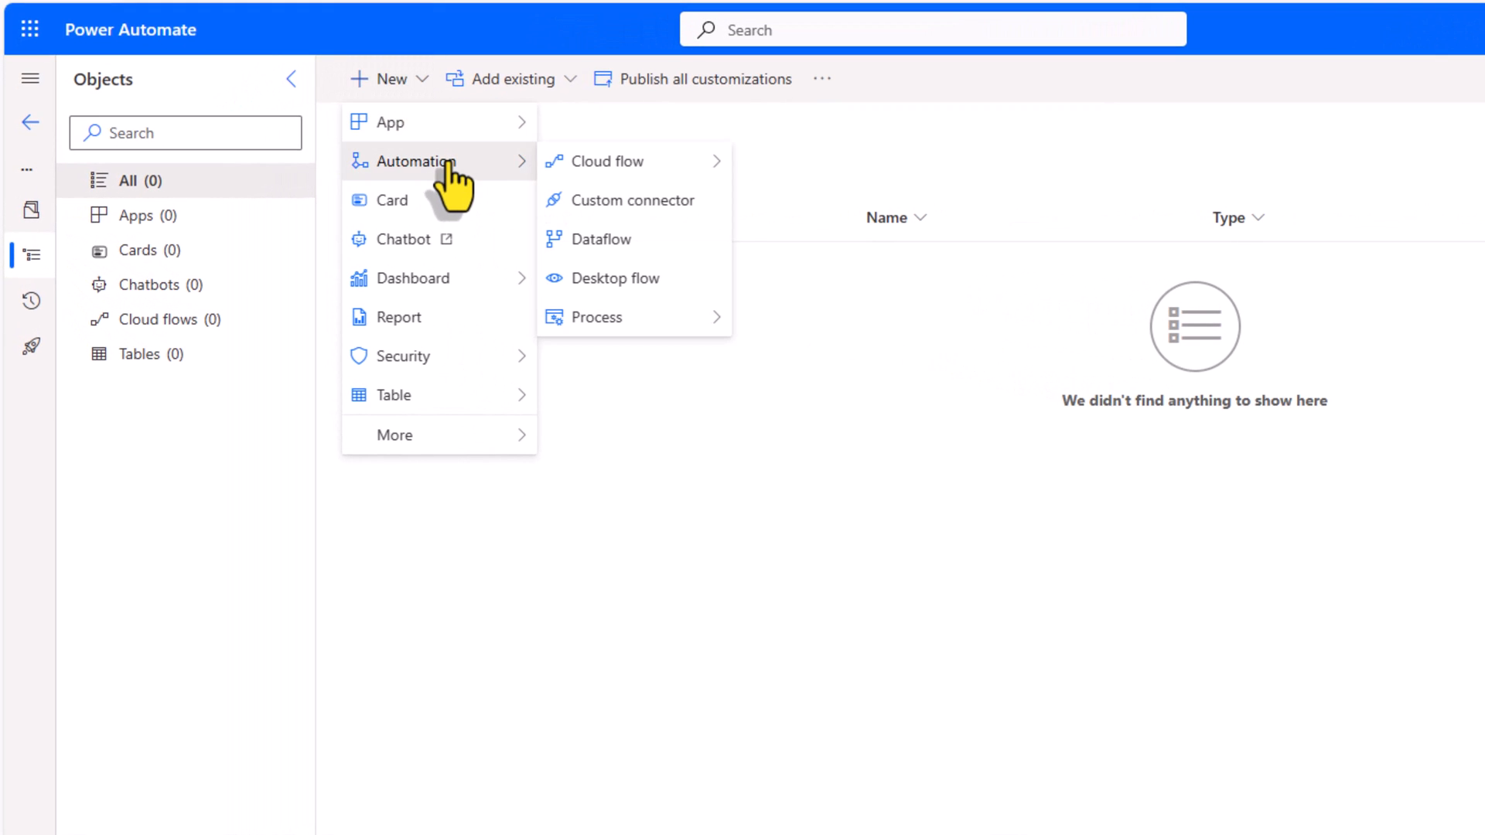
mouse_move(619, 161)
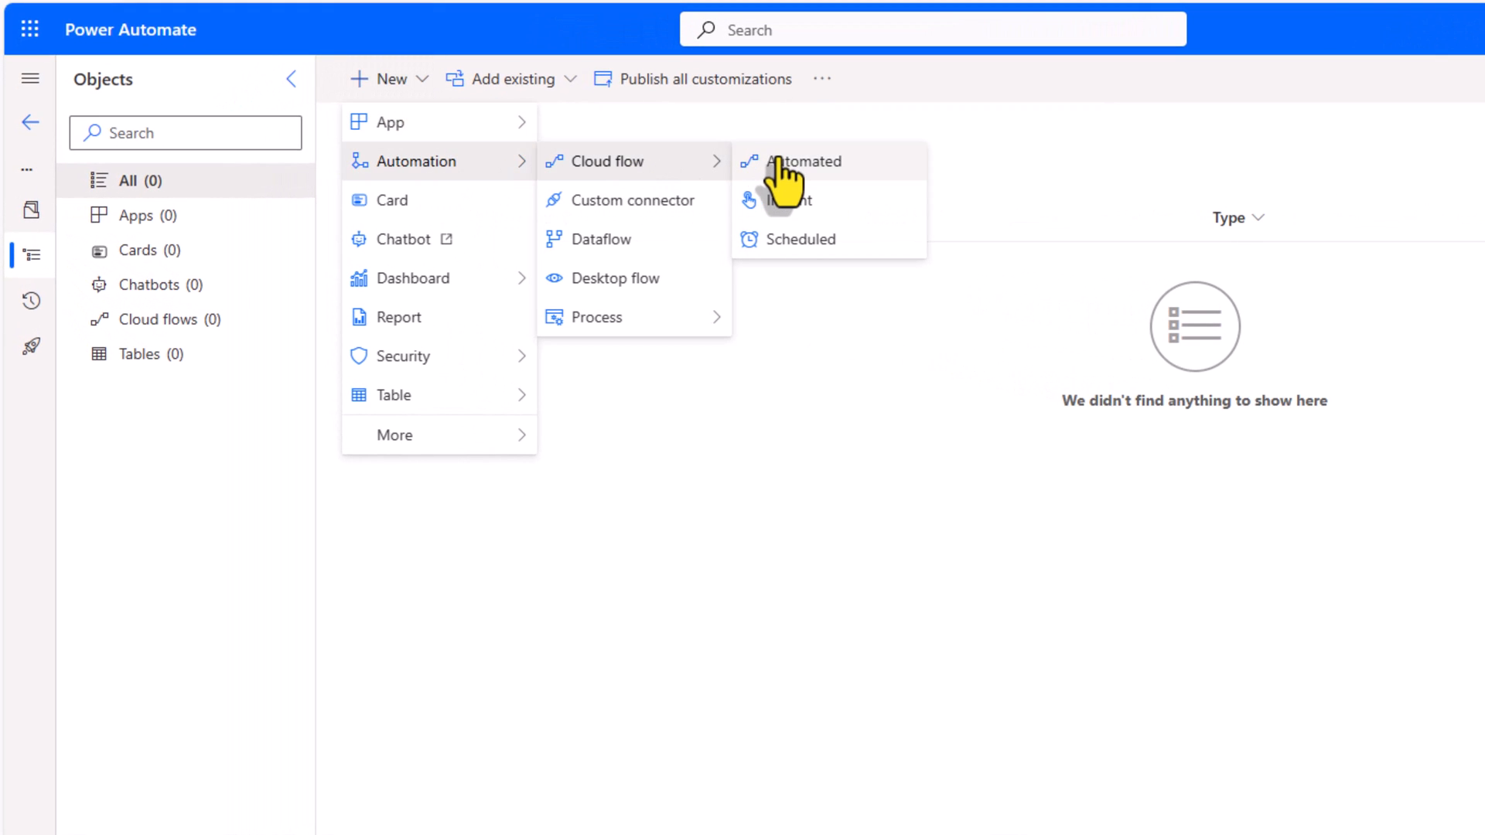
mouse_move(790, 255)
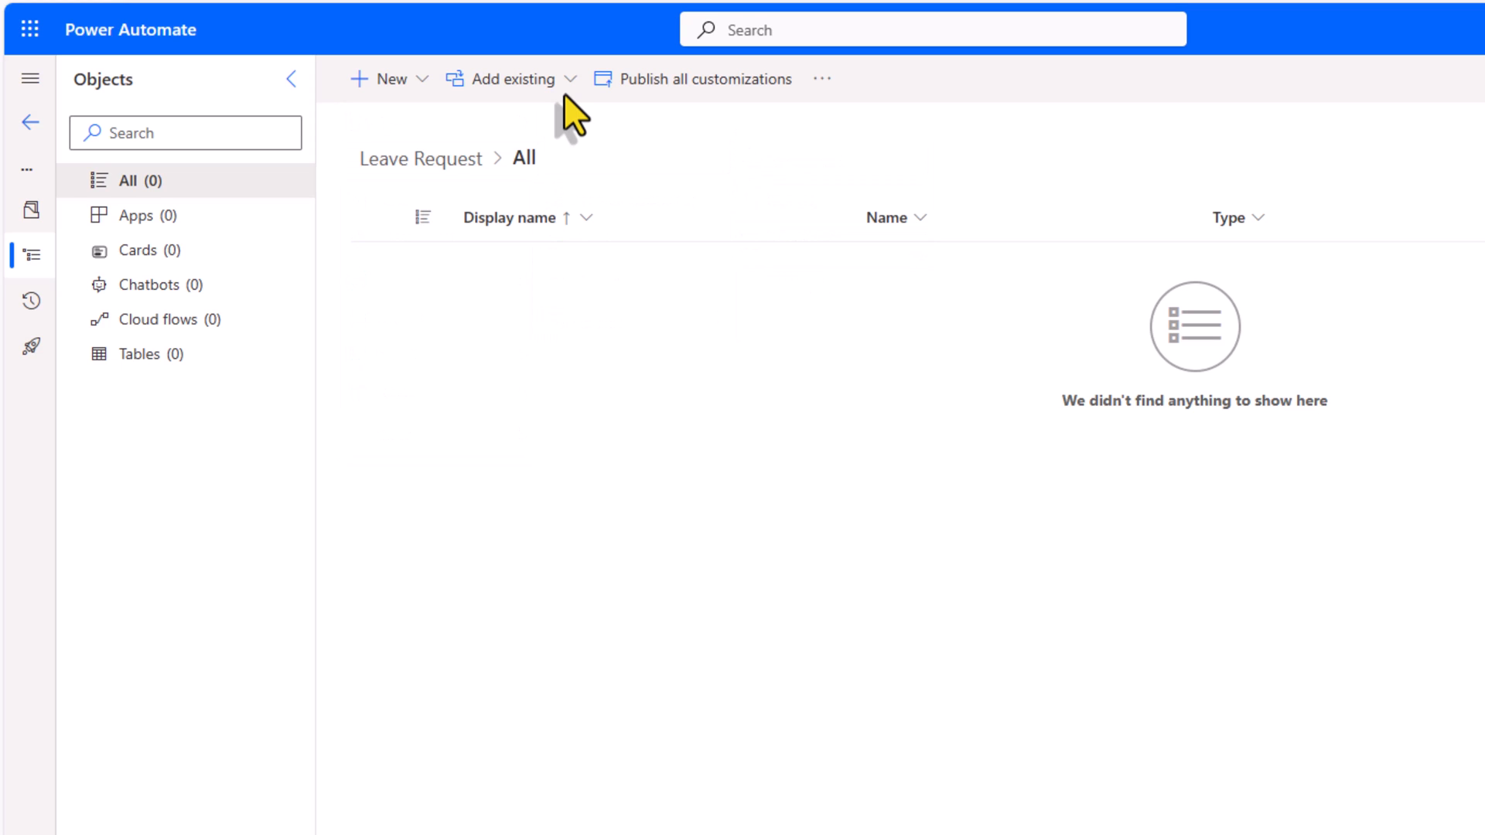
Add the existing Request approval flow from Outside Dataverse to the solution and show its cloud flows.
left_click(508, 79)
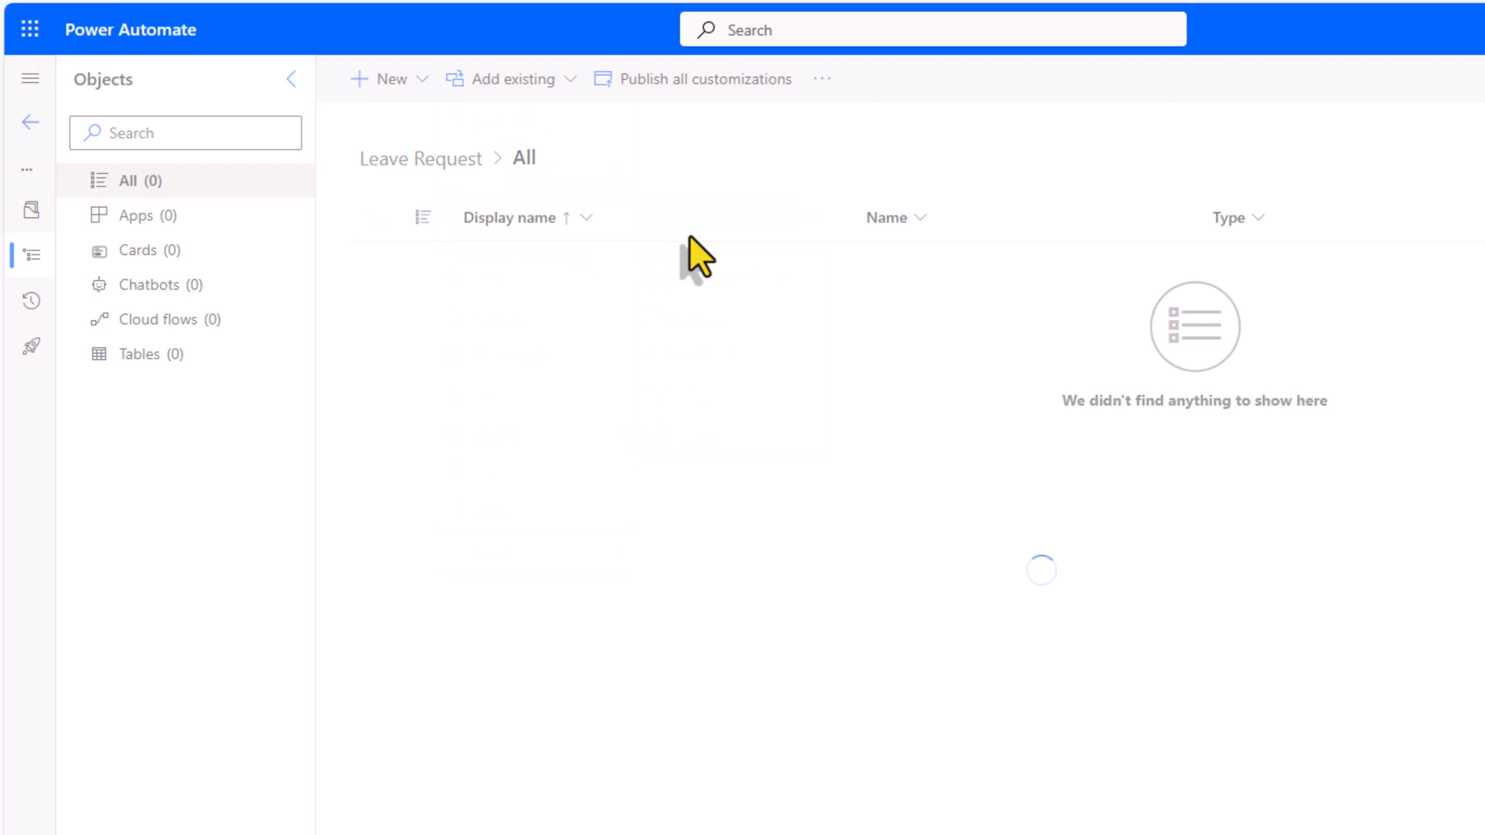
left_click(501, 79)
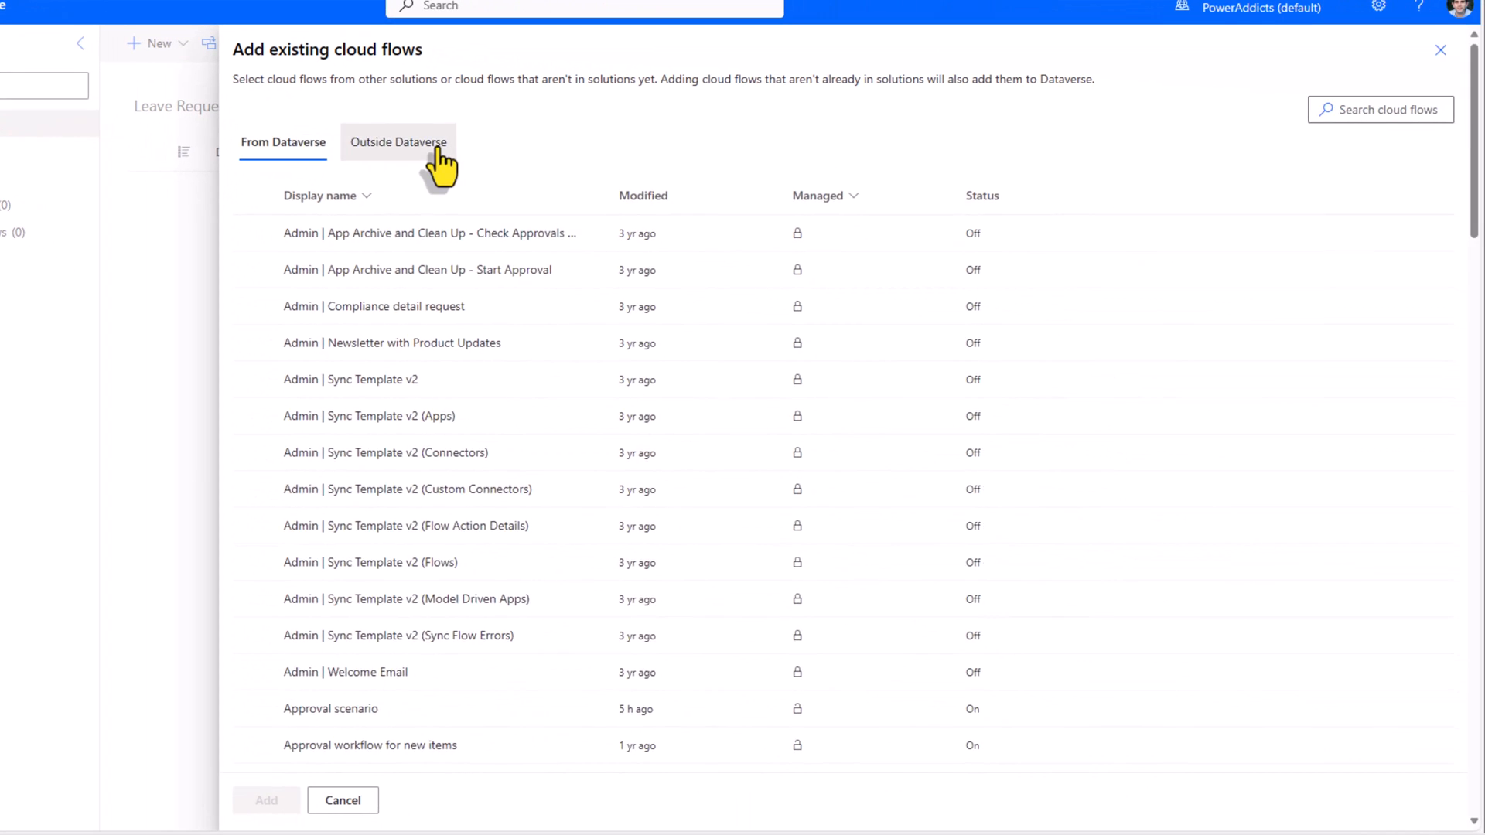
left_click(397, 143)
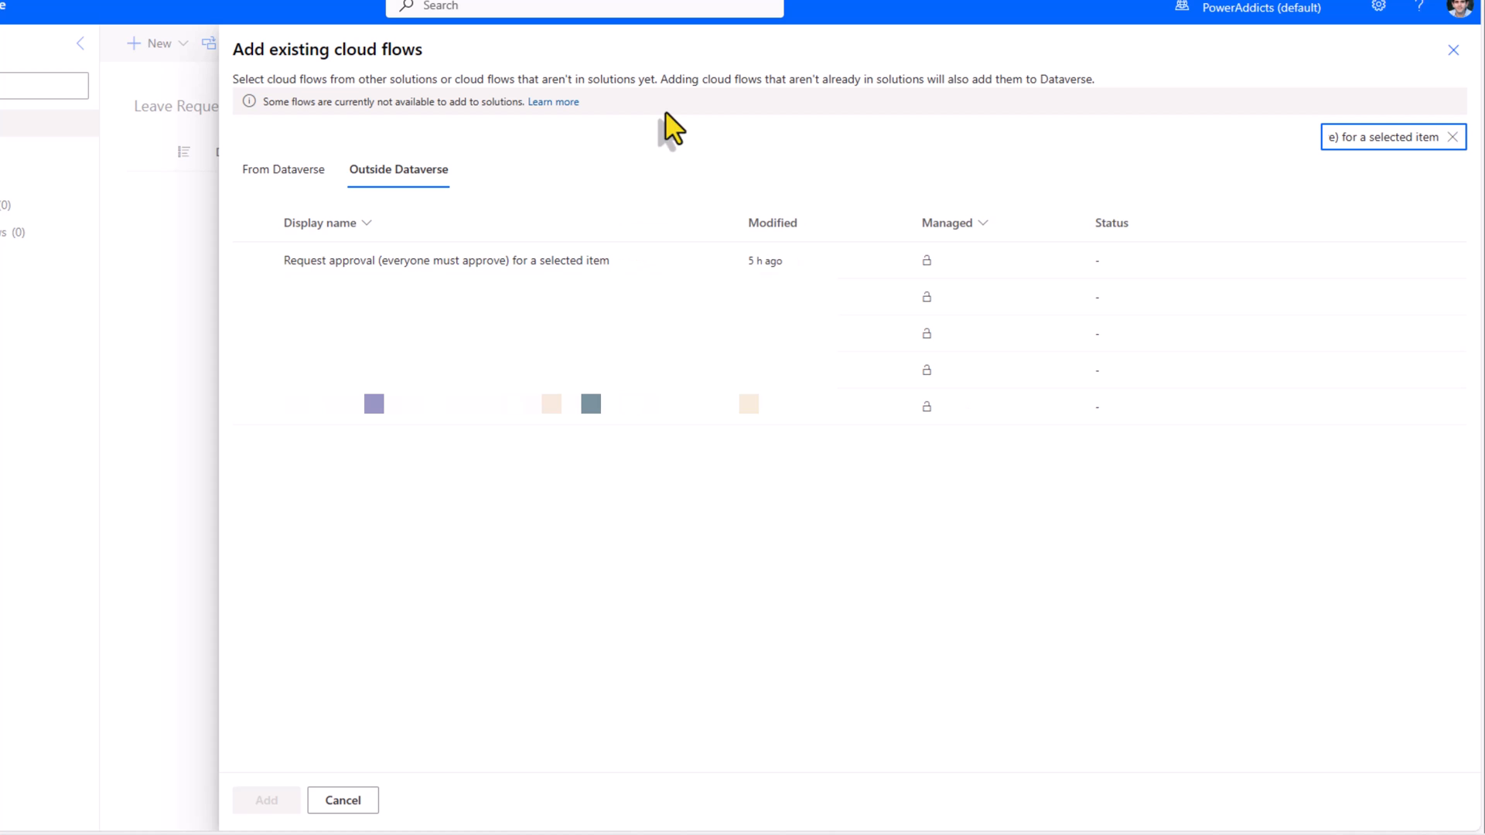
left_click(443, 260)
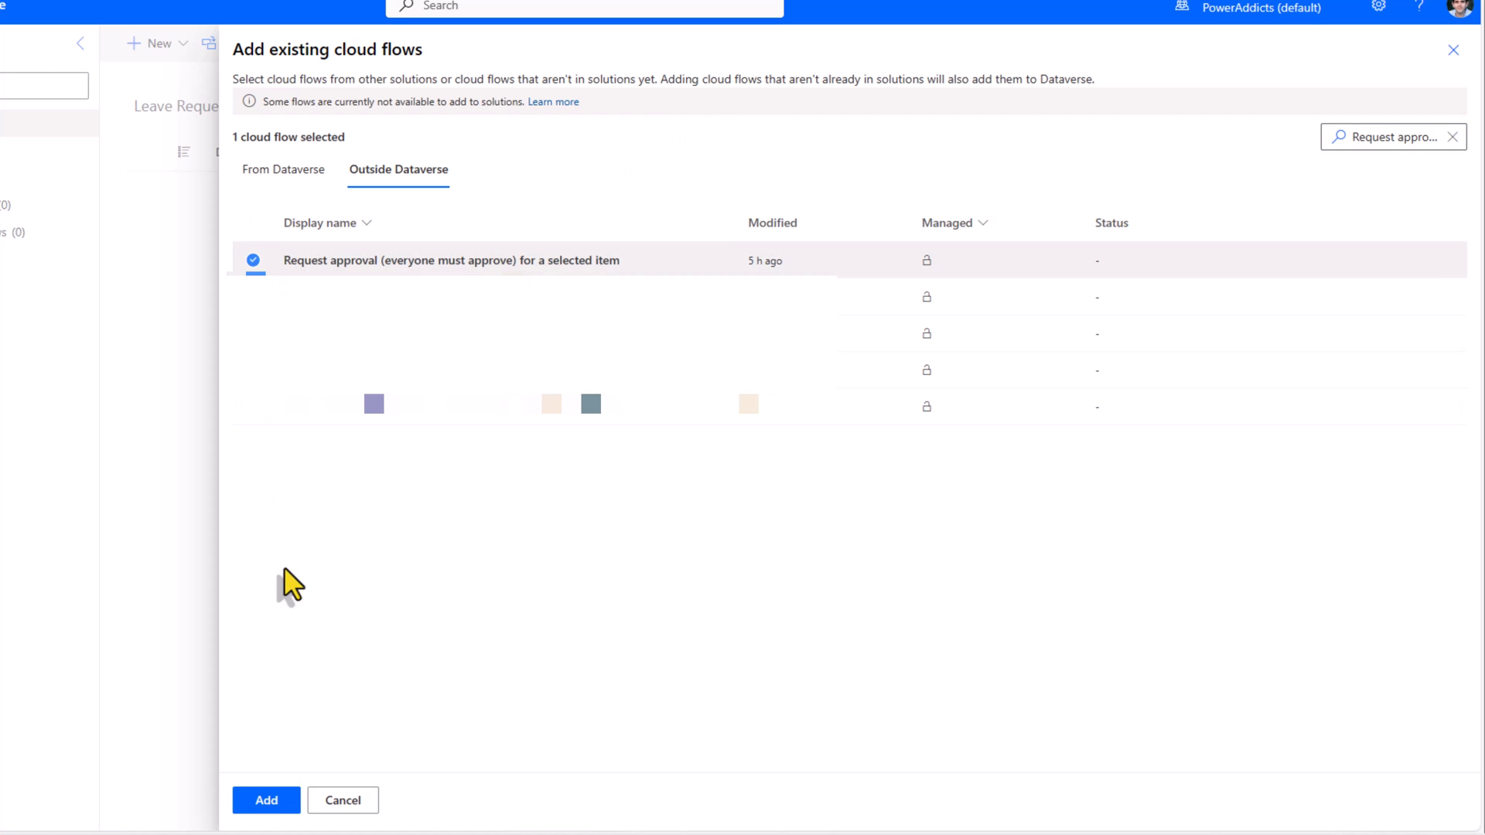
left_click(266, 801)
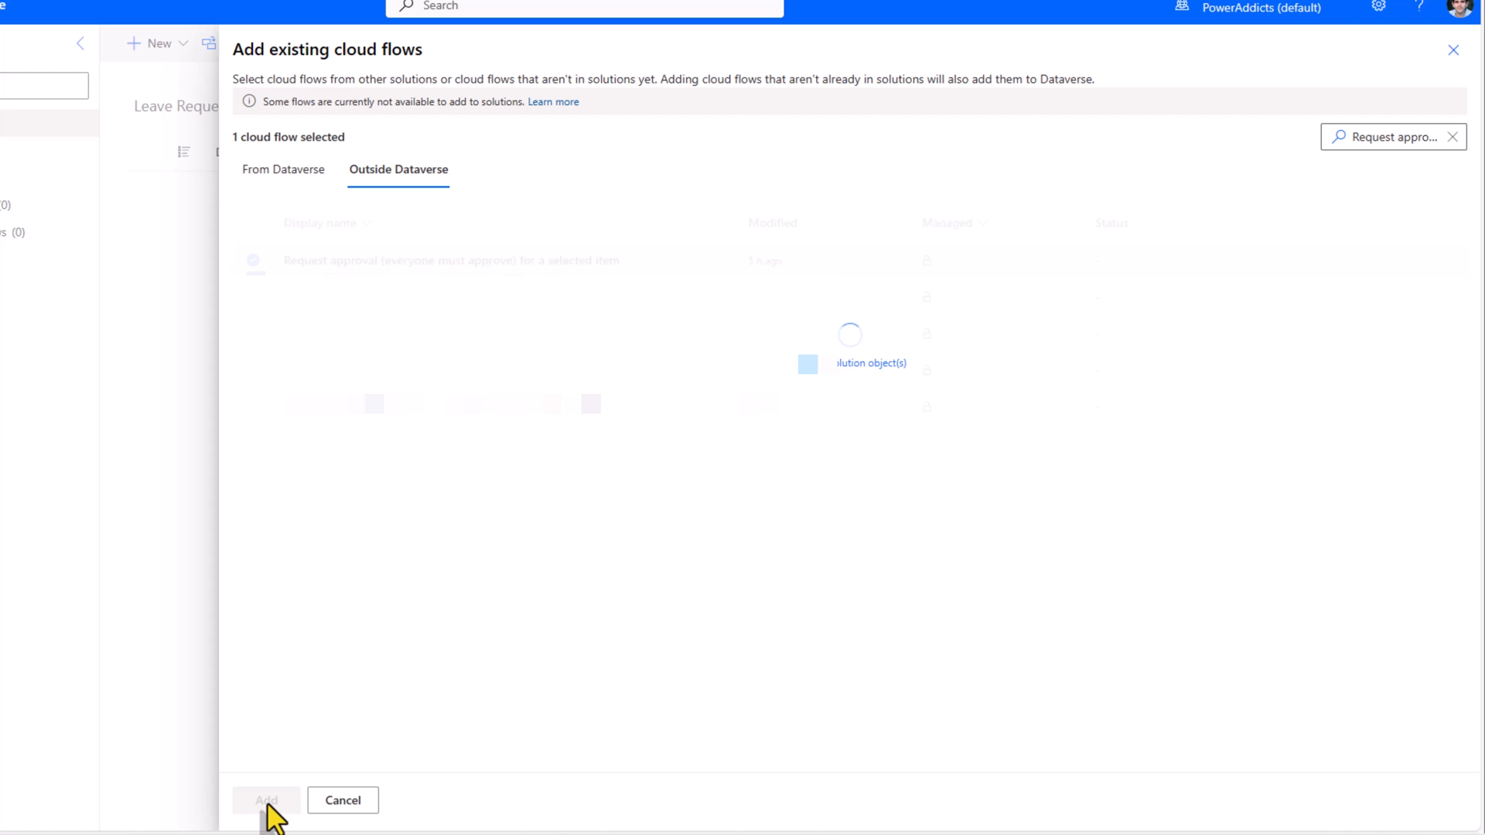
left_click(266, 801)
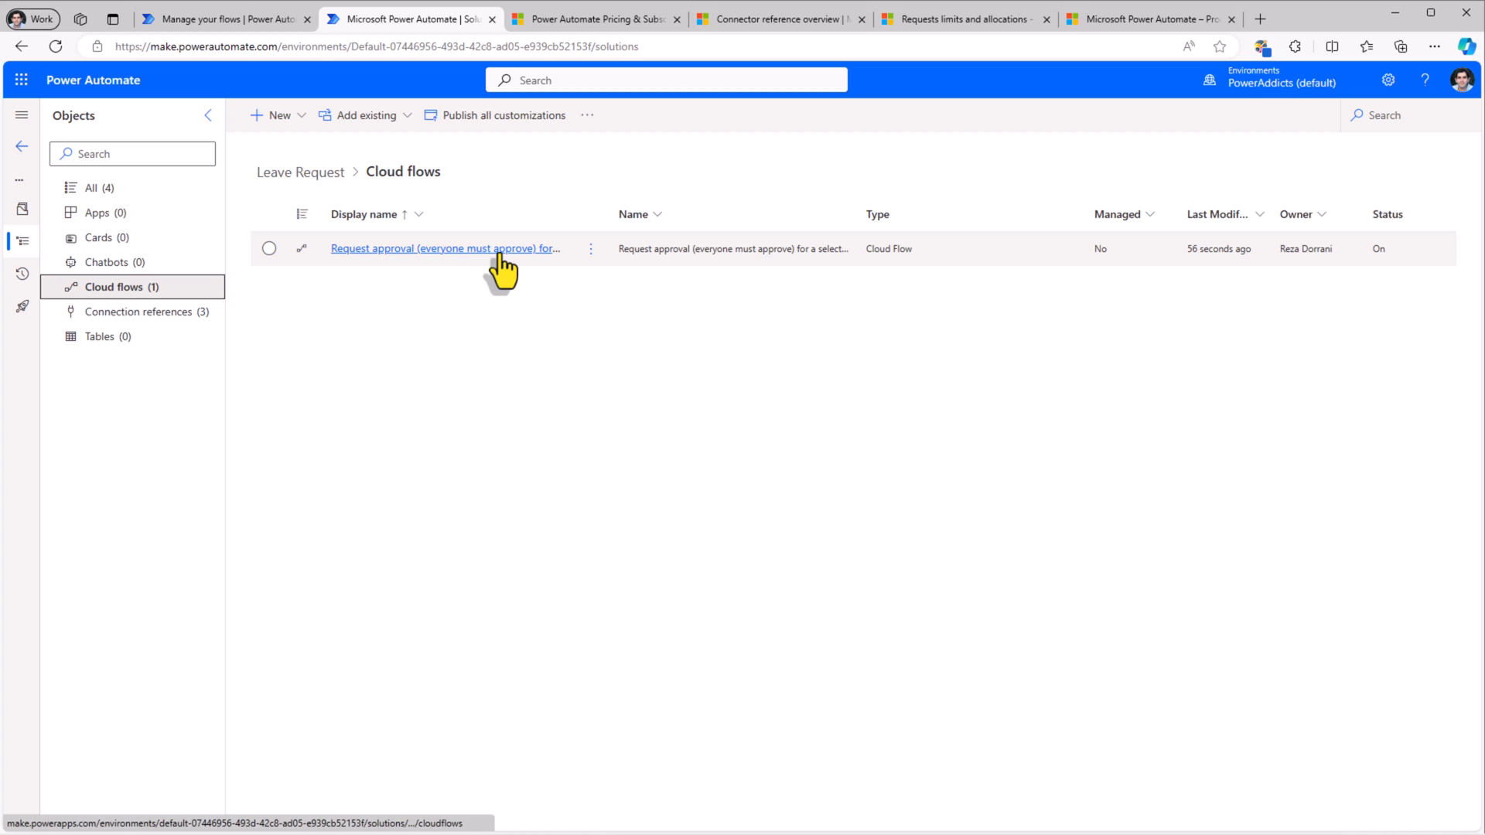
Replace the Request approval flow's primary owner with the user suggested for 'sar' and save.
left_click(455, 247)
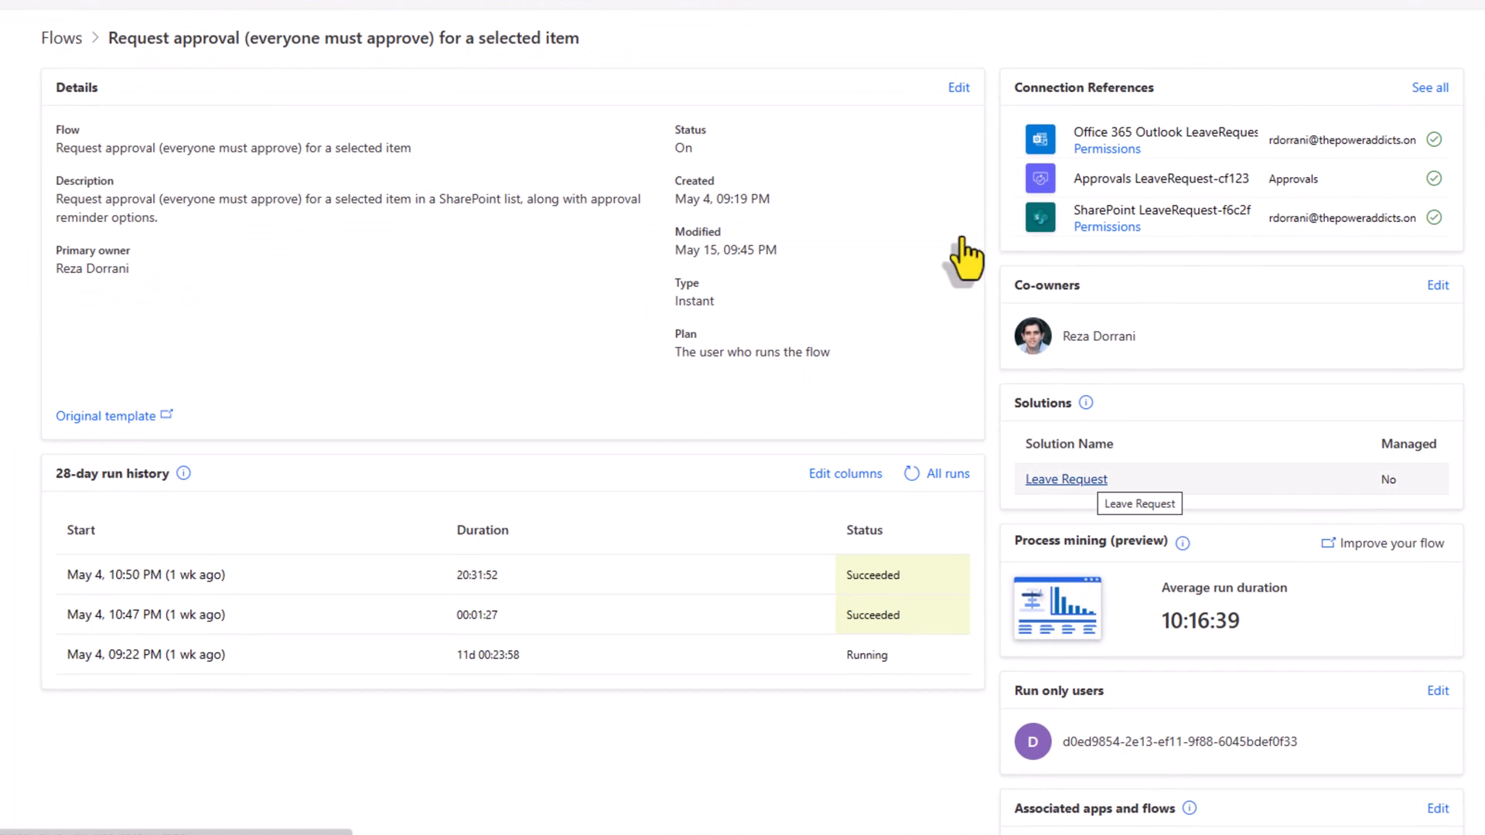
left_click(959, 87)
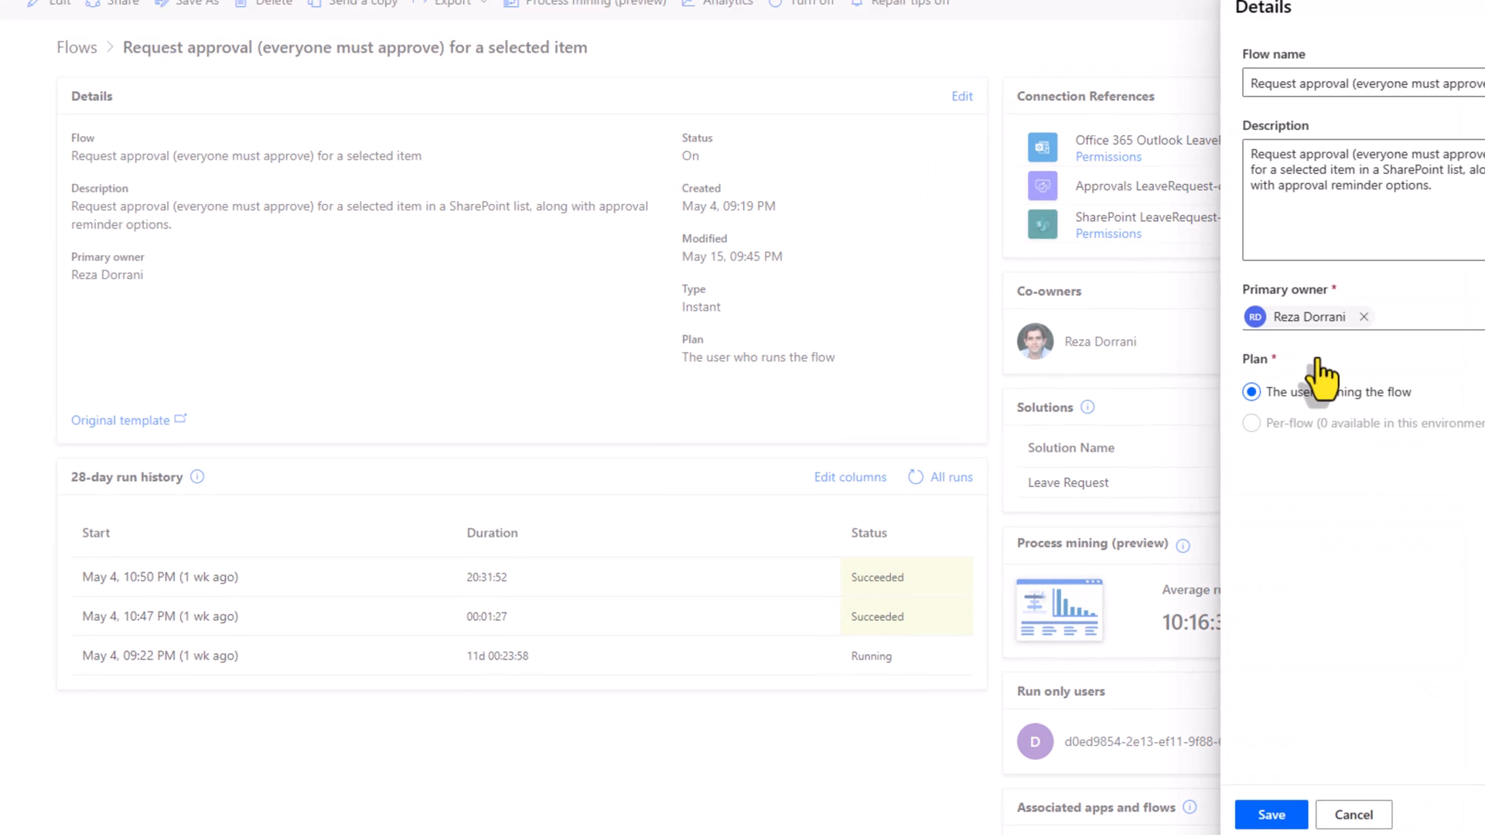
type("sar")
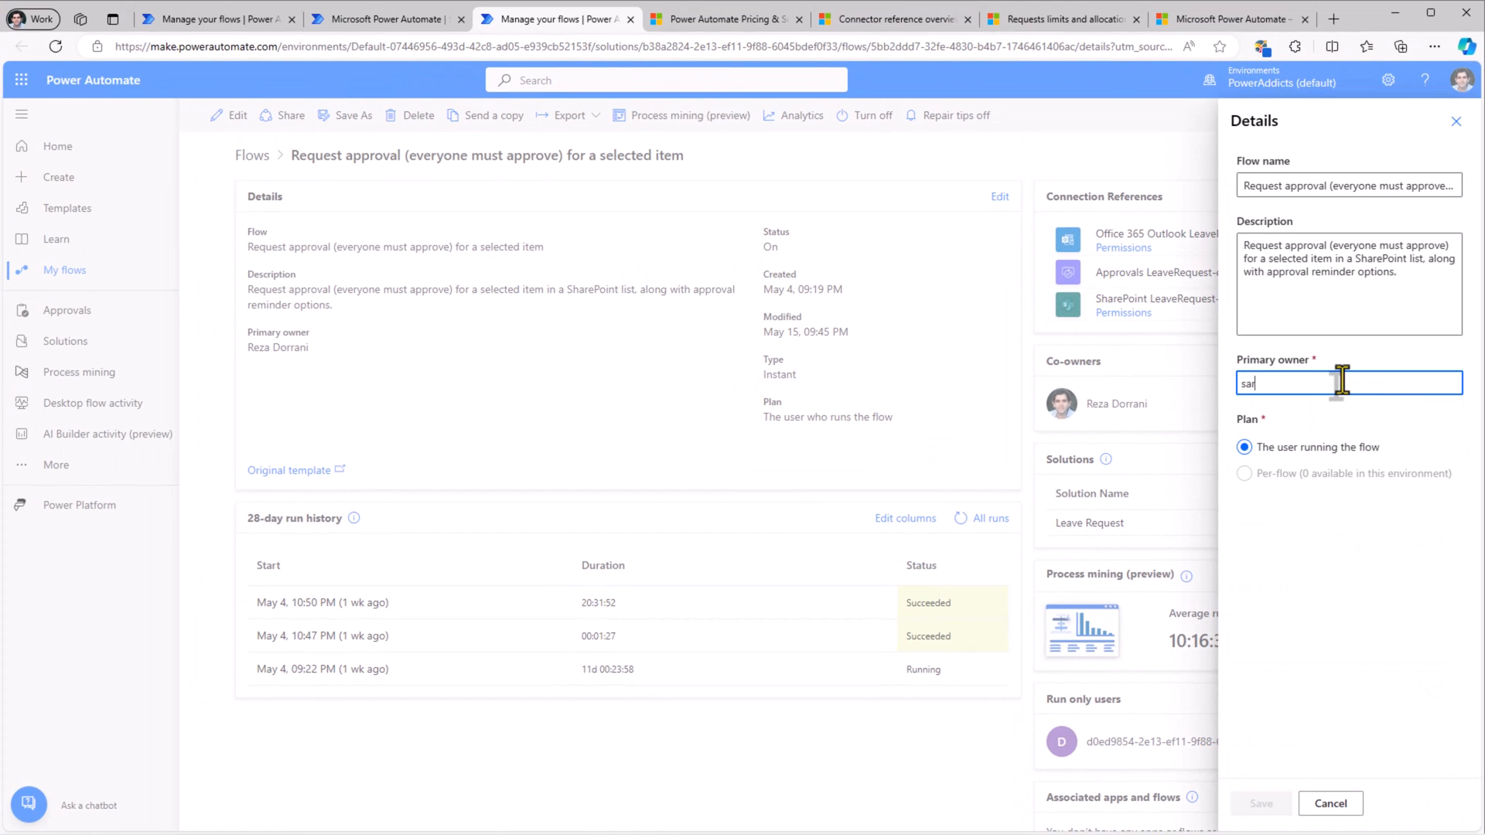
left_click(1297, 383)
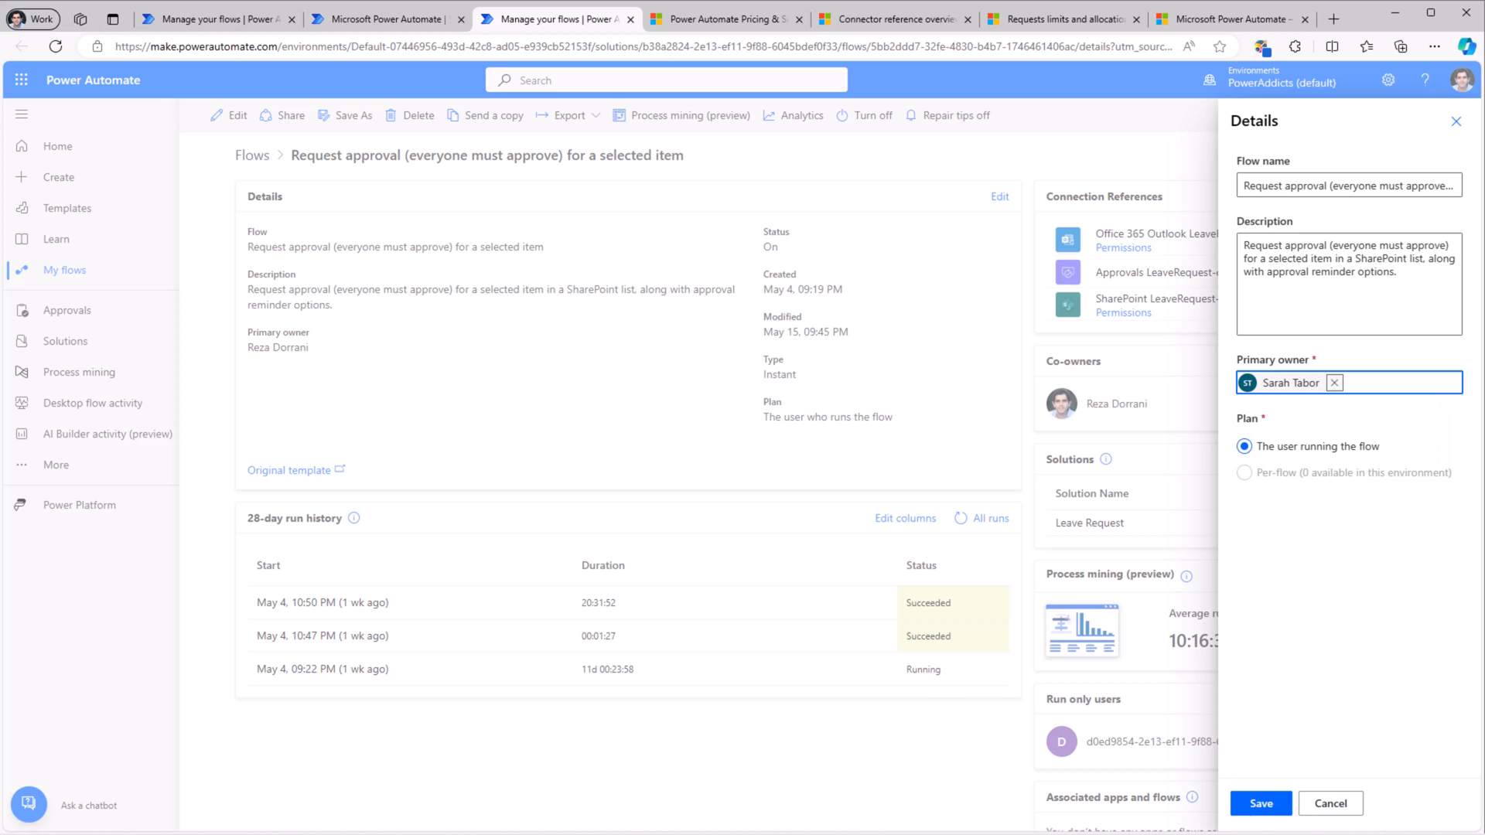
left_click(1260, 804)
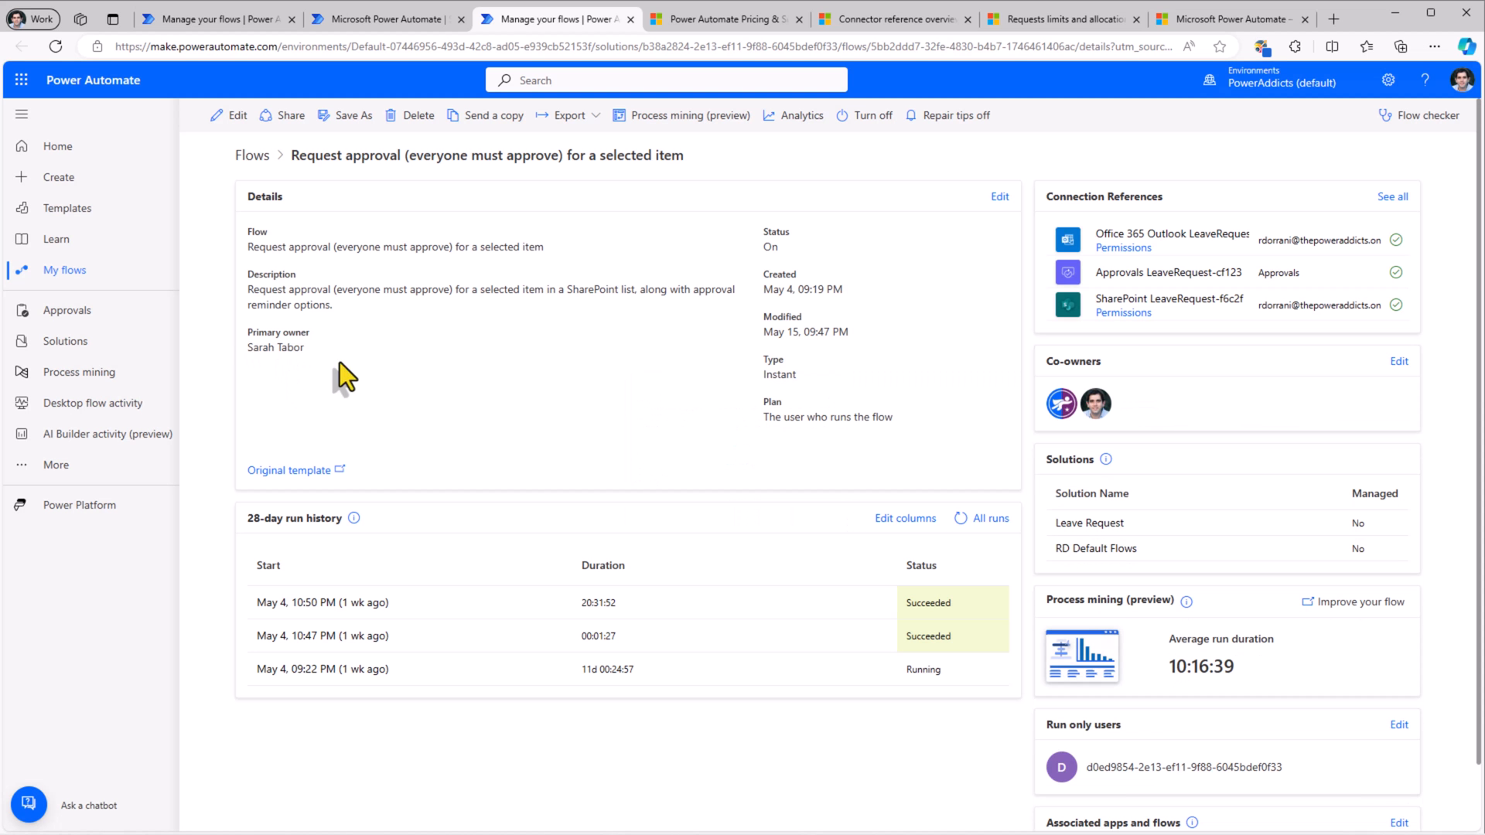
mouse_move(1105, 425)
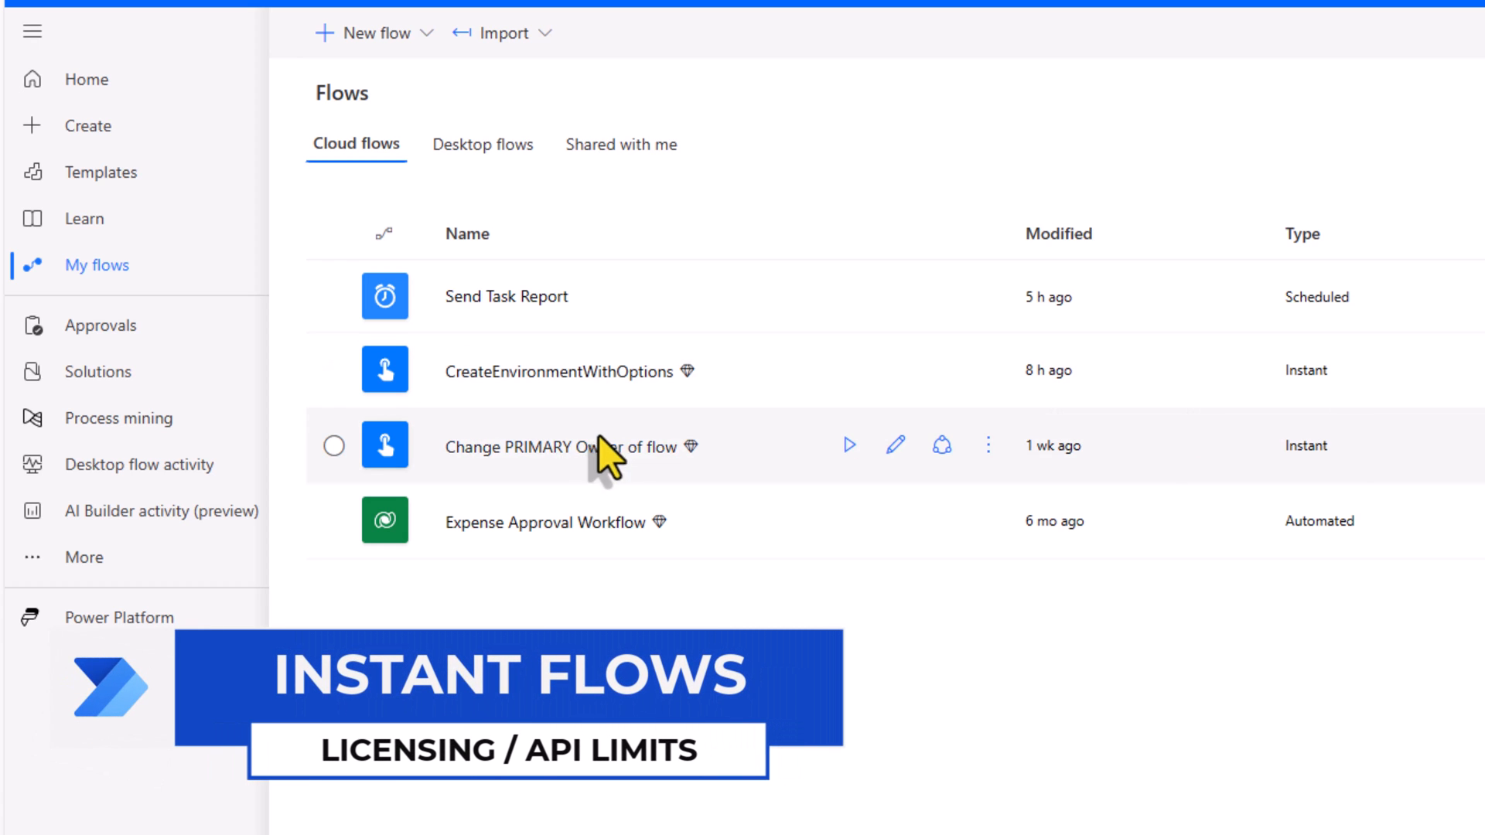
Review the Change PRIMARY Owner instant flow's details, then reach the Leave Request Approval flow.
left_click(585, 447)
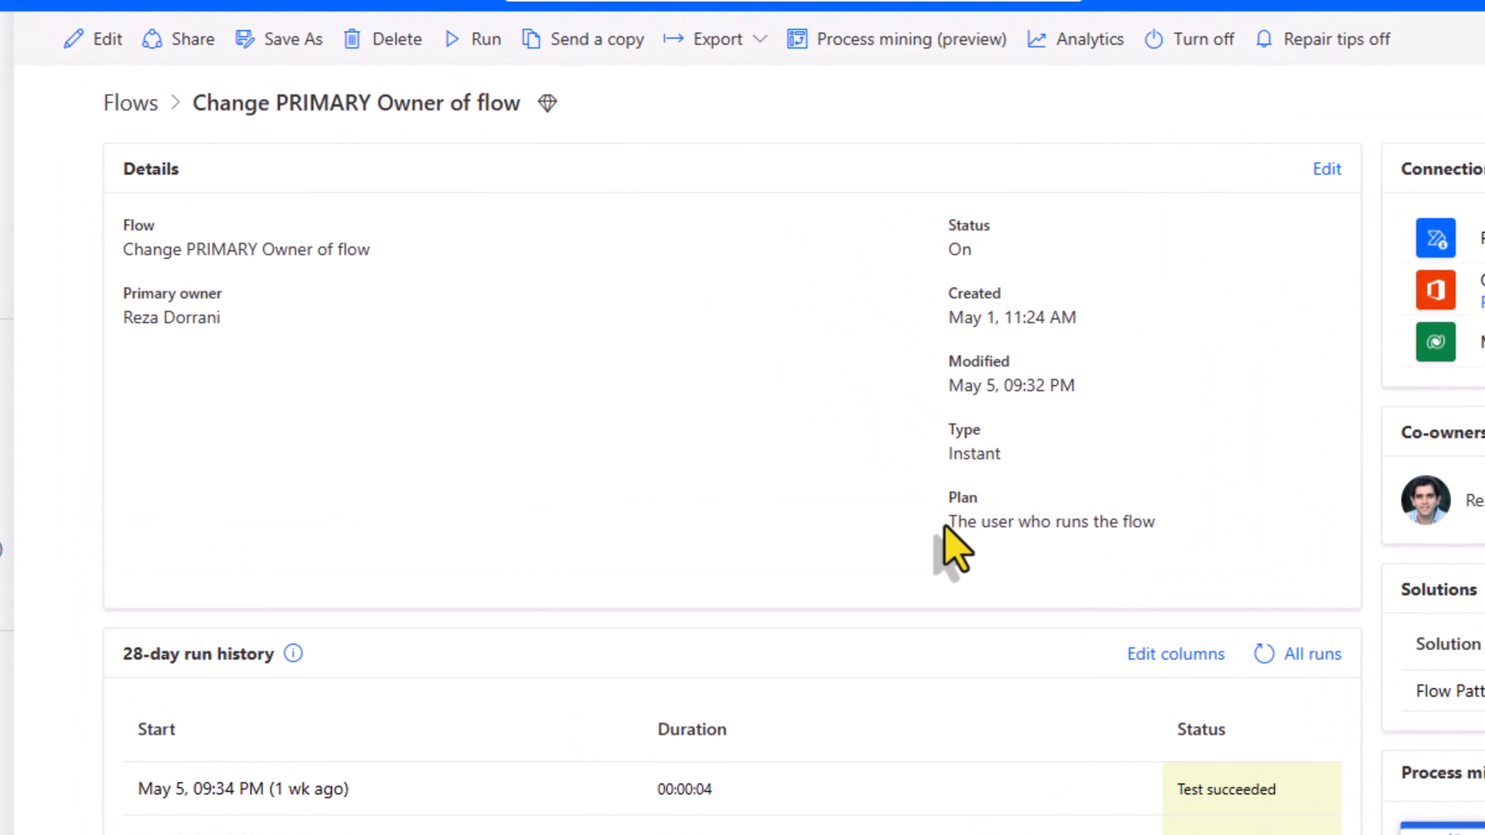
mouse_move(1054, 561)
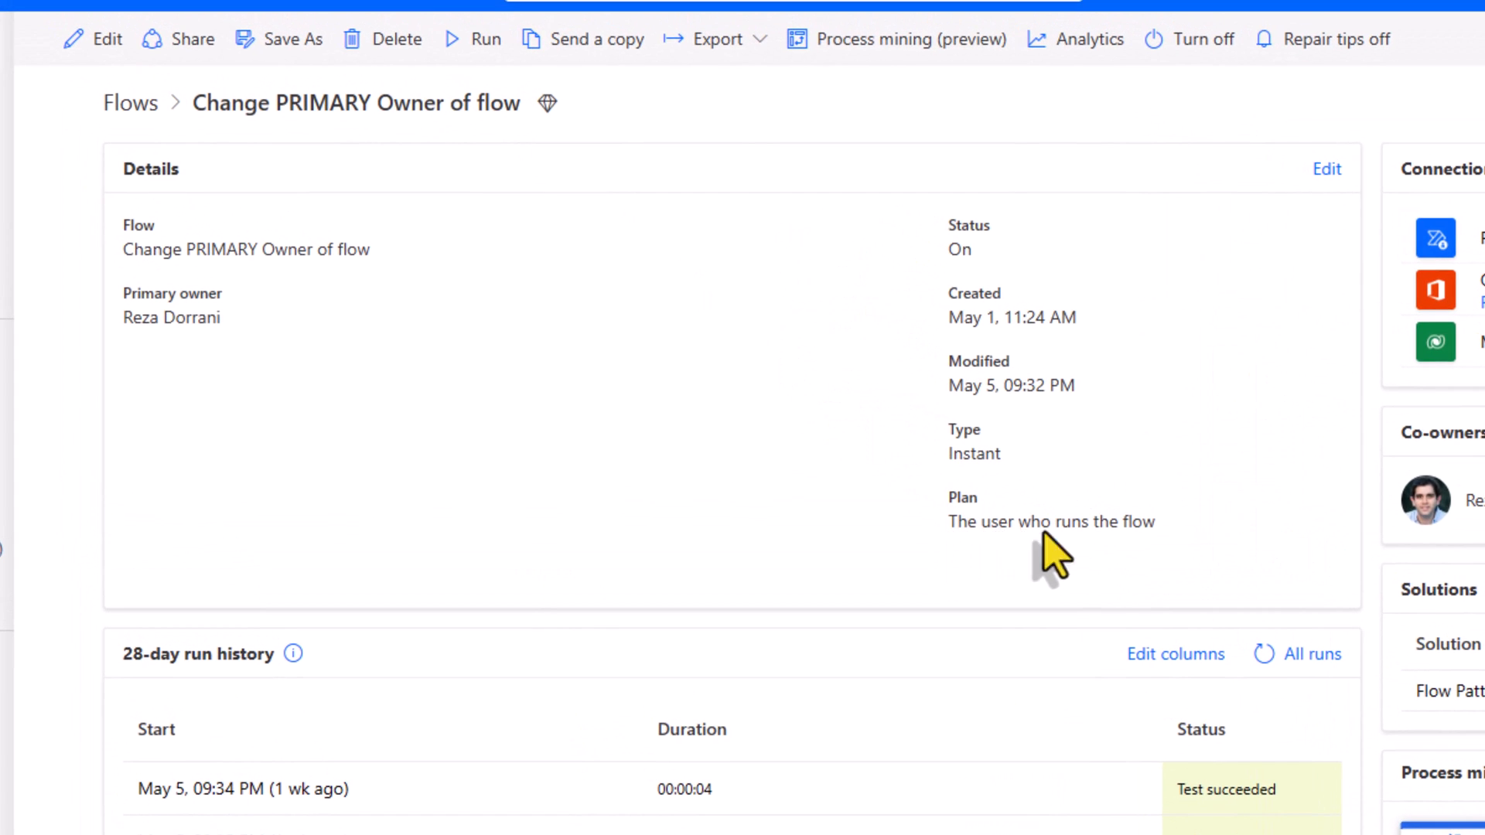
mouse_move(1280, 523)
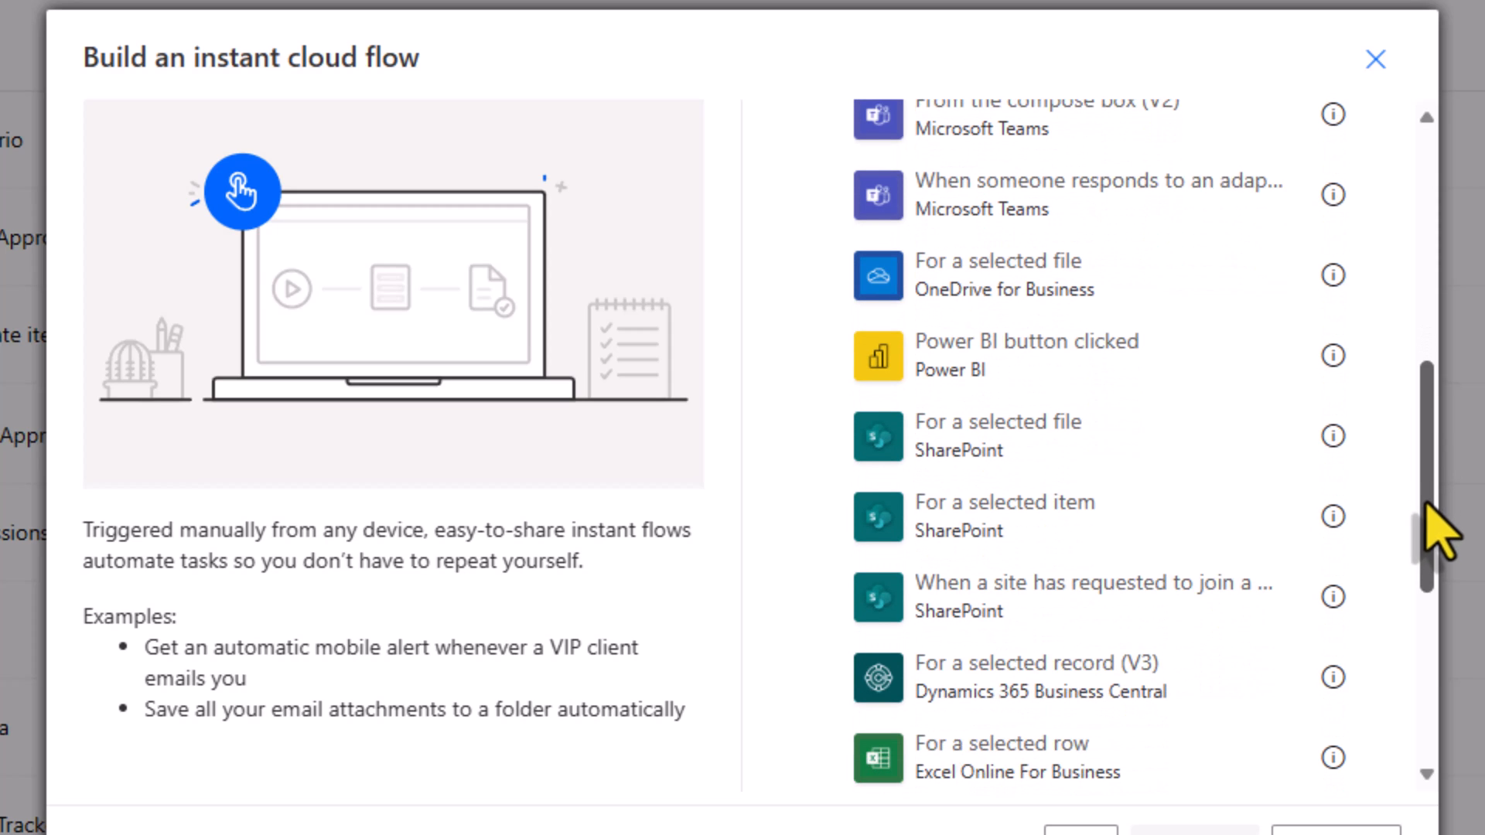
scroll("down", 3)
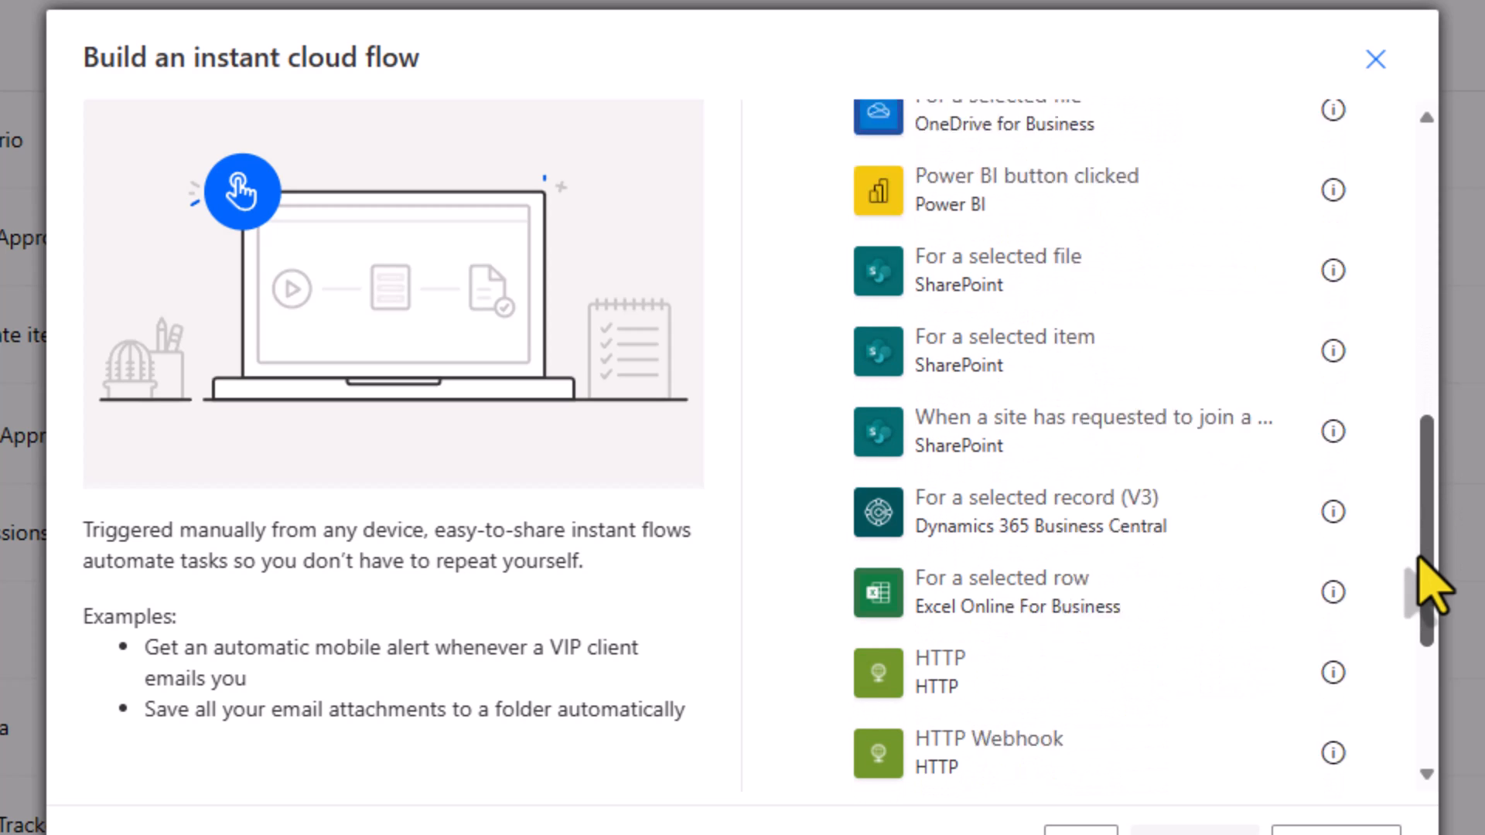
scroll("down", 3)
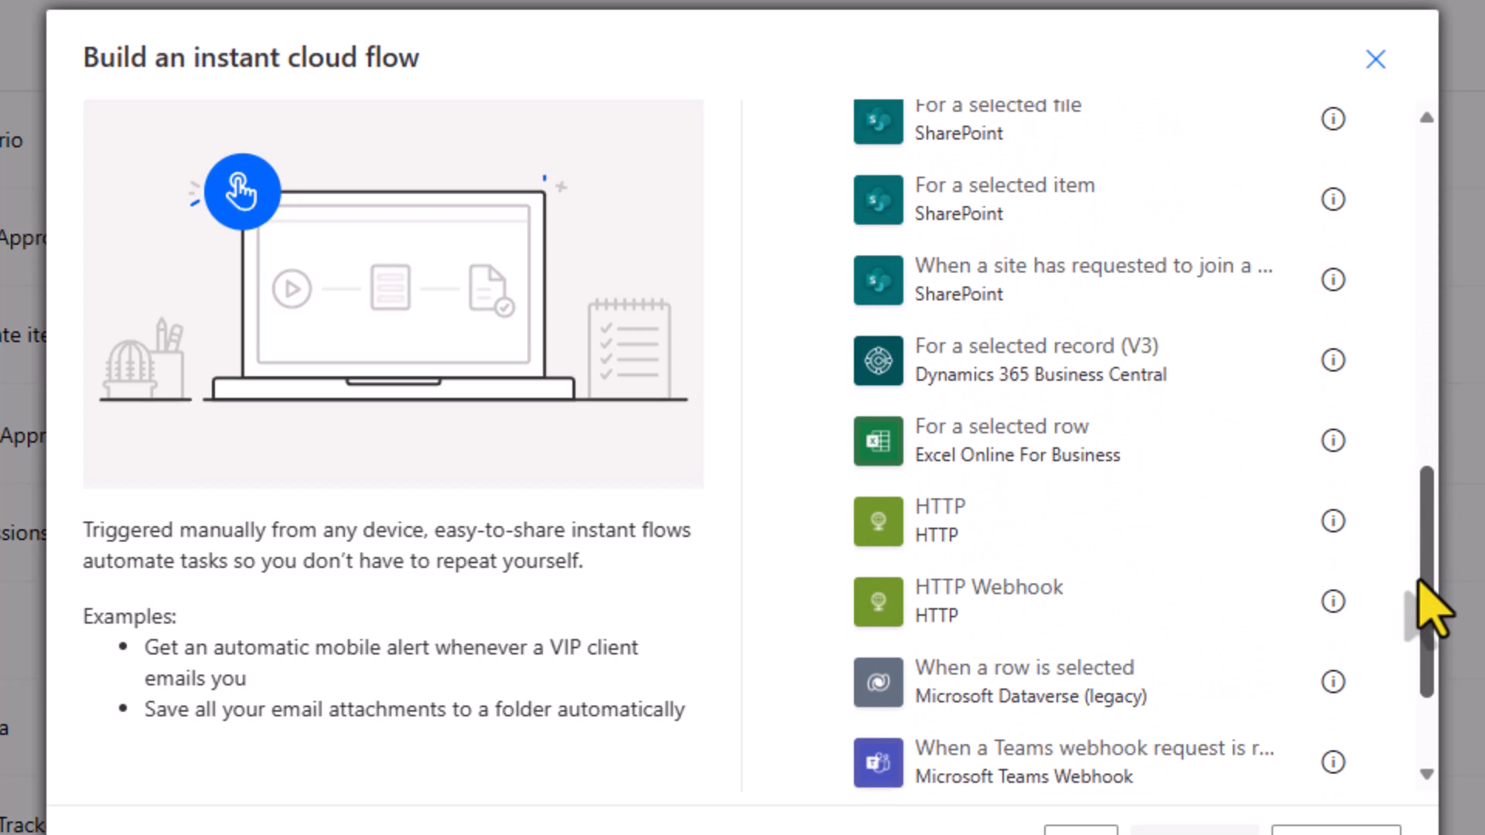
scroll("down", 3)
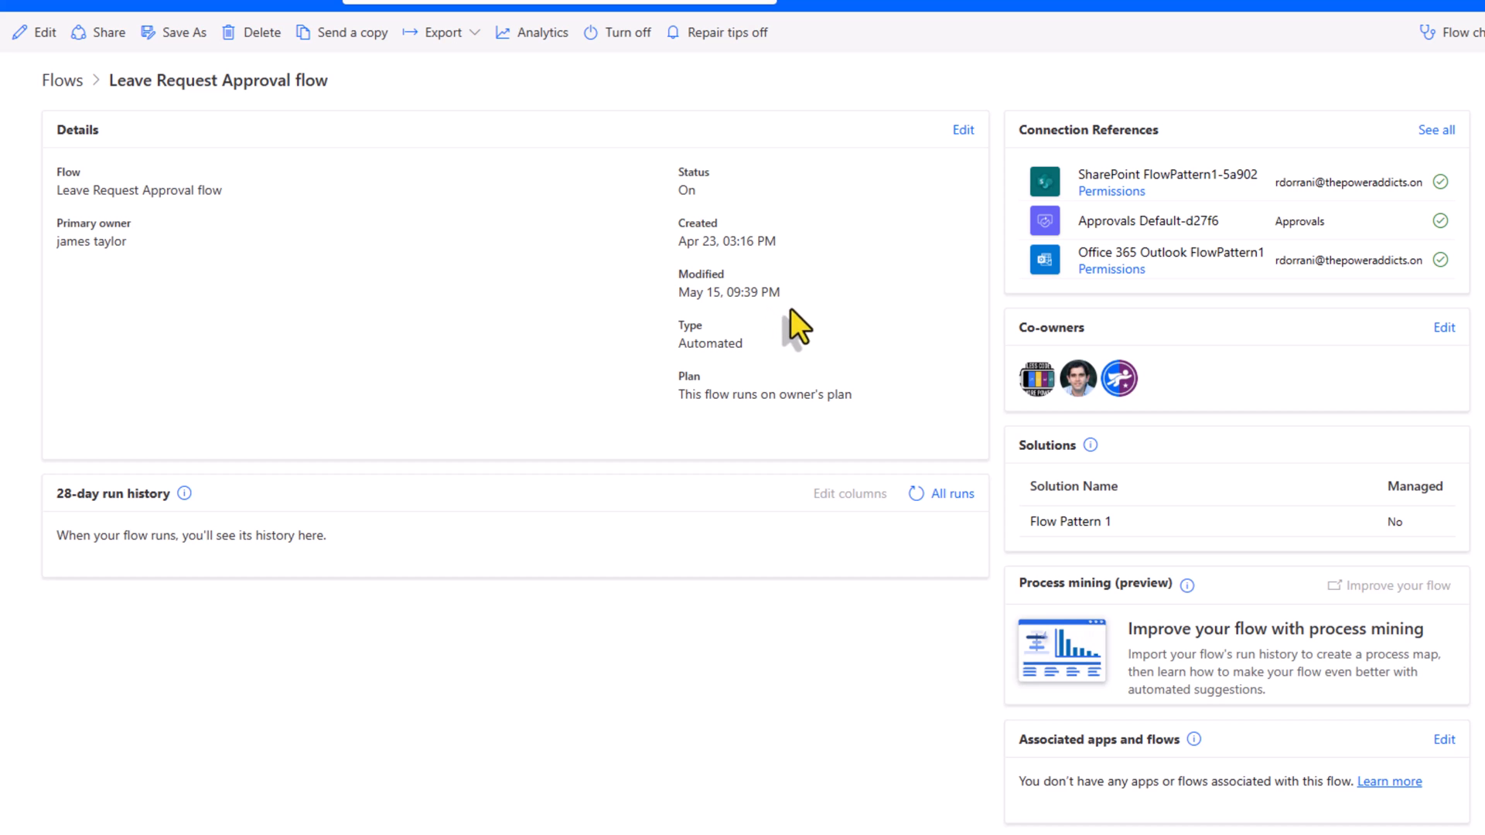
Enter the service principal found by 'rd' as the Leave Request Approval flow's primary owner.
left_click(962, 130)
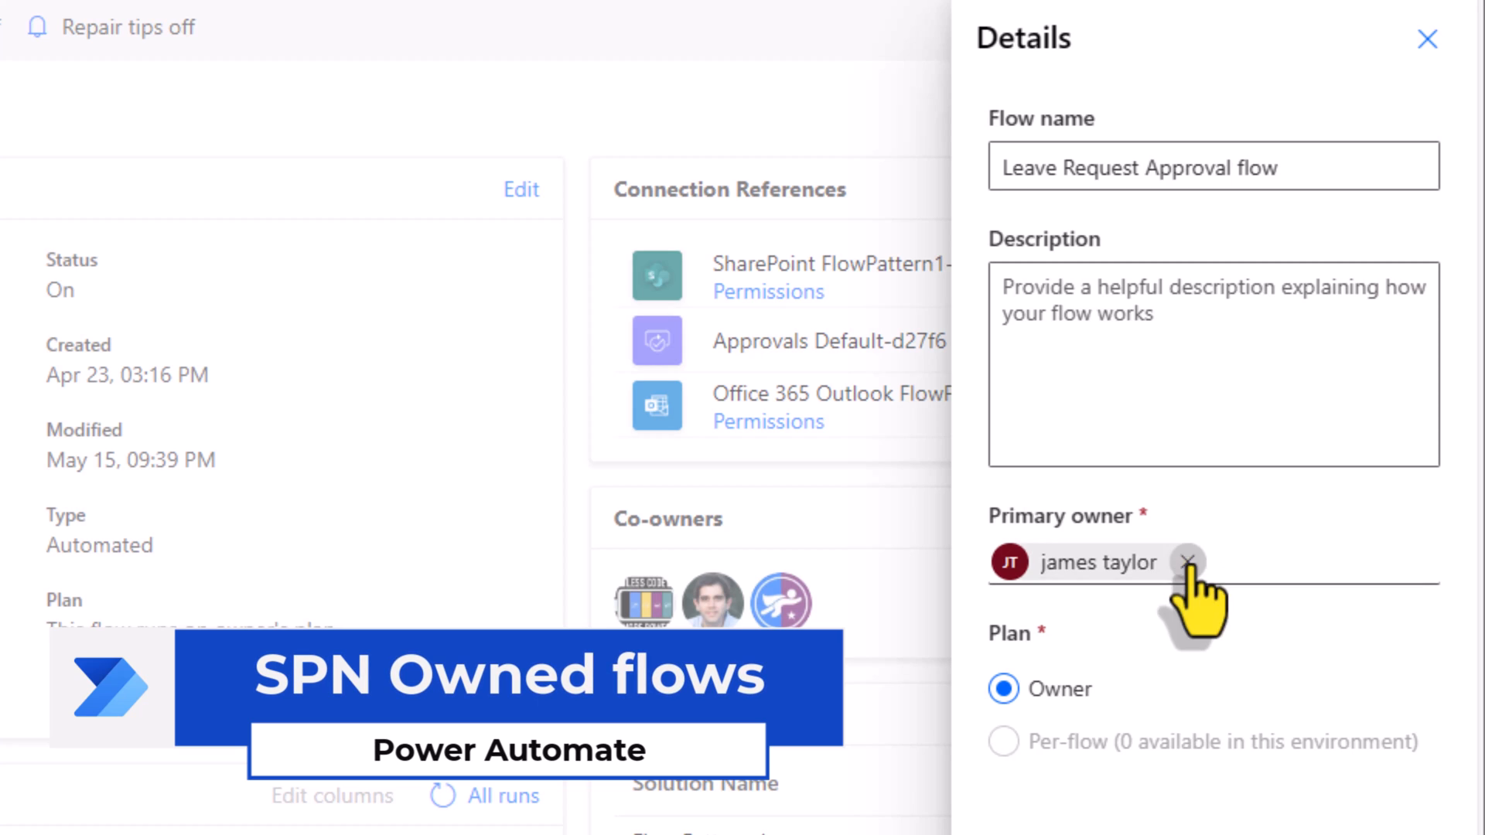
type("rd")
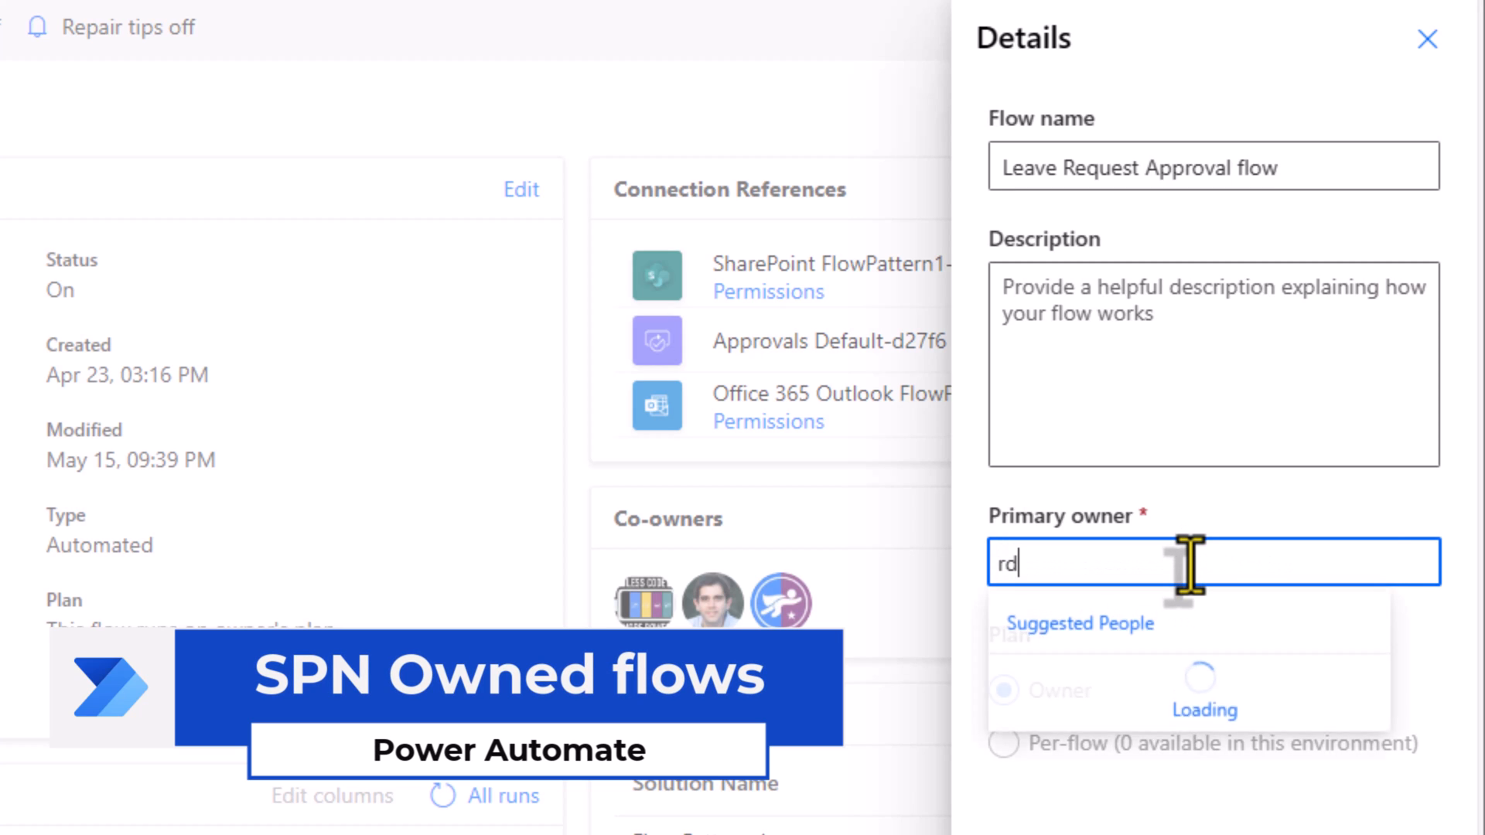
left_click(1080, 621)
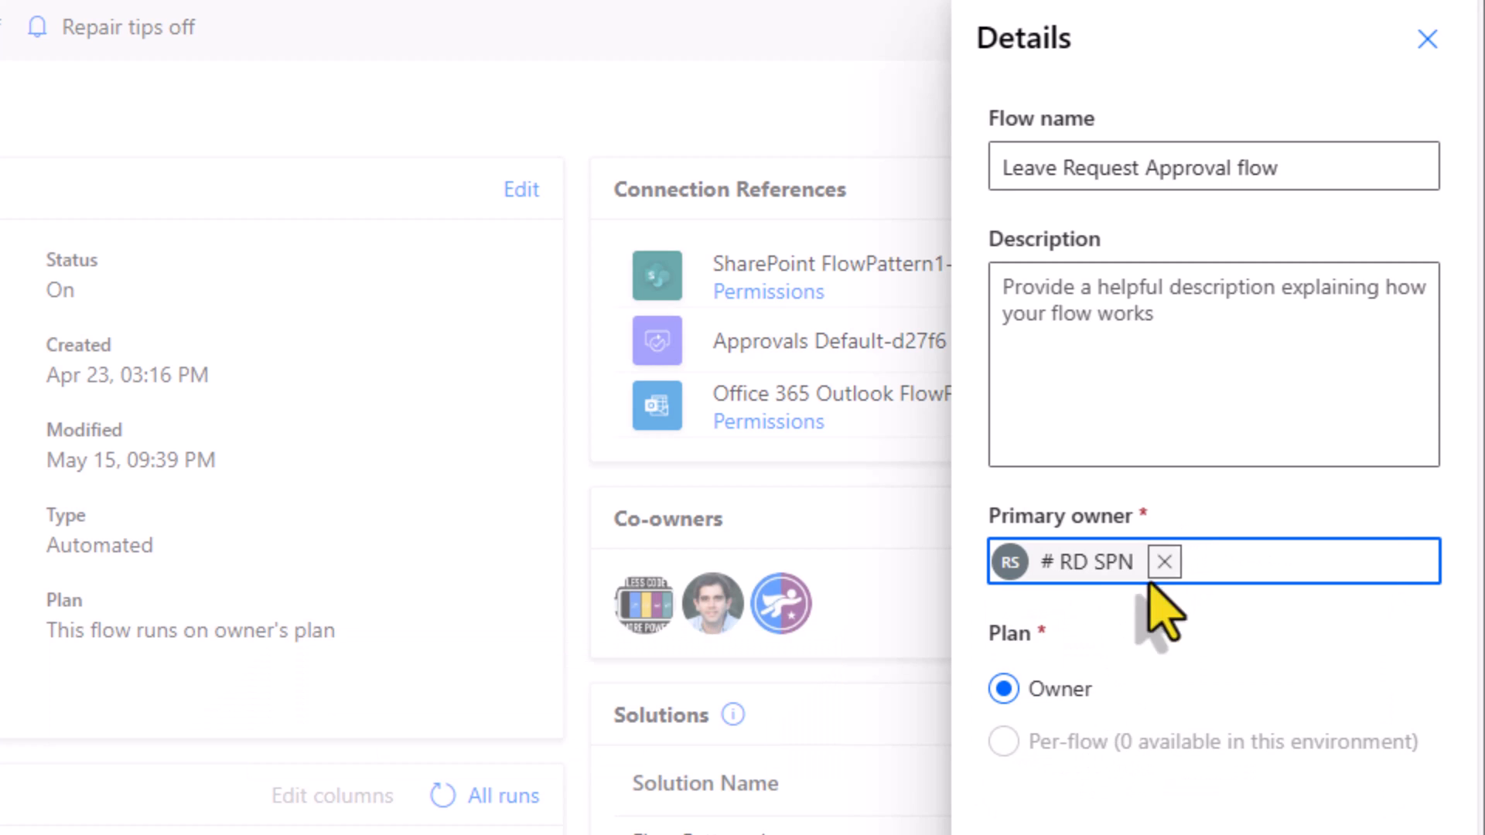
mouse_move(1131, 588)
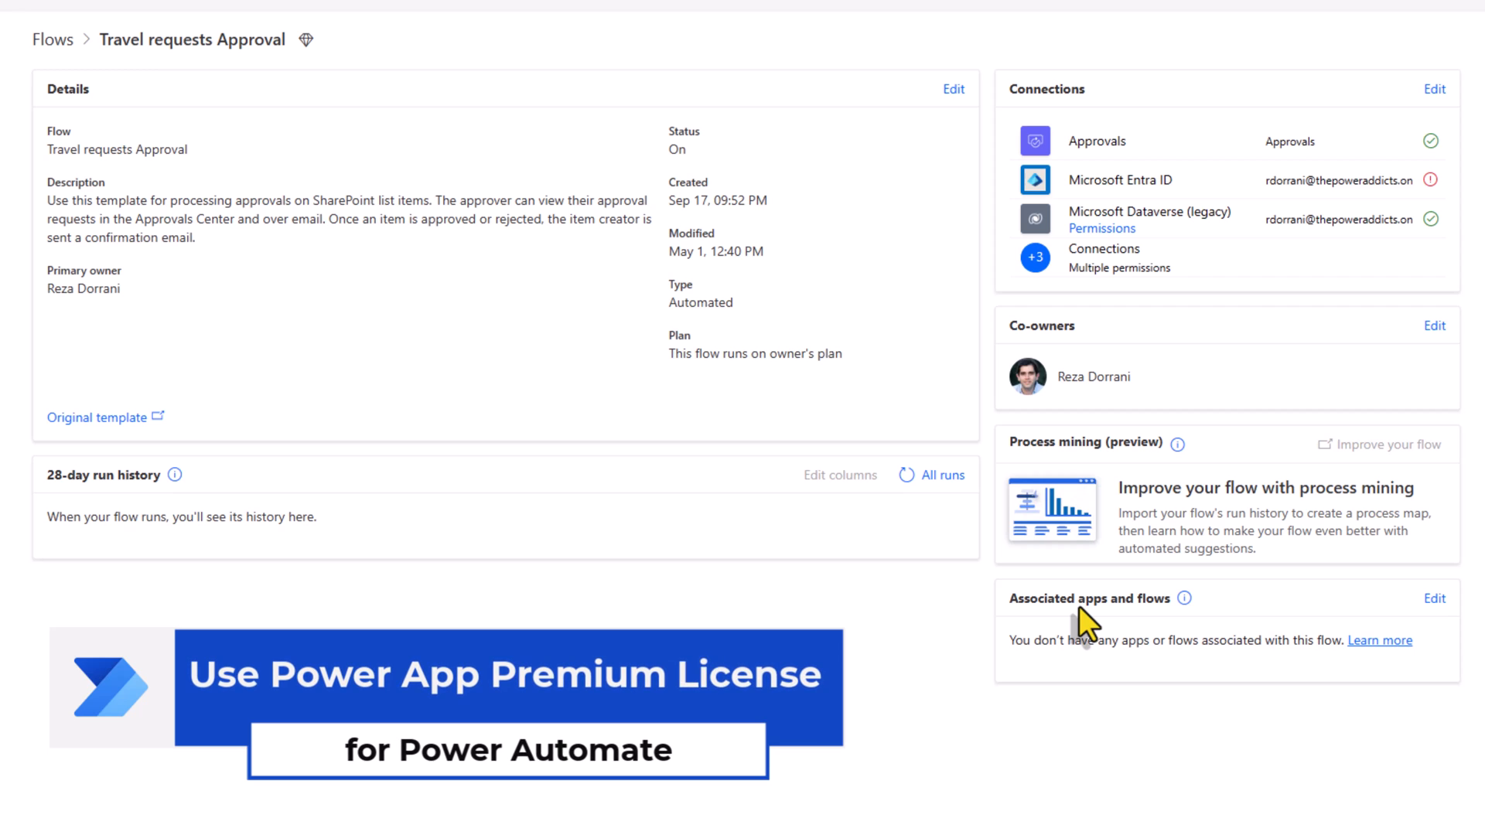
mouse_move(1185, 598)
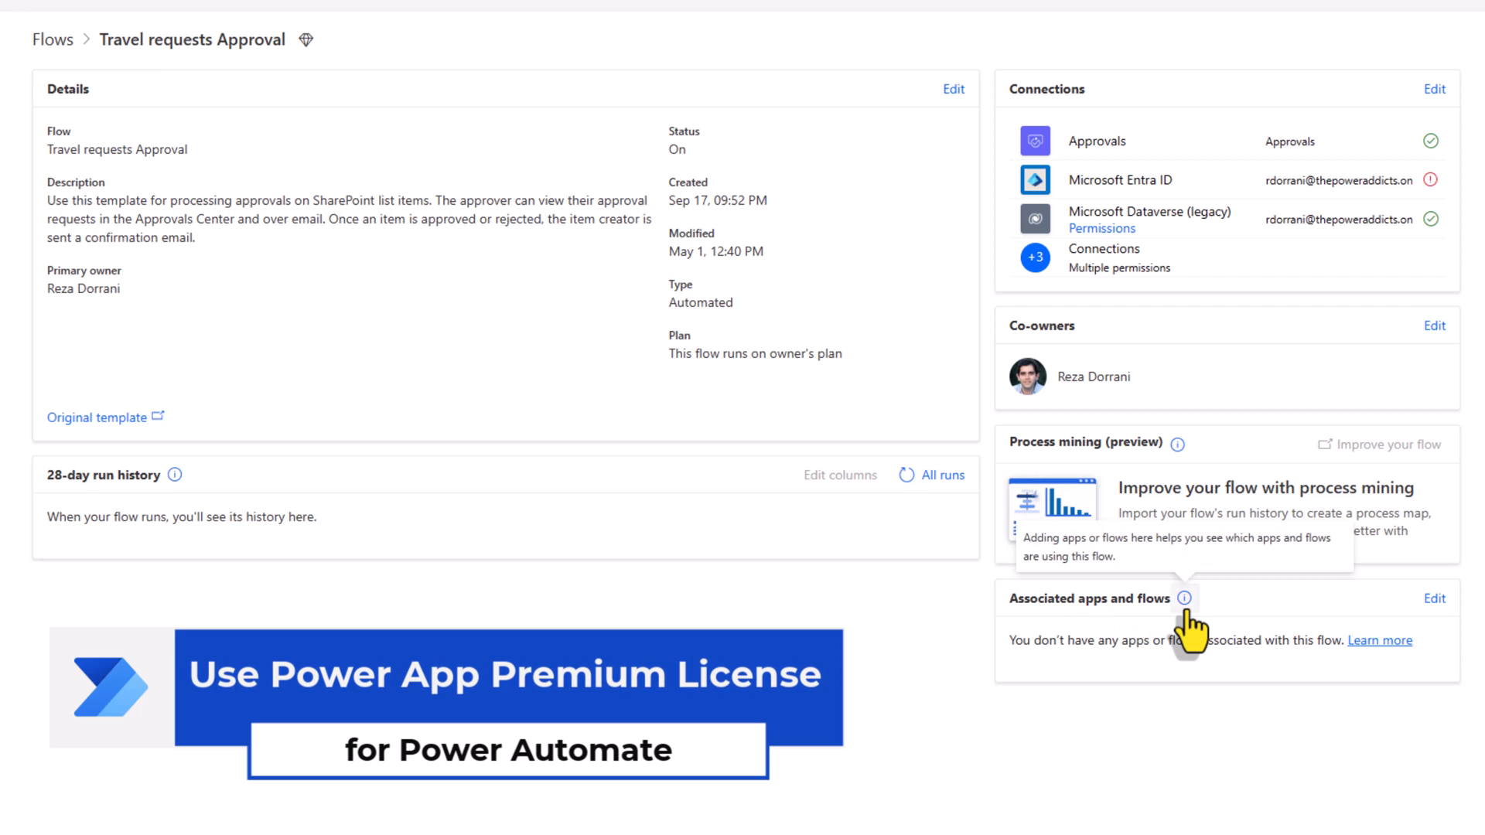
Add the Issue Tracking Training App as an associated app of the Travel requests Approval flow and save.
left_click(1434, 597)
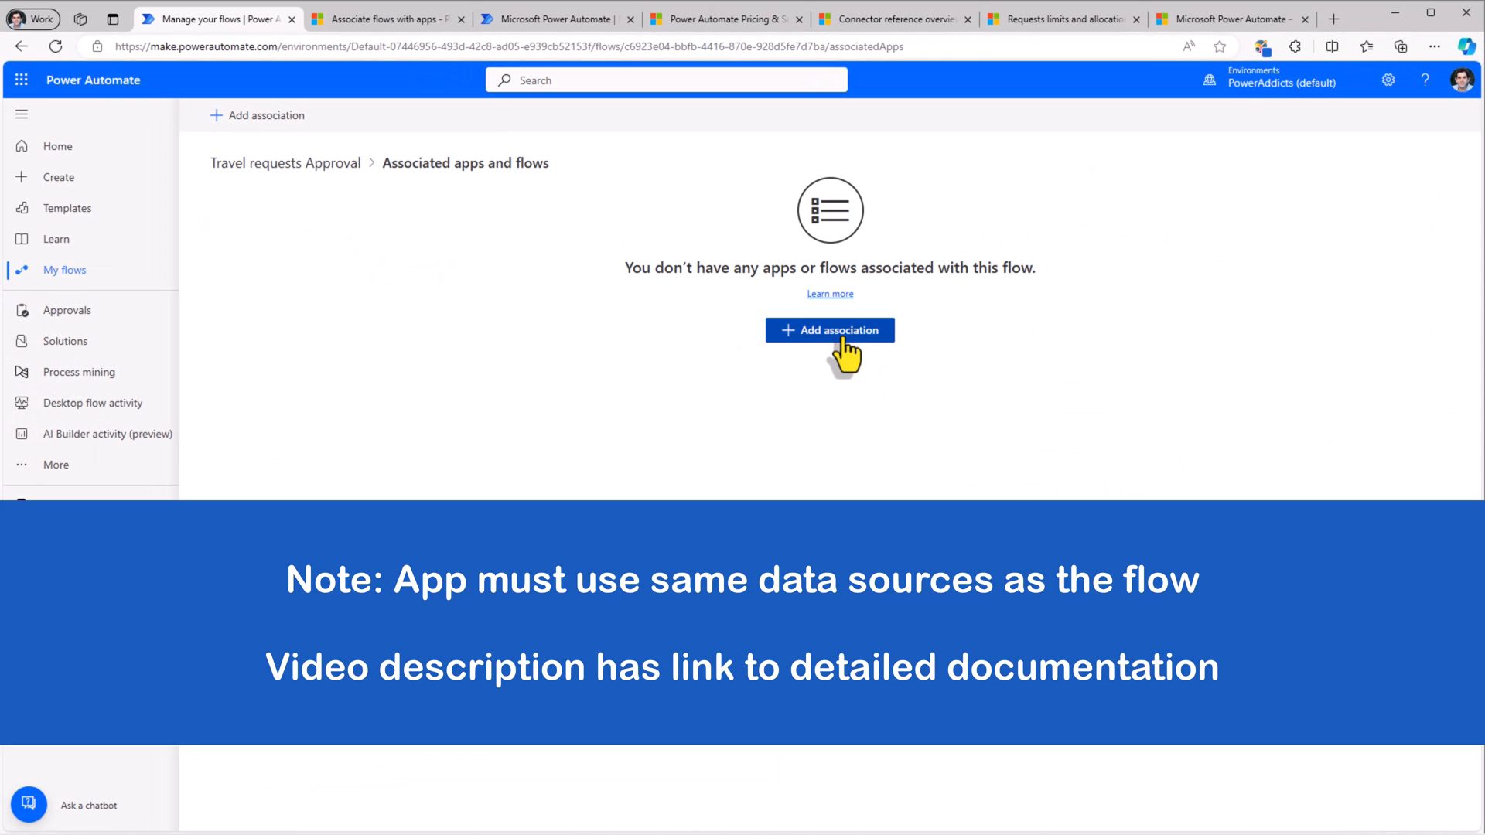
left_click(829, 329)
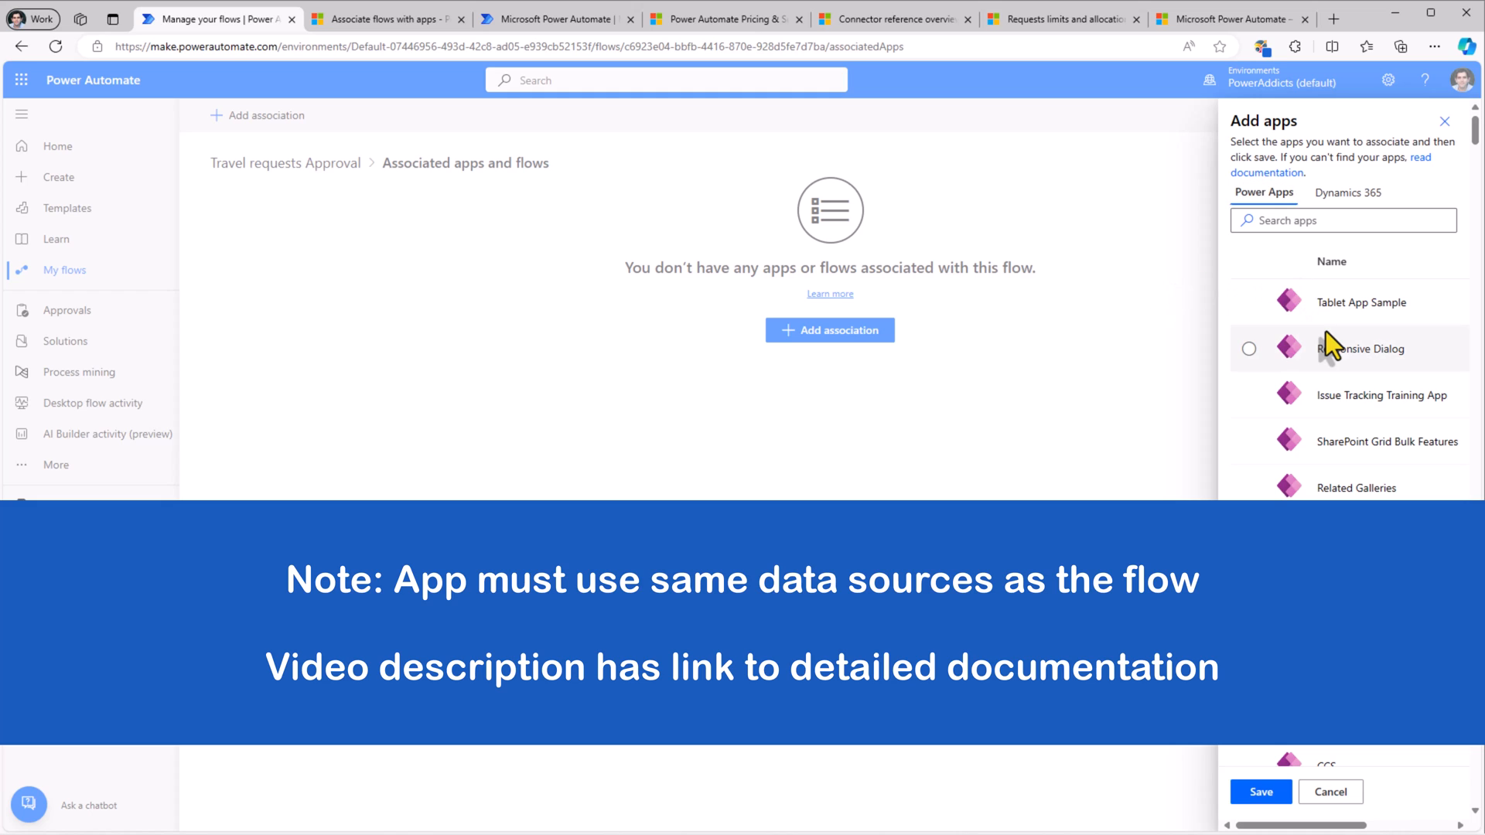
mouse_move(1249, 423)
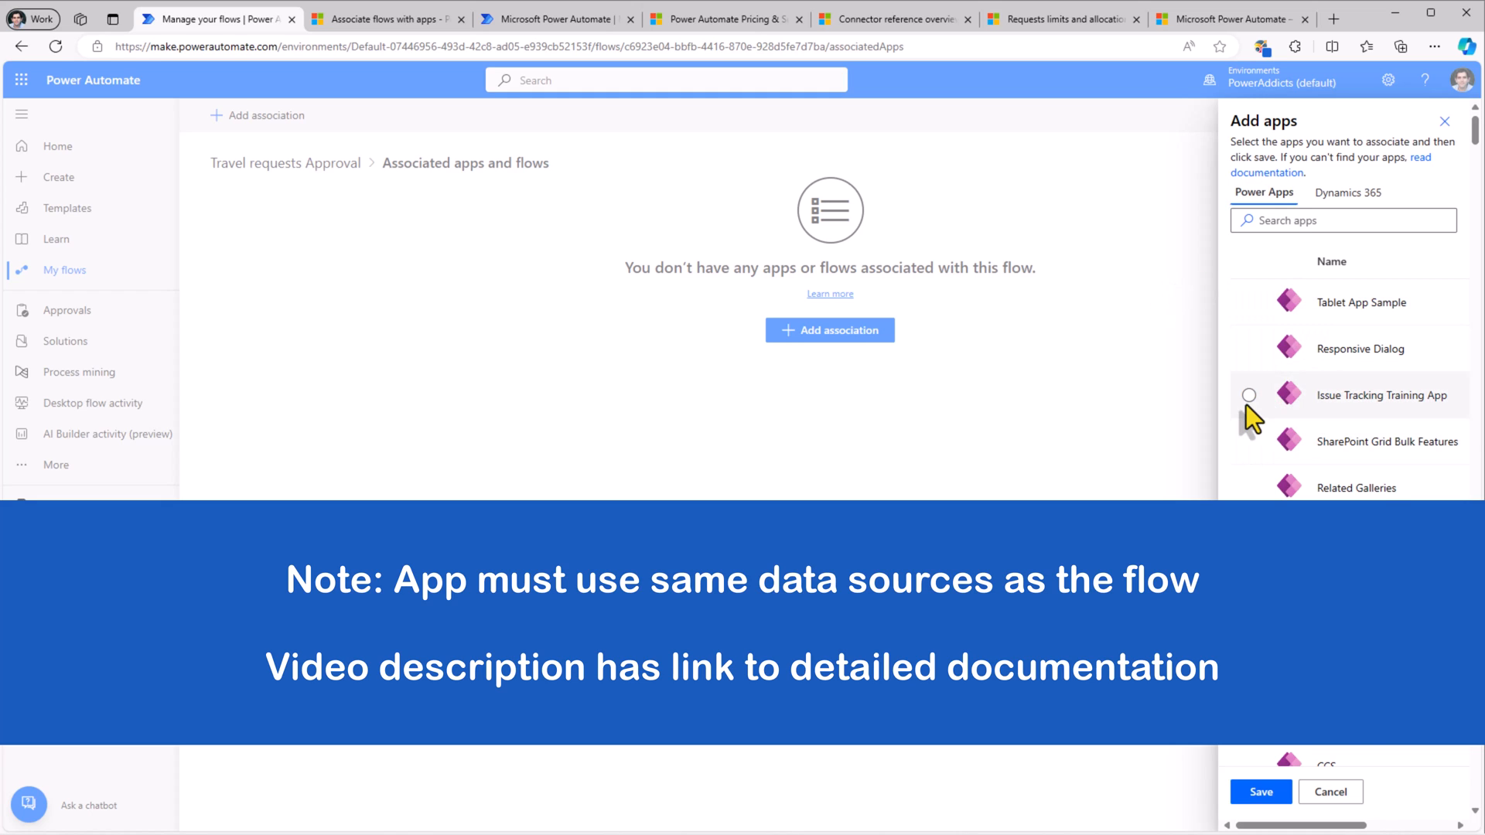
left_click(1250, 396)
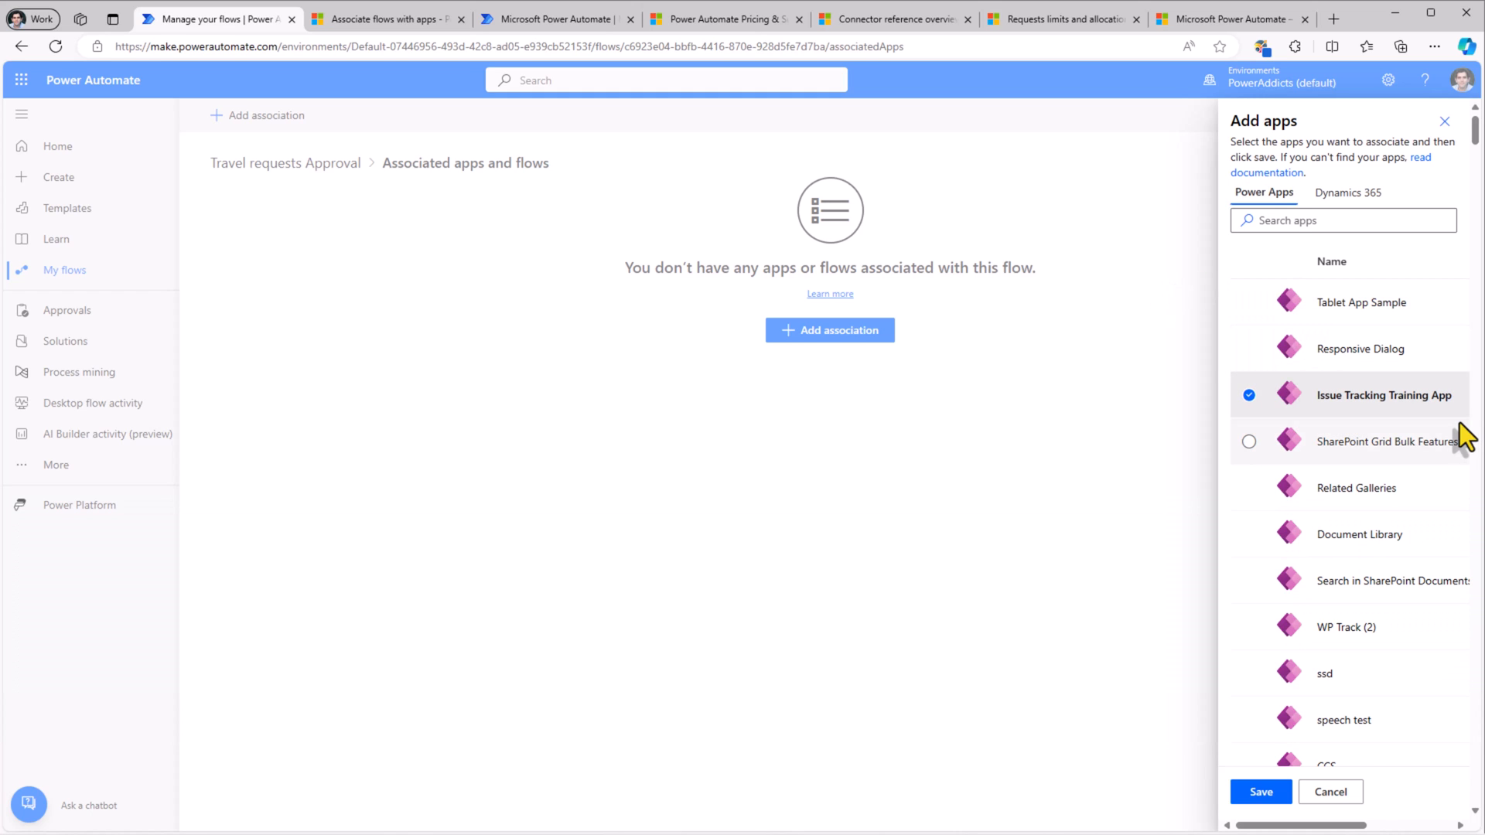
left_click(1261, 791)
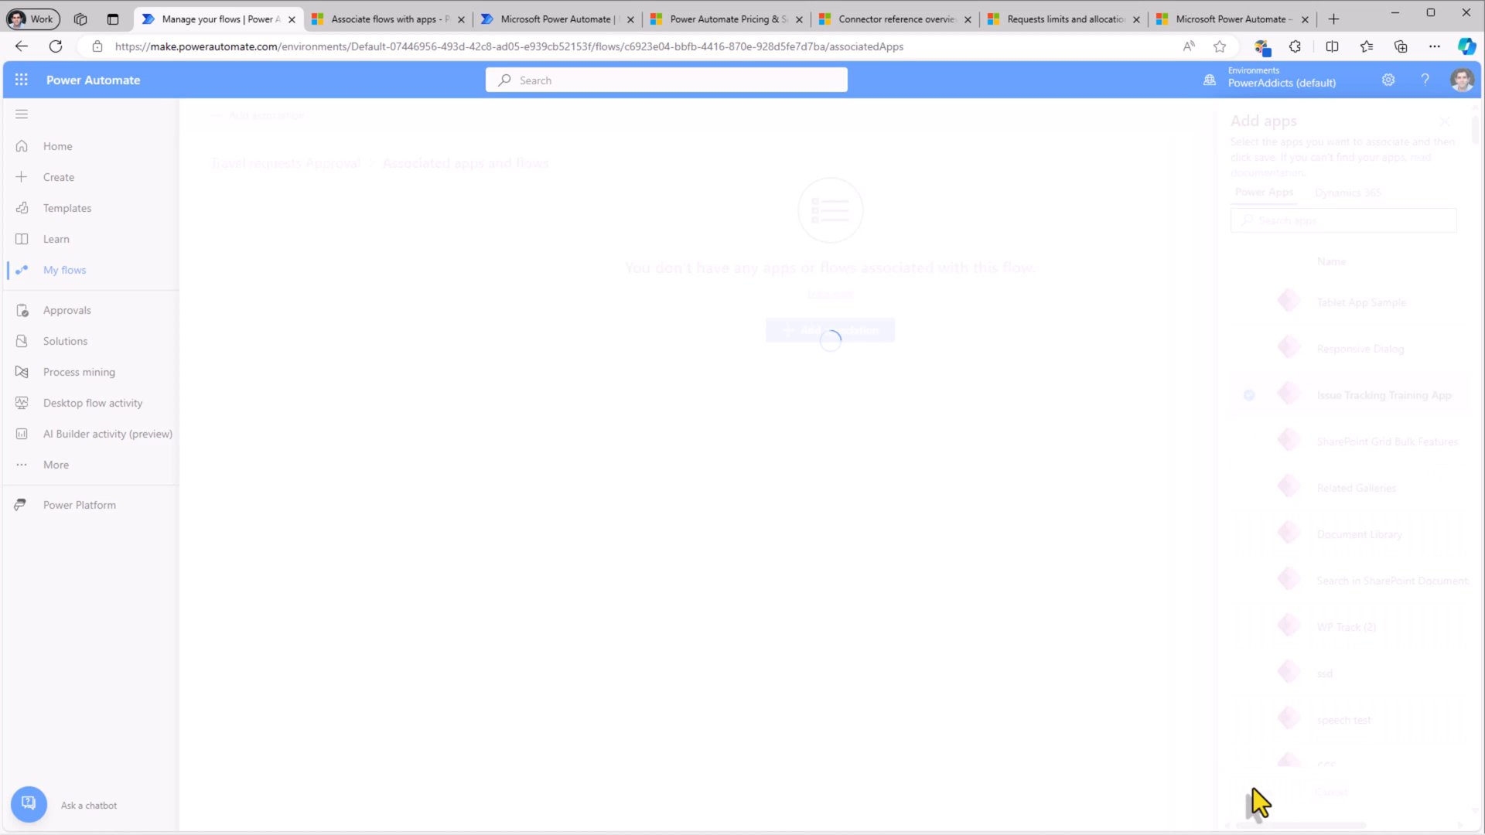